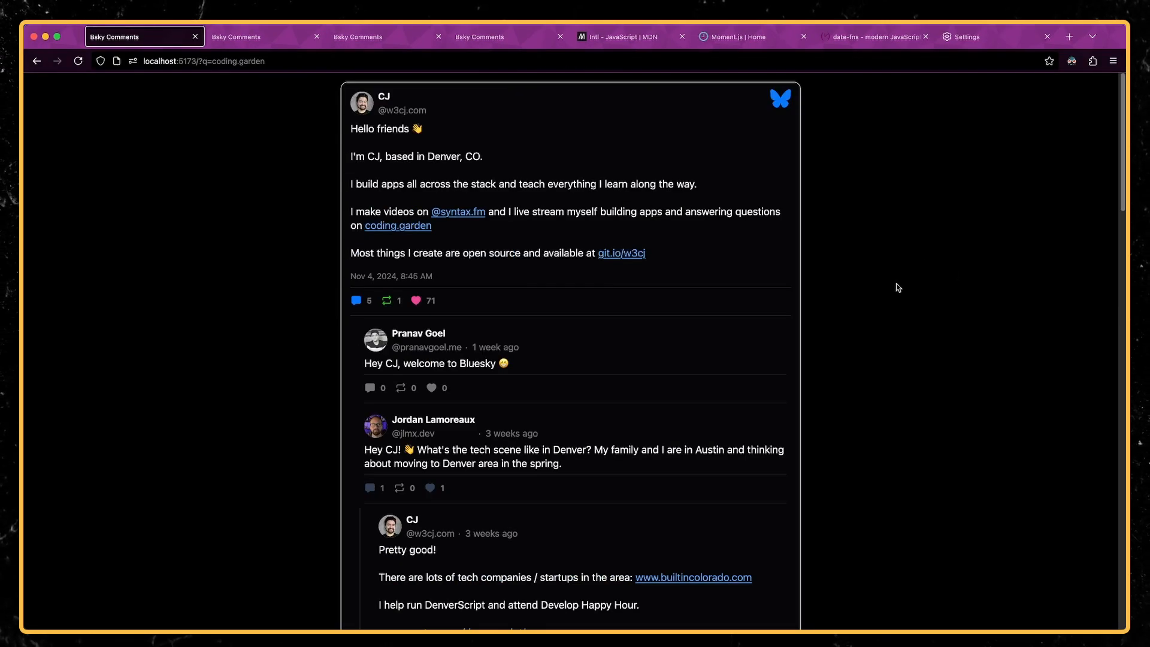
mouse_move(902, 360)
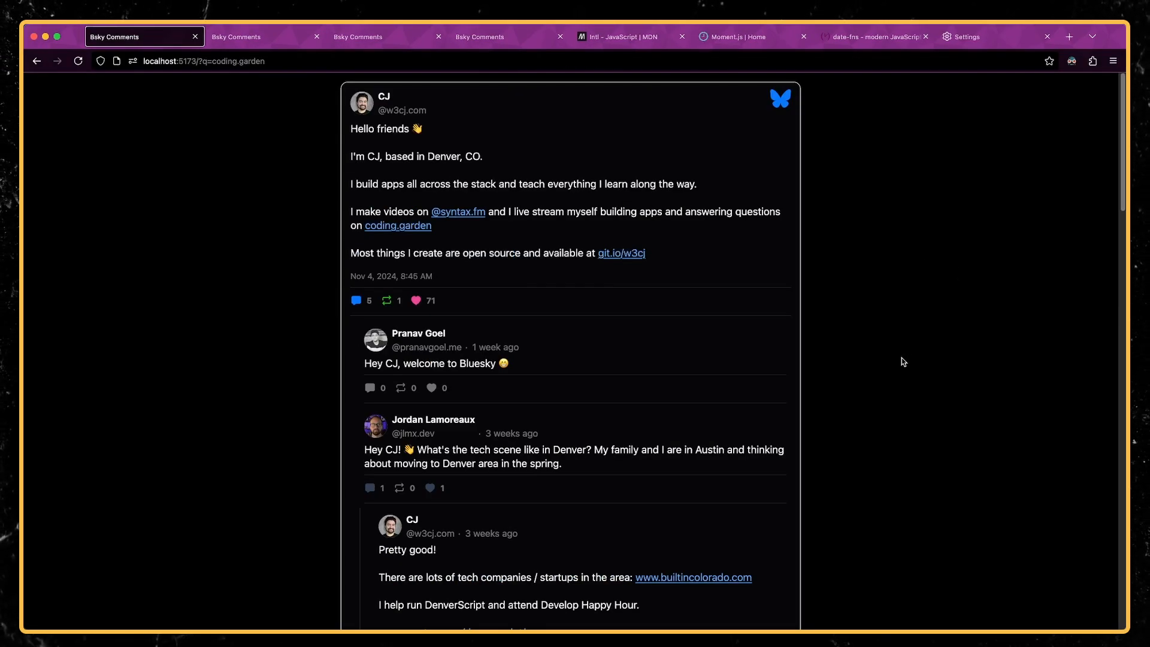
mouse_move(885, 352)
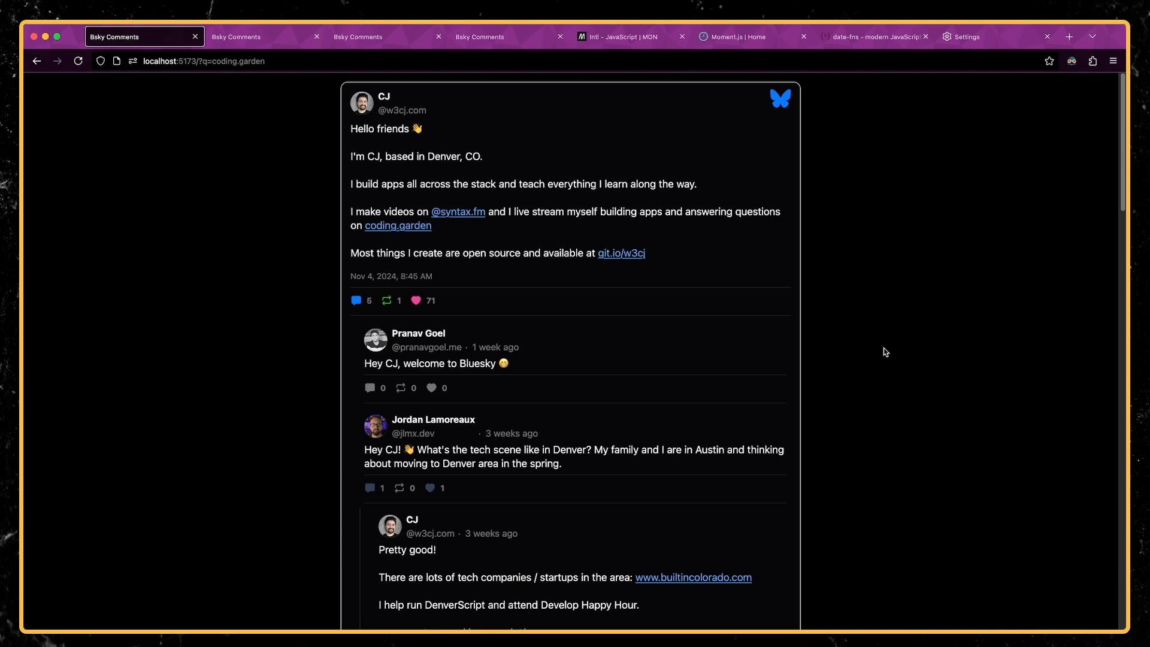
mouse_move(429, 305)
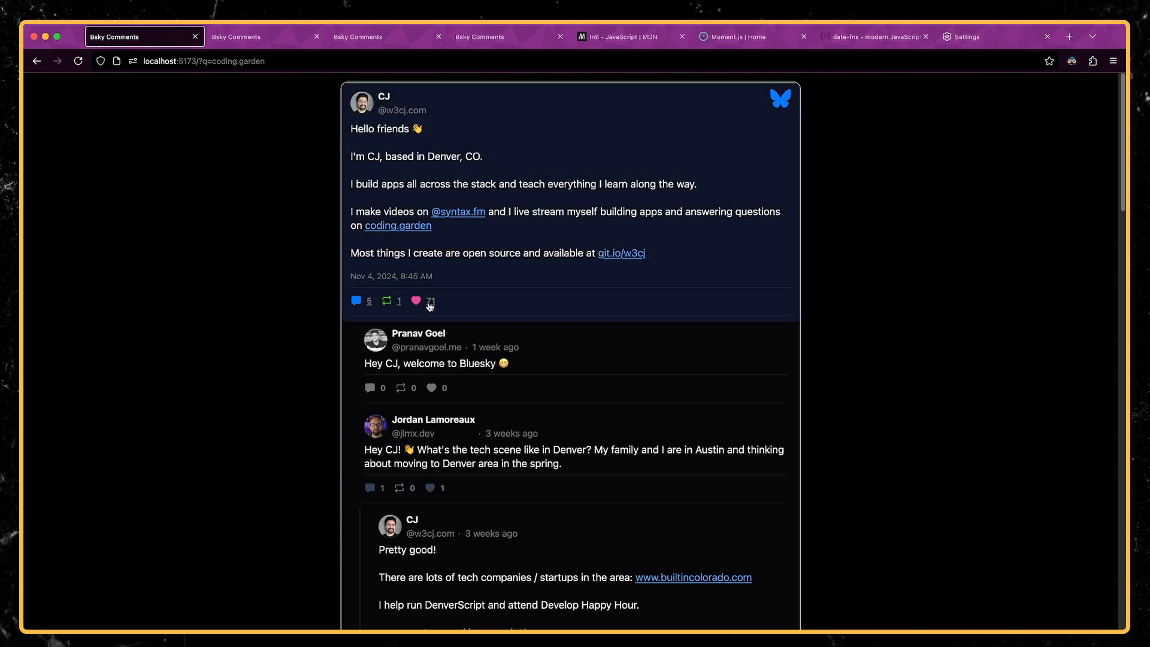
mouse_move(1010, 394)
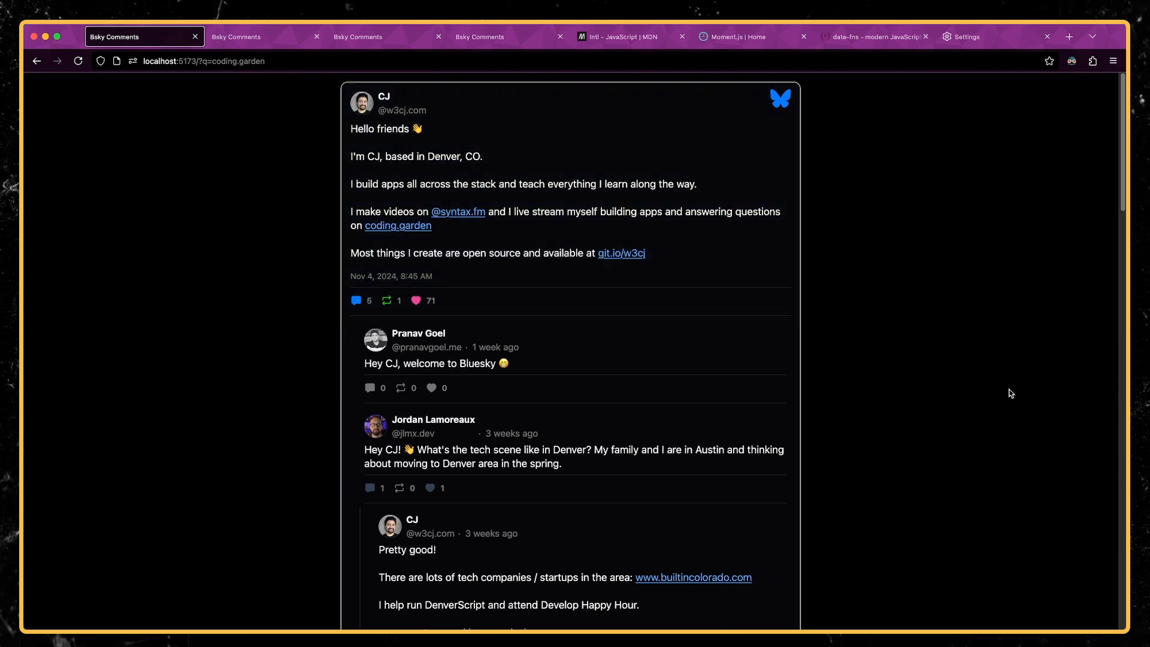
mouse_move(988, 387)
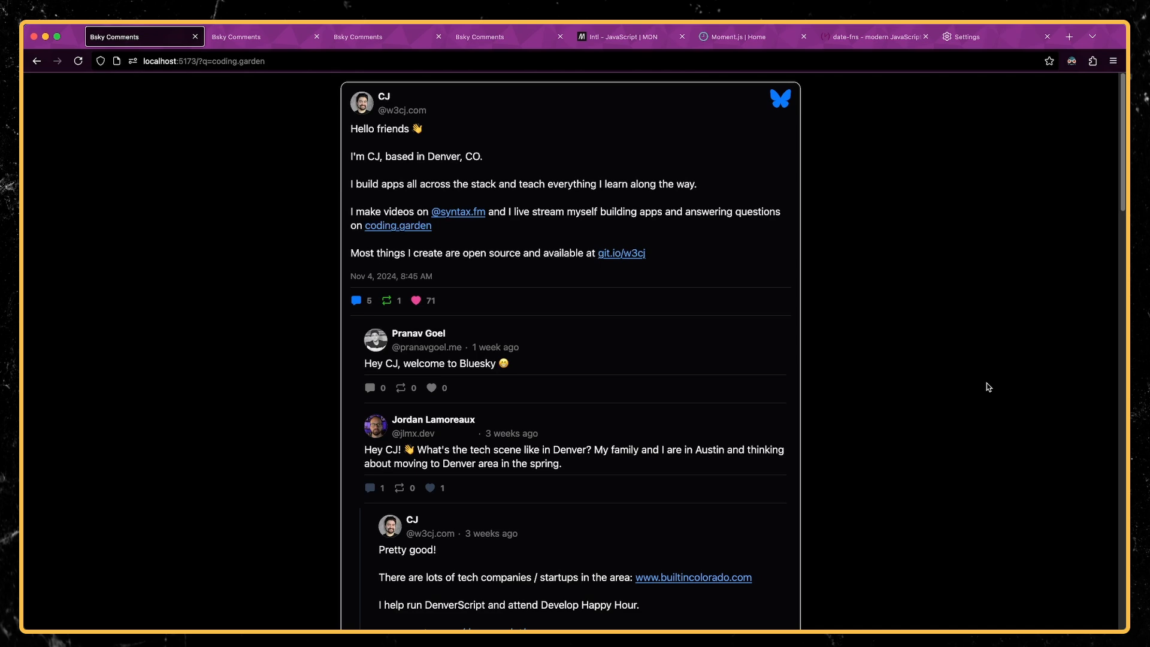
Scroll the comment embed, switch to another post's embed, then return to the original.
scroll("down", 3)
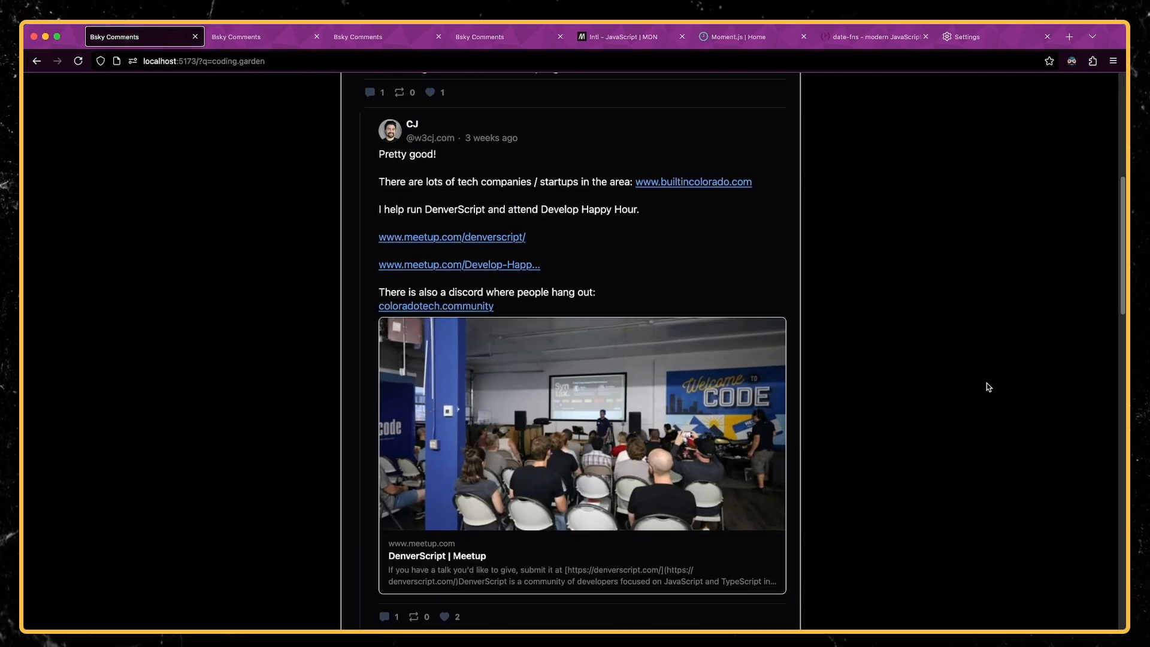
scroll("down", 3)
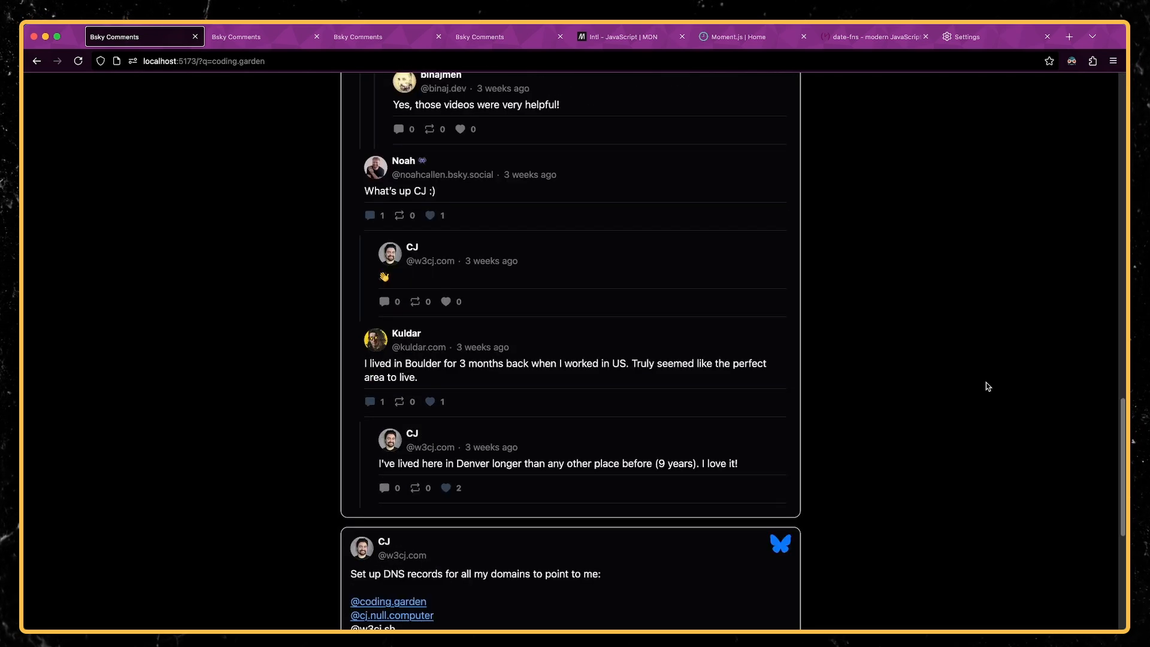
scroll("up", 3)
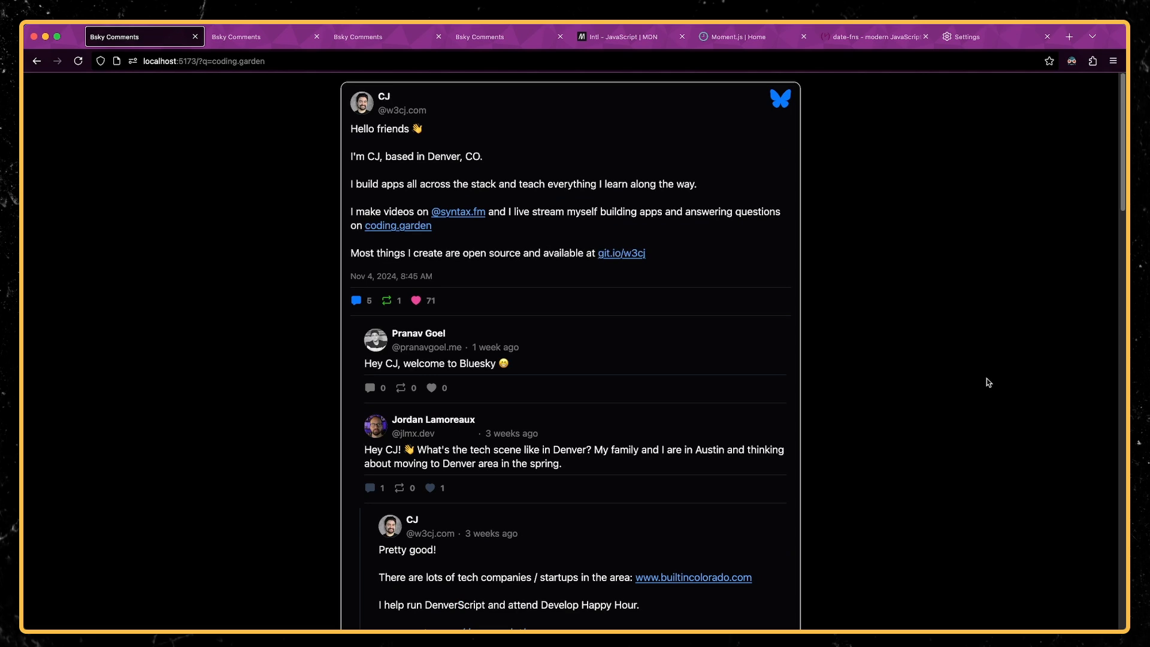
mouse_move(821, 345)
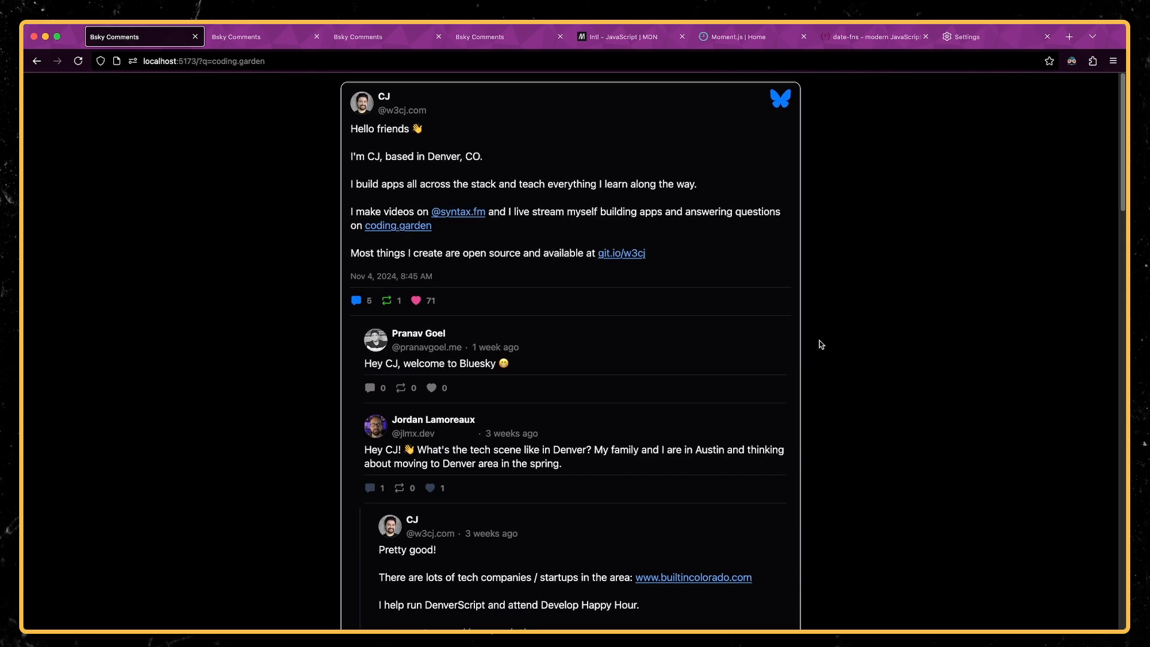
mouse_move(895, 410)
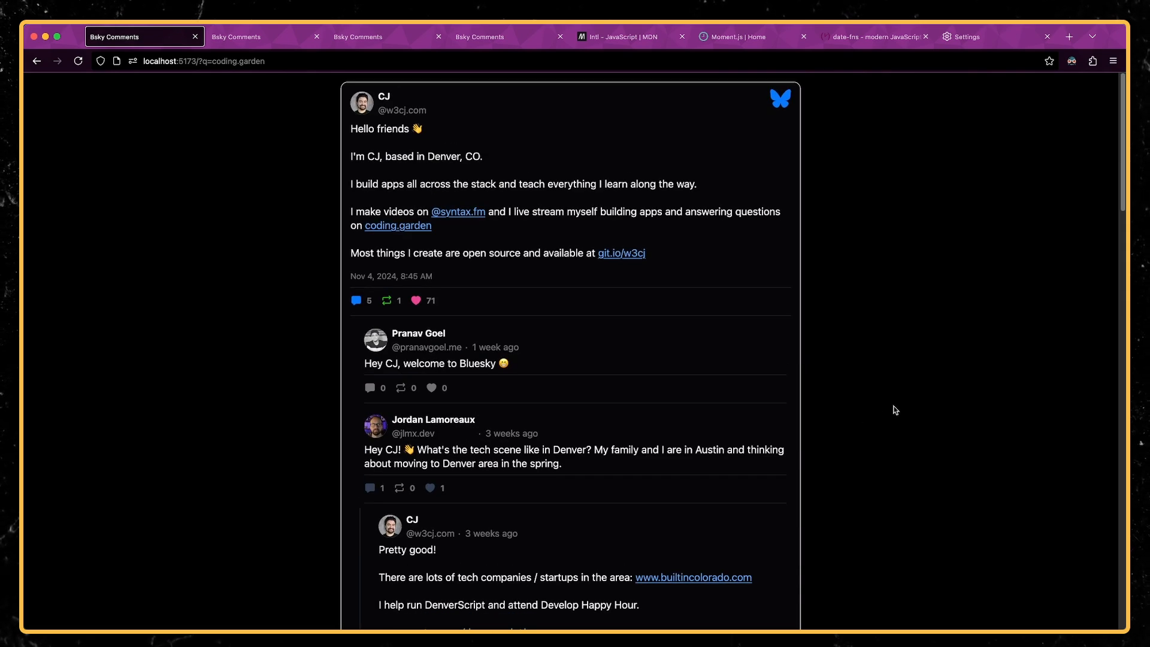
mouse_move(880, 396)
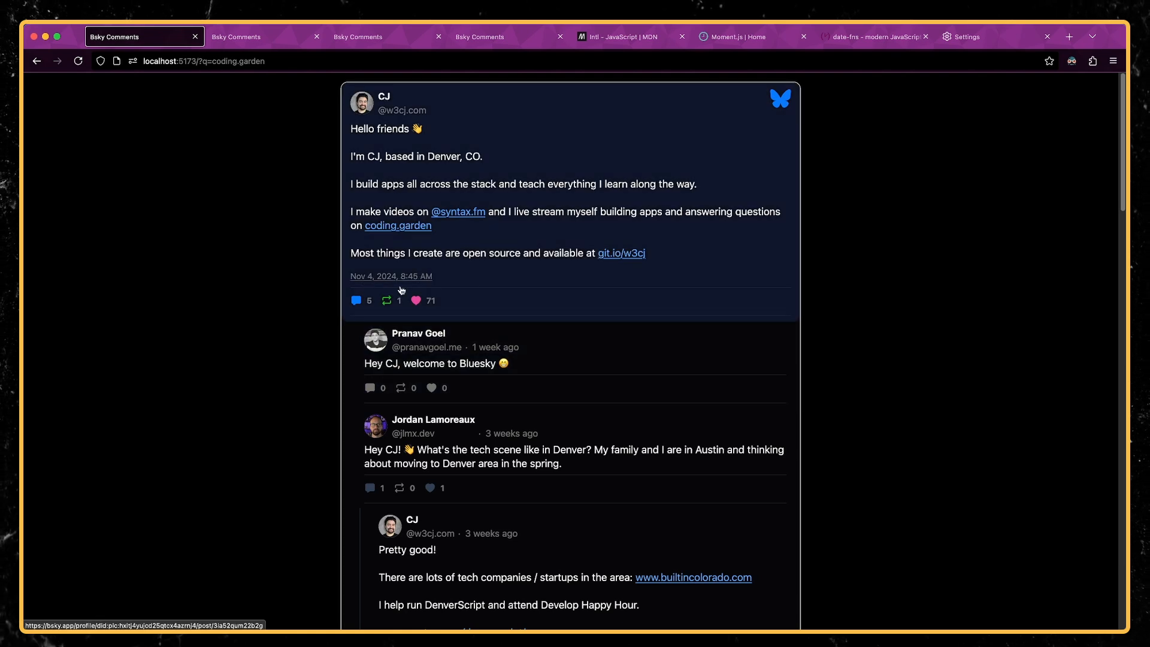
left_click(509, 36)
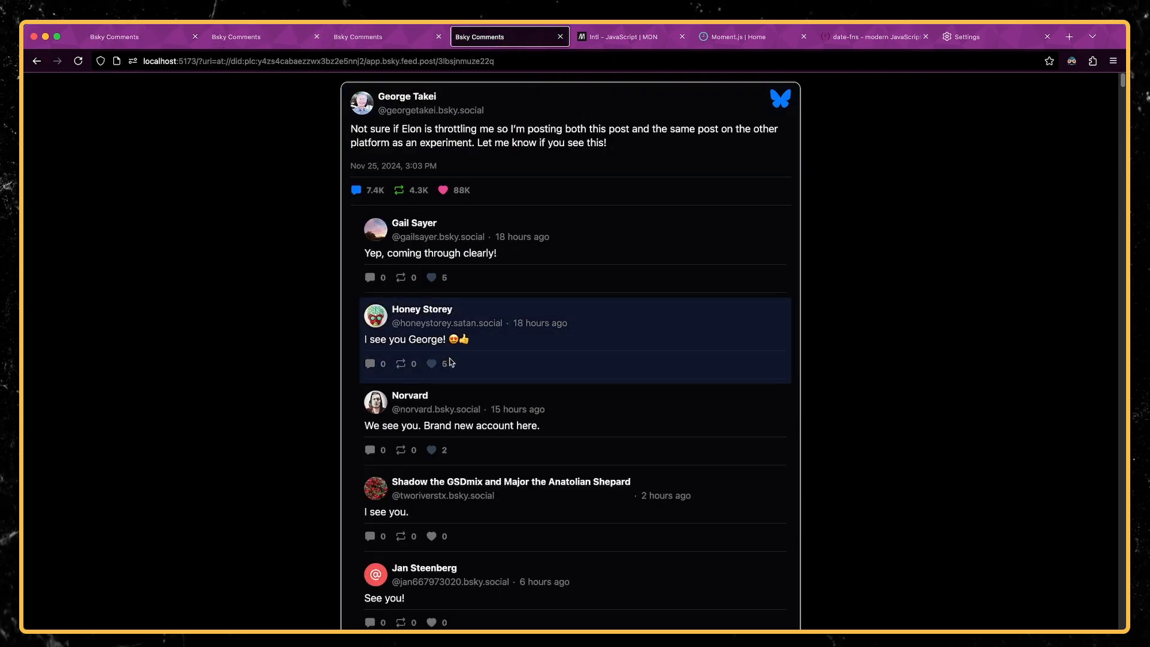
mouse_move(474, 193)
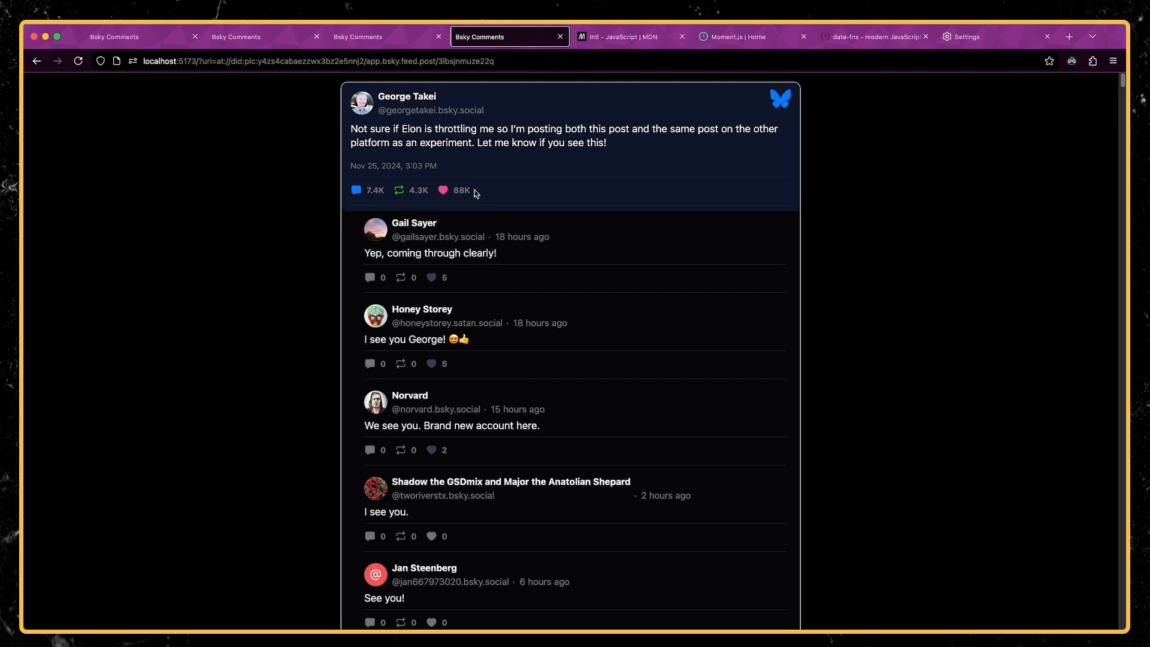
left_click(140, 37)
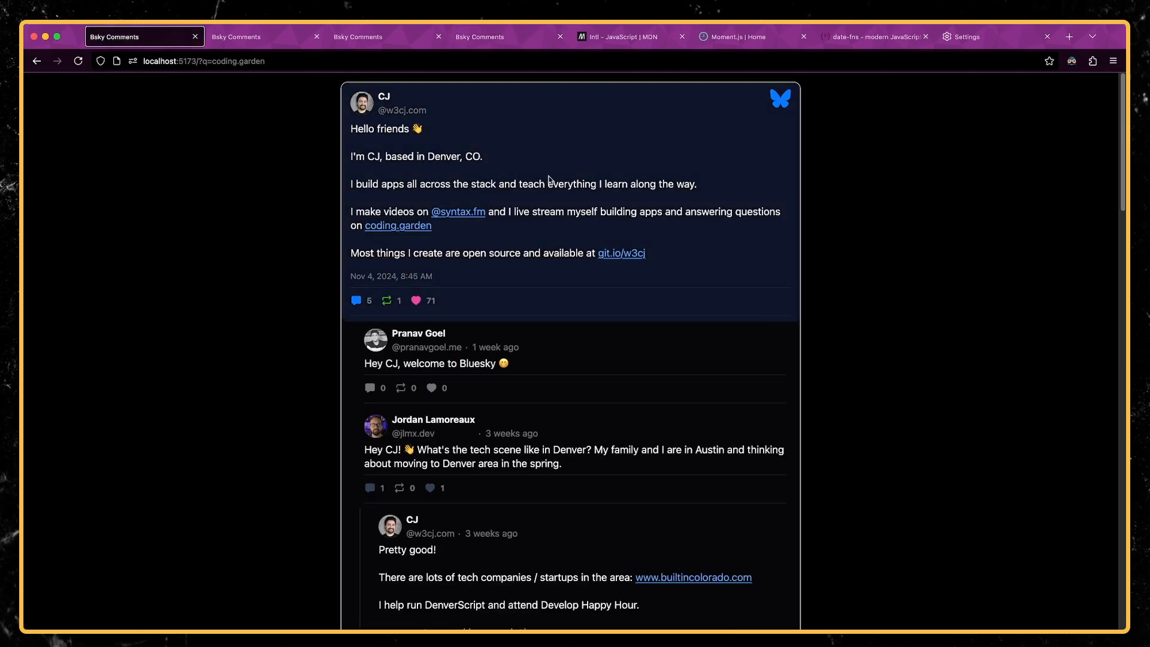
View the MDN Intl reference, then the Moment.js and date-fns homepages.
left_click(629, 37)
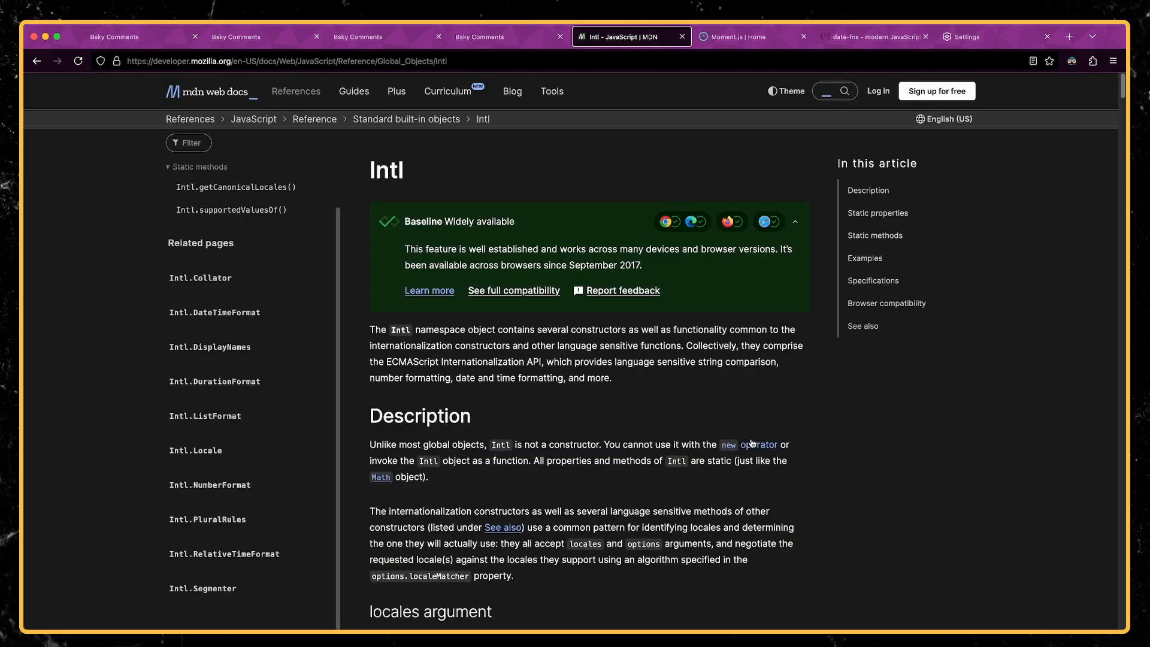
mouse_move(783, 394)
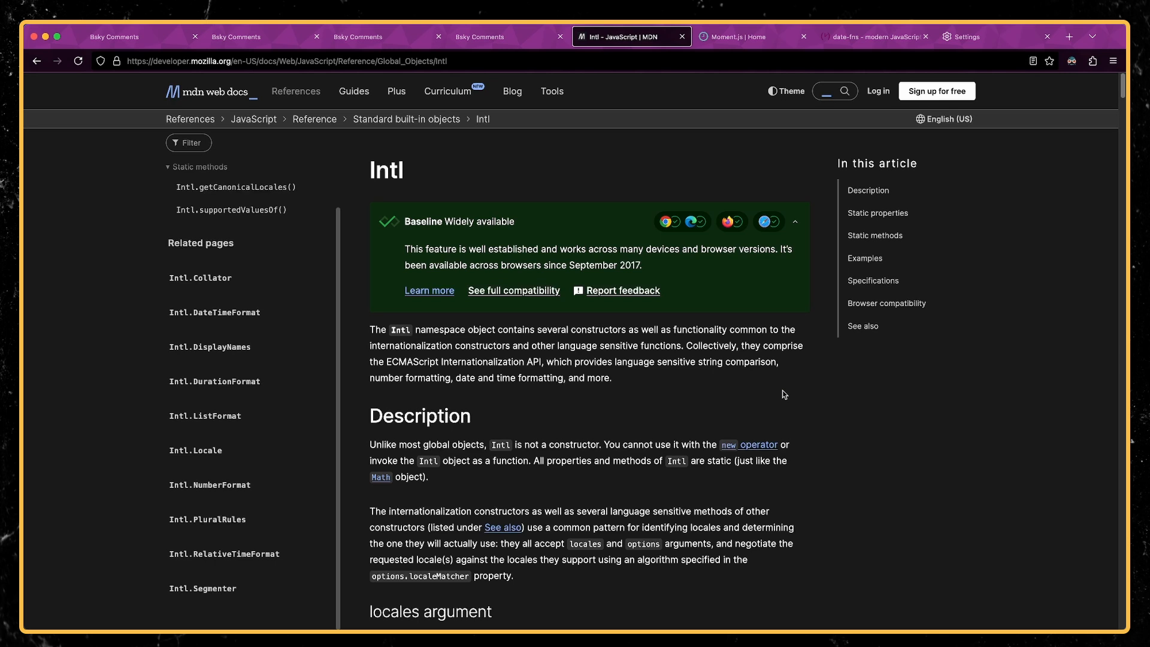
mouse_move(662, 277)
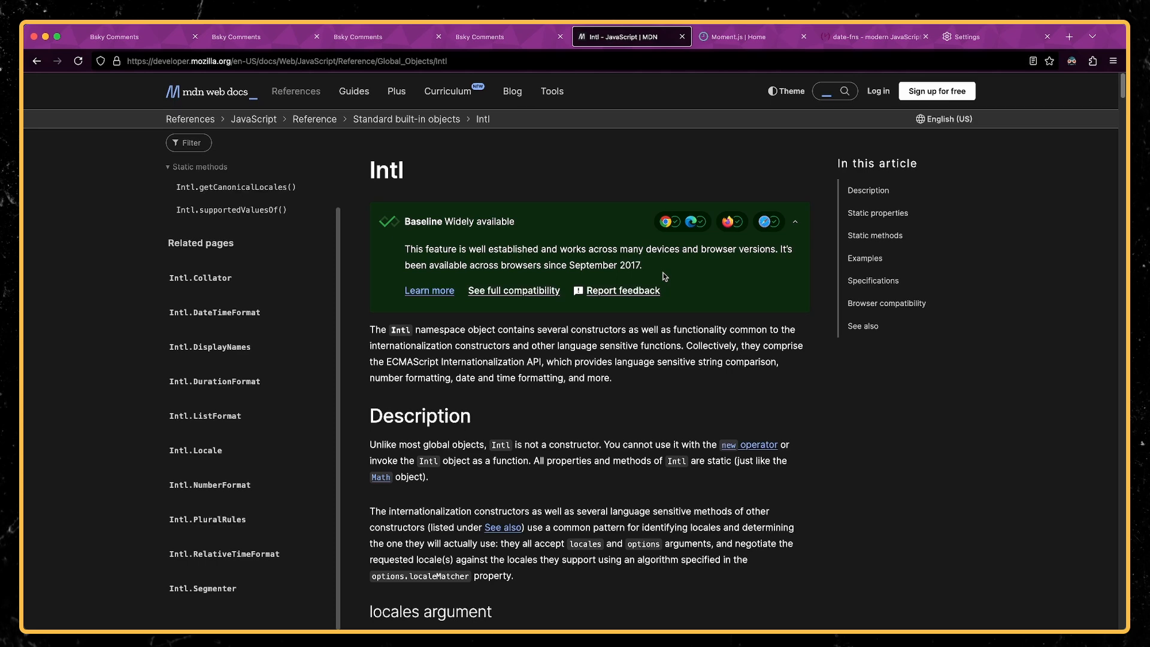
mouse_move(710, 244)
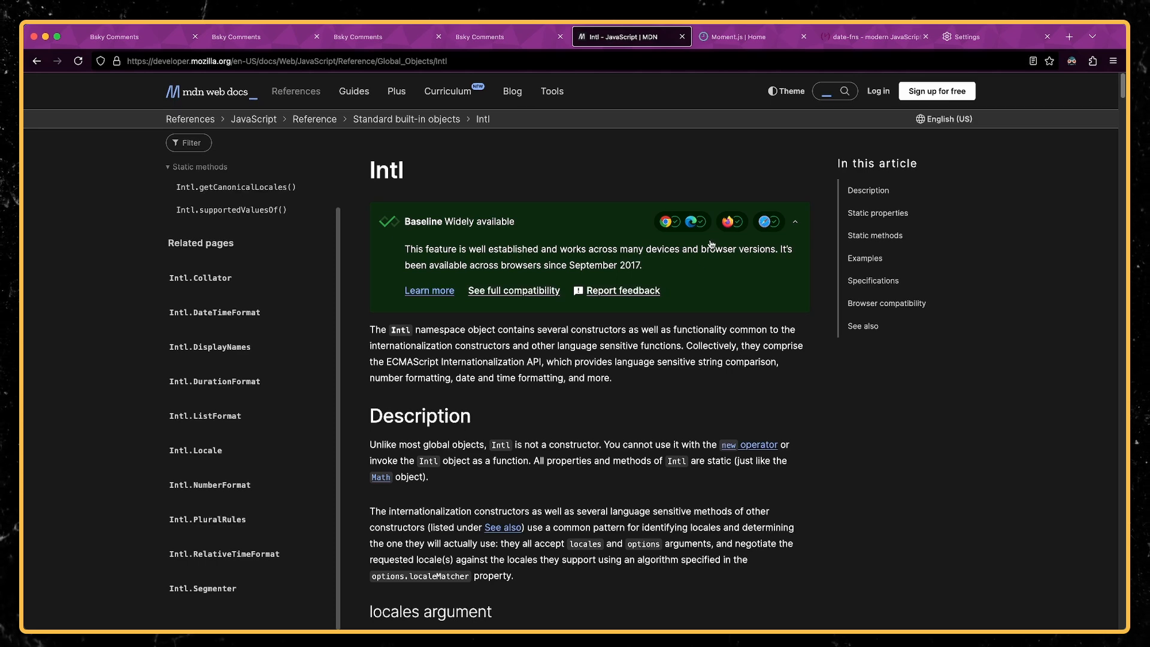
left_click(752, 37)
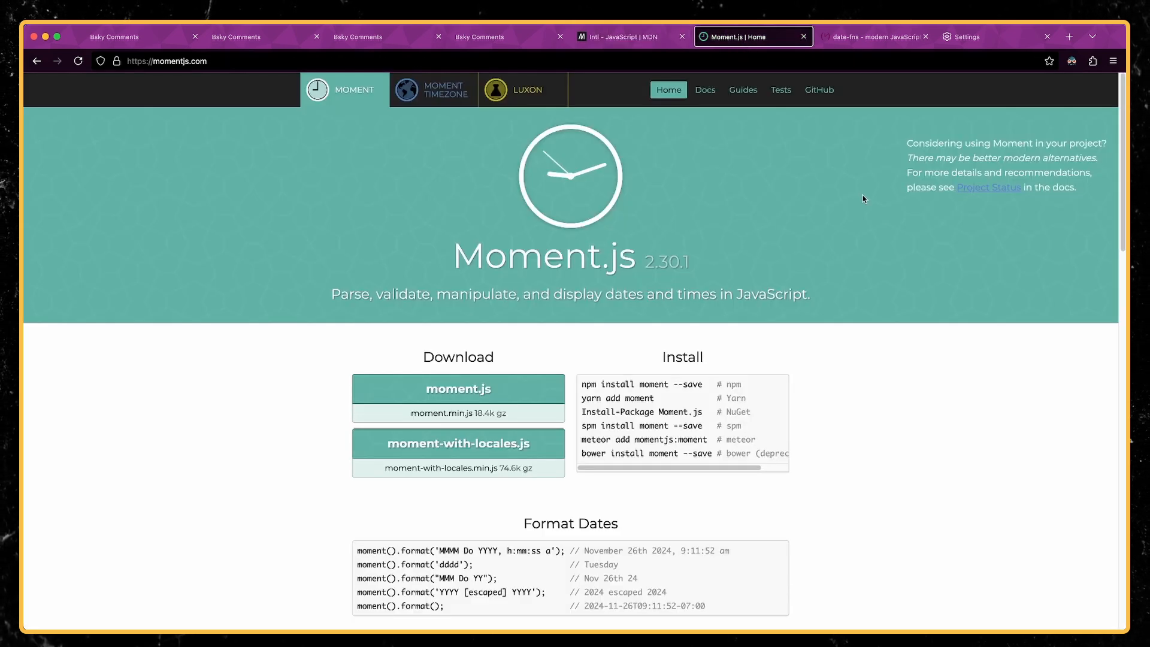
mouse_move(872, 36)
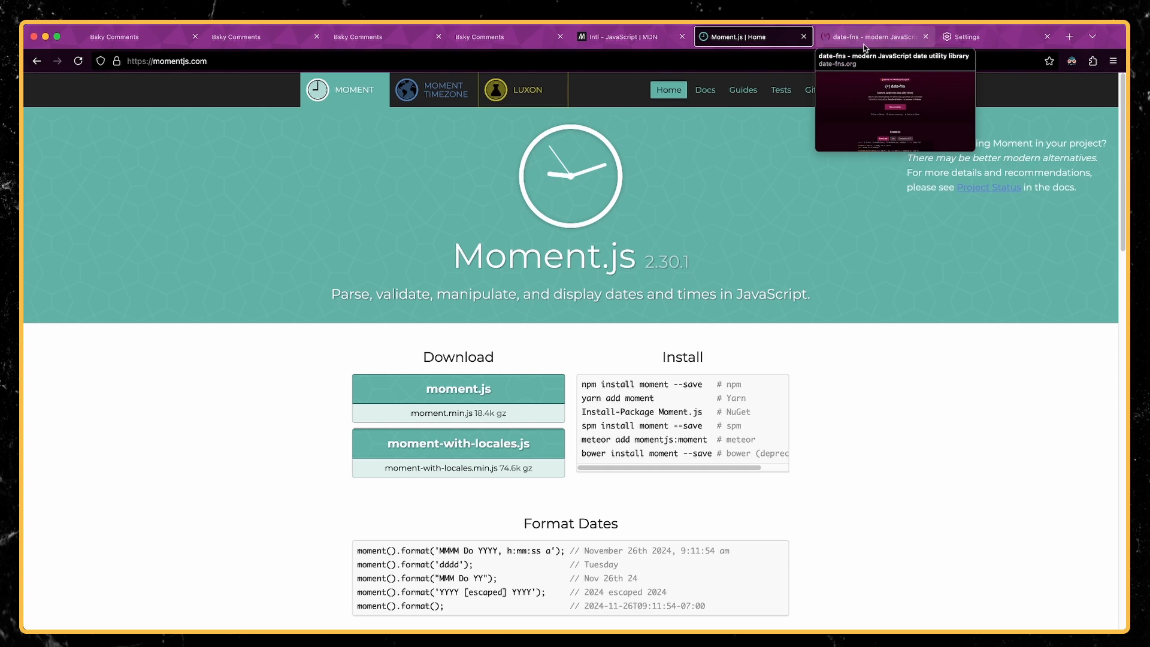
left_click(872, 36)
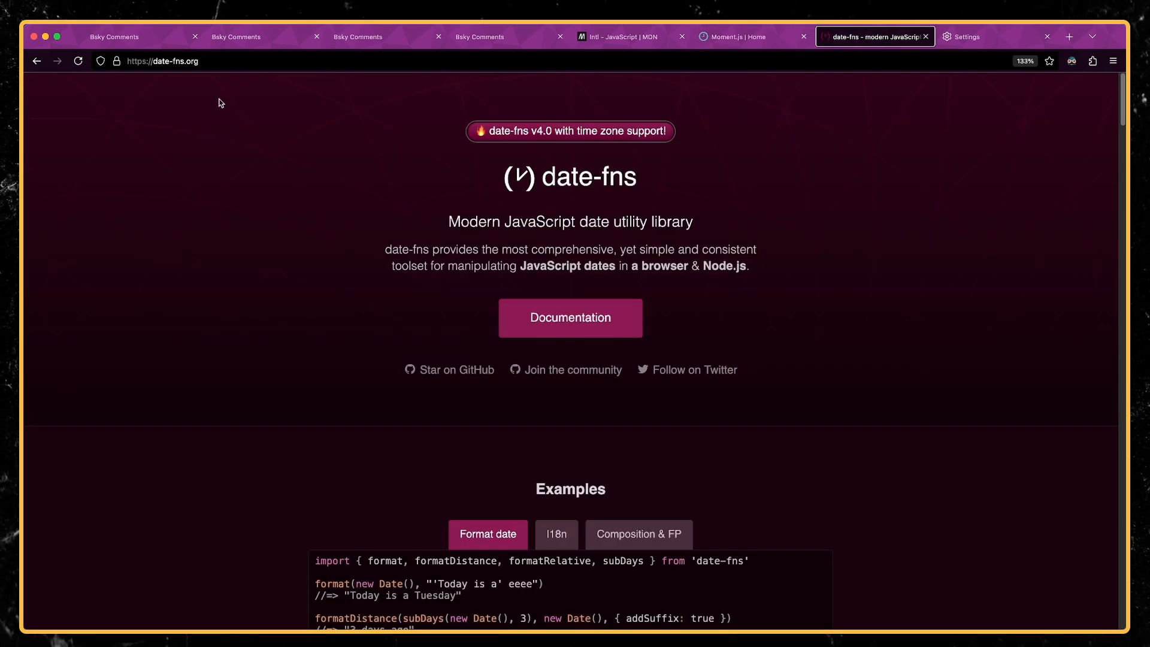
left_click(114, 37)
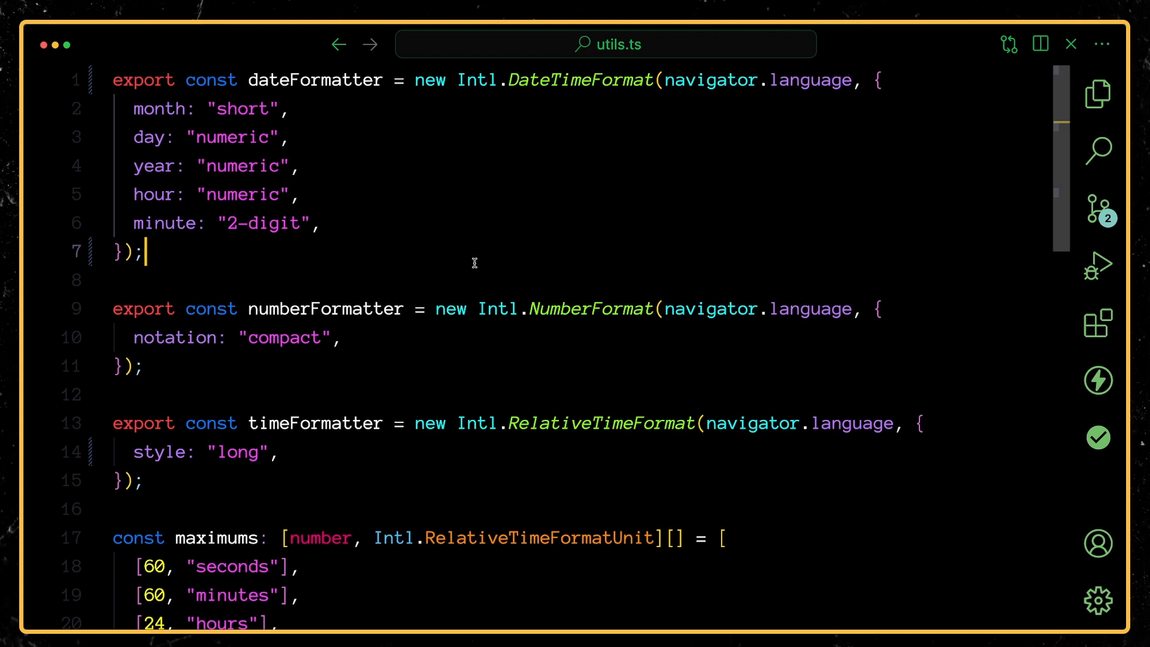
mouse_move(732, 126)
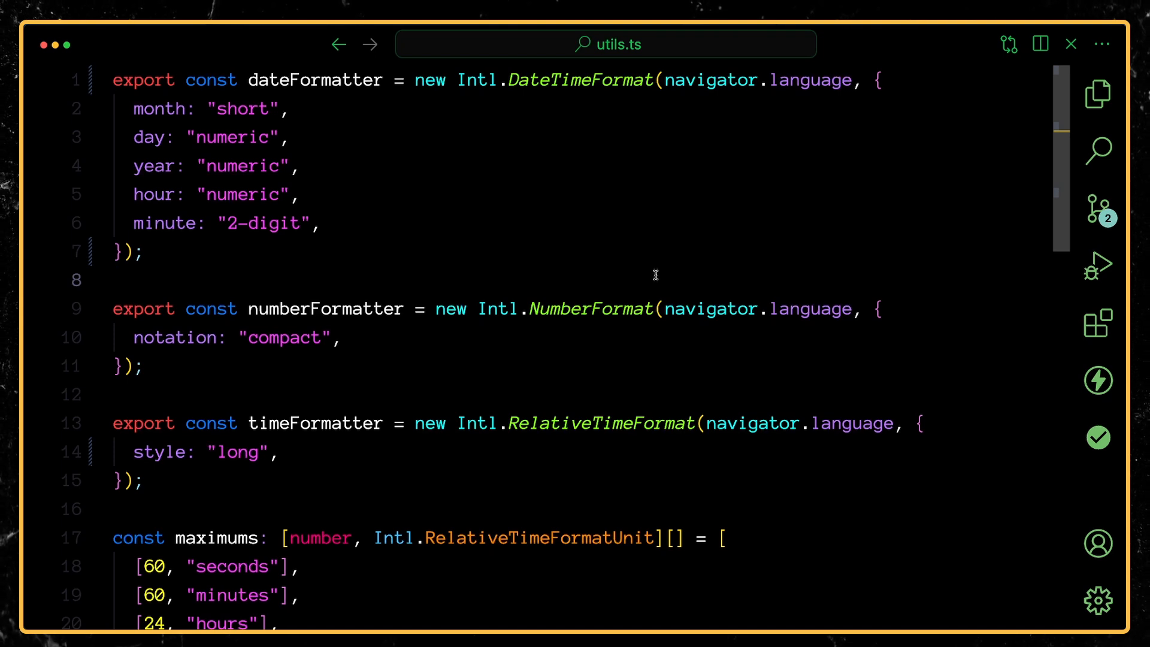
mouse_move(652, 262)
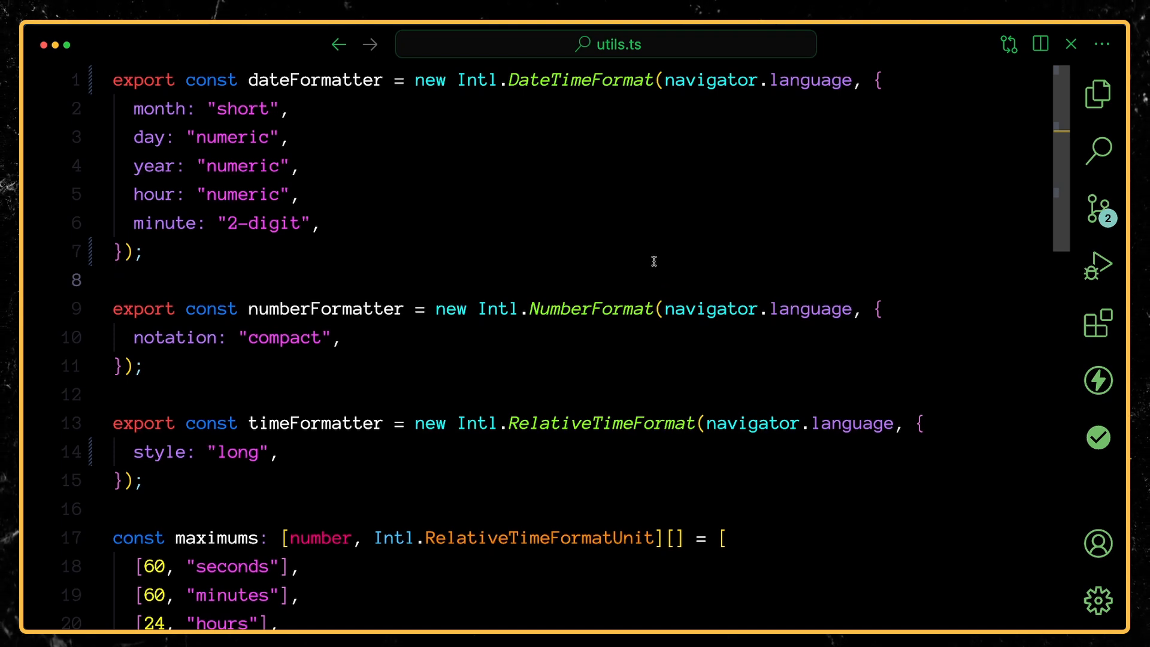
mouse_move(363, 174)
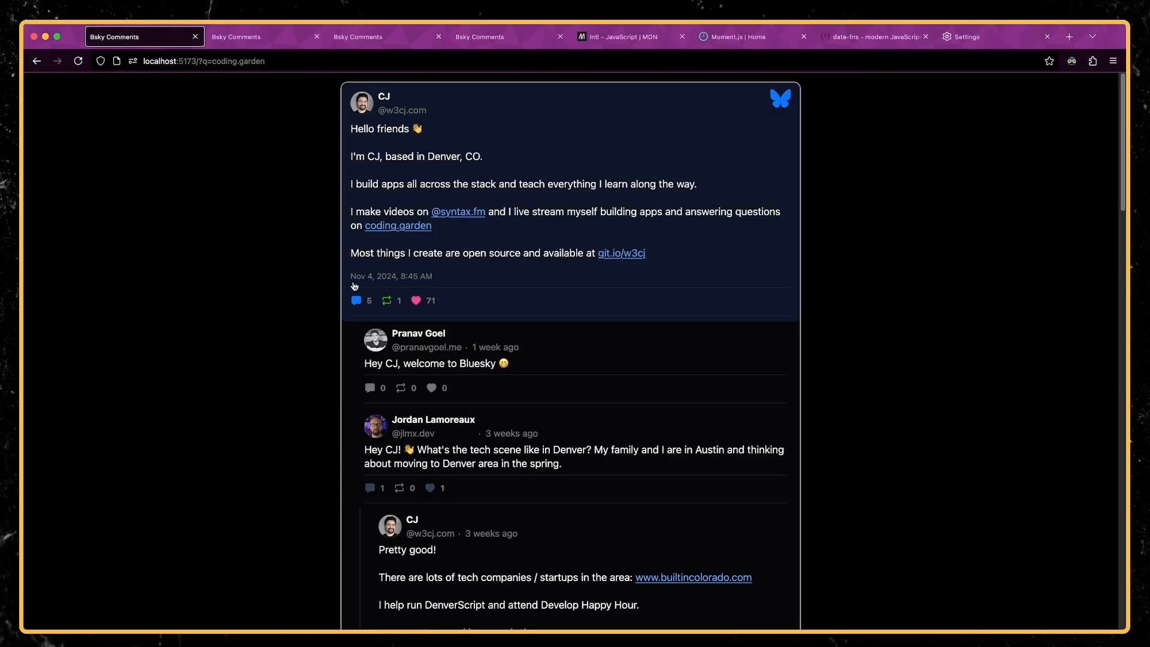
mouse_move(862, 519)
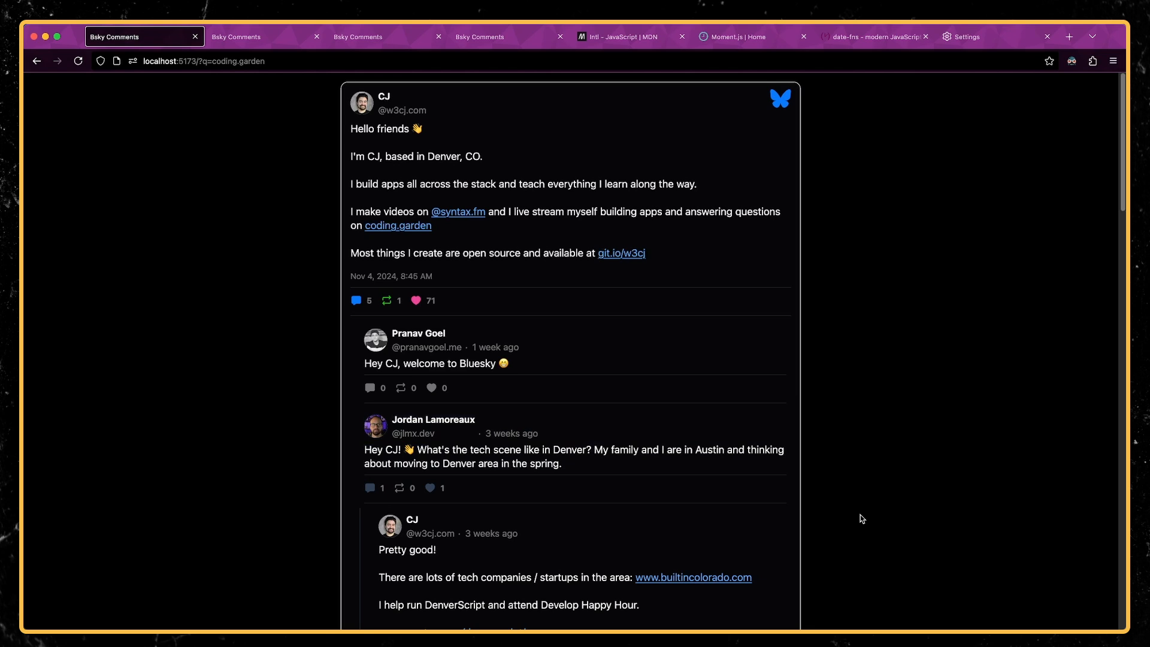
mouse_move(989, 134)
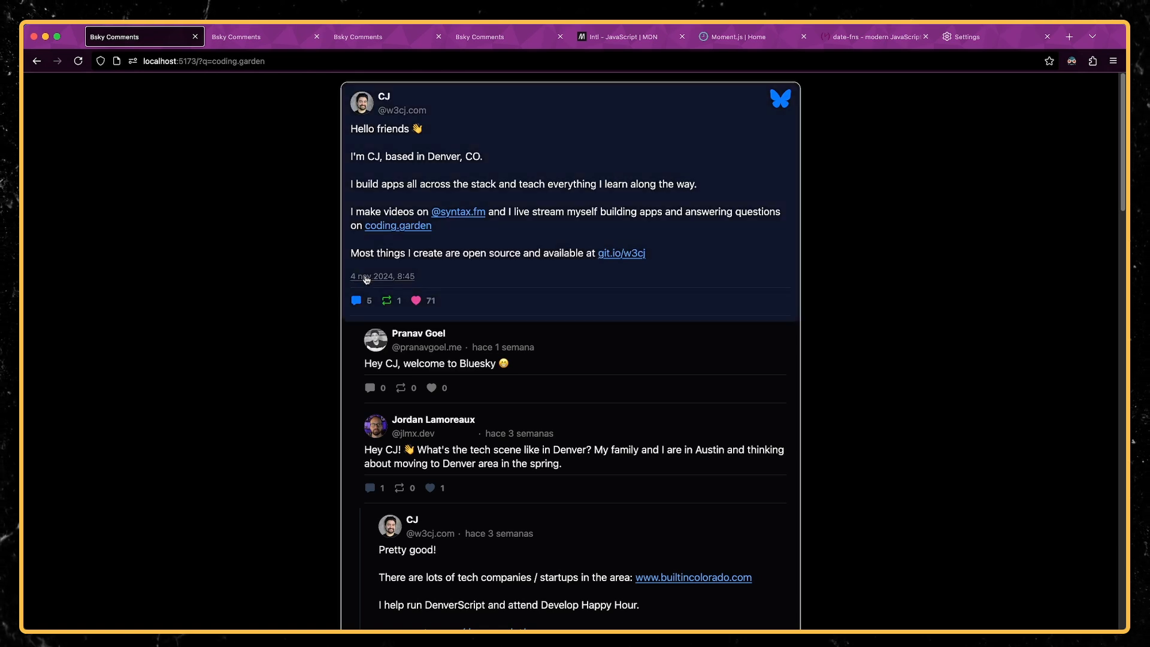
mouse_move(299, 299)
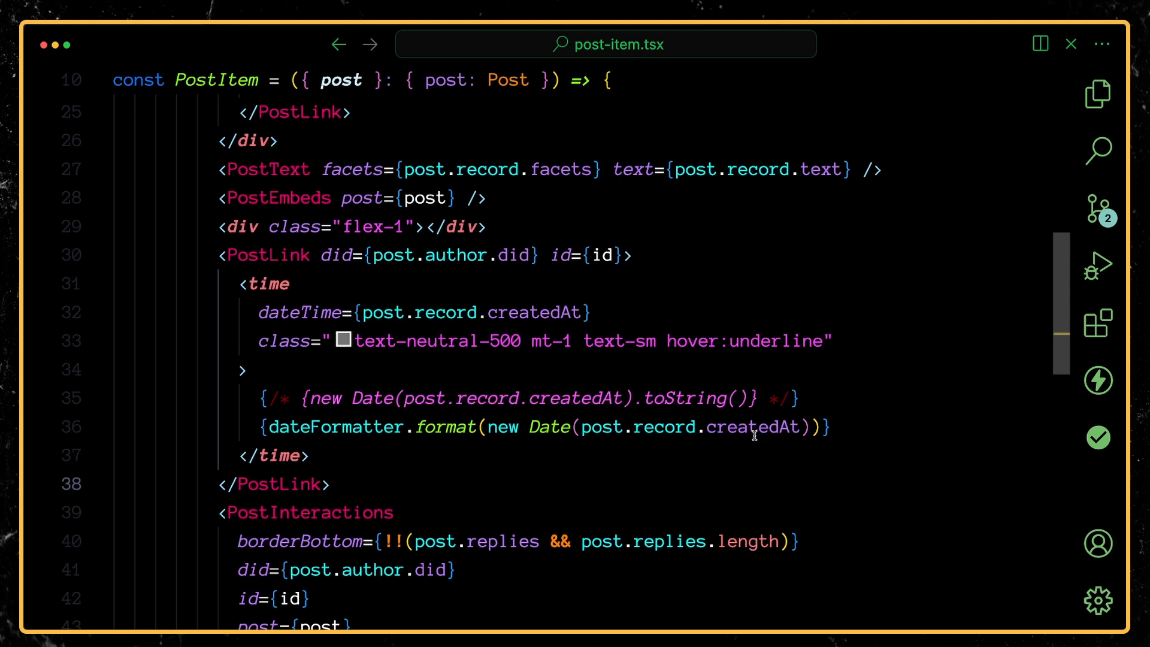
mouse_move(752, 427)
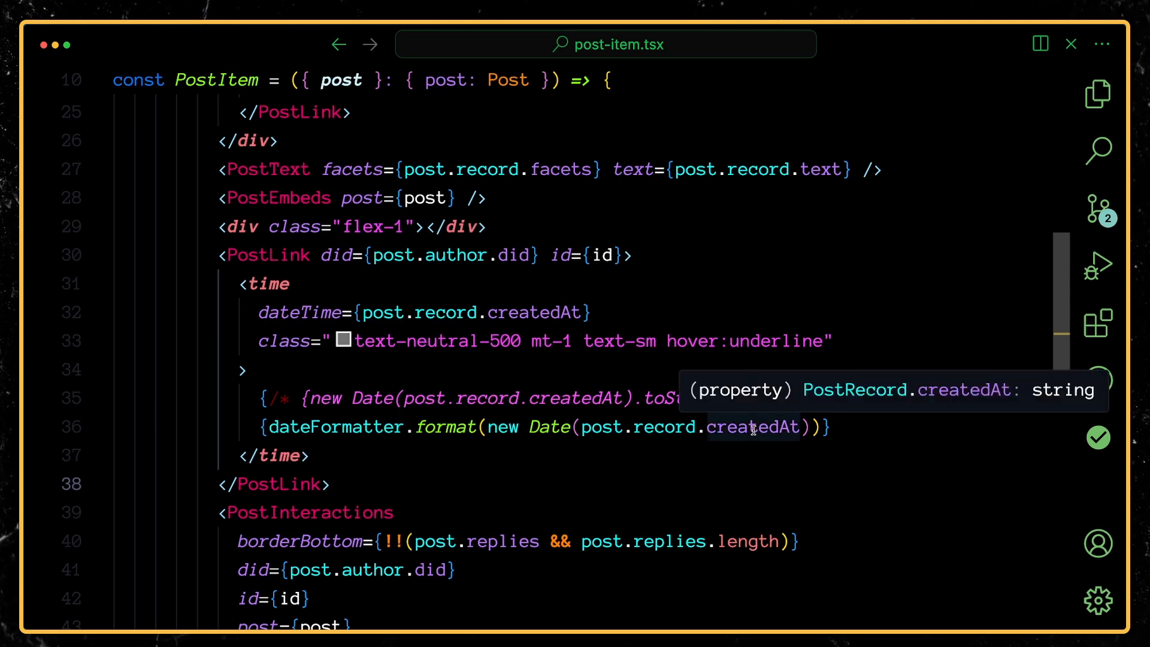
mouse_move(549, 428)
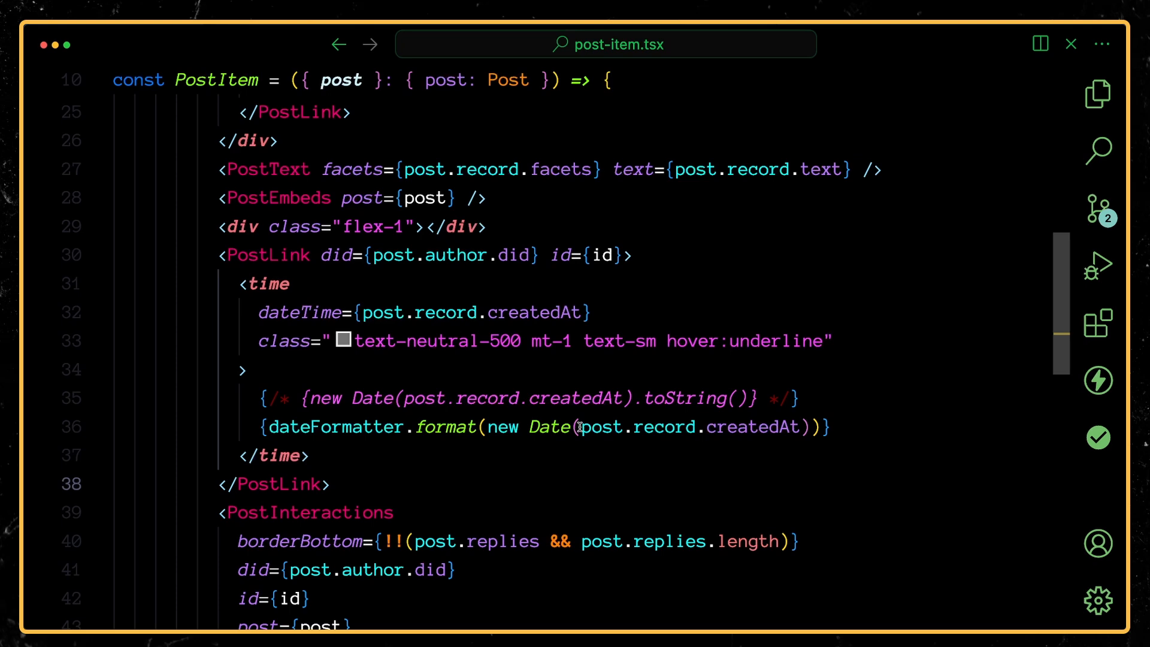
mouse_move(470, 442)
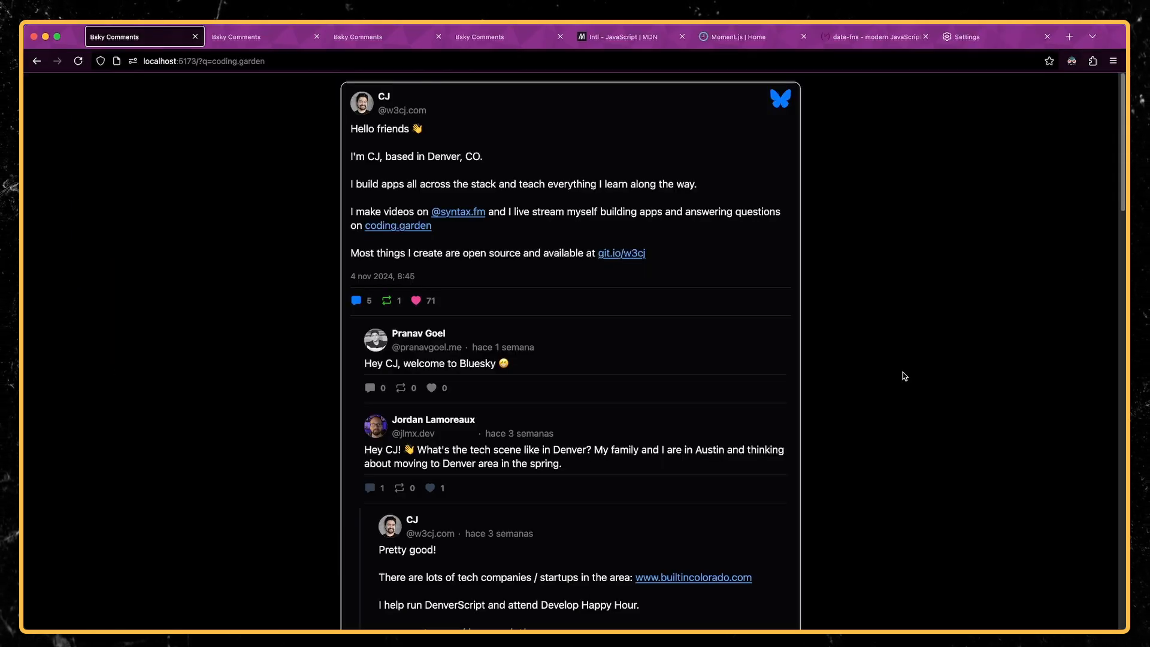
mouse_move(967, 254)
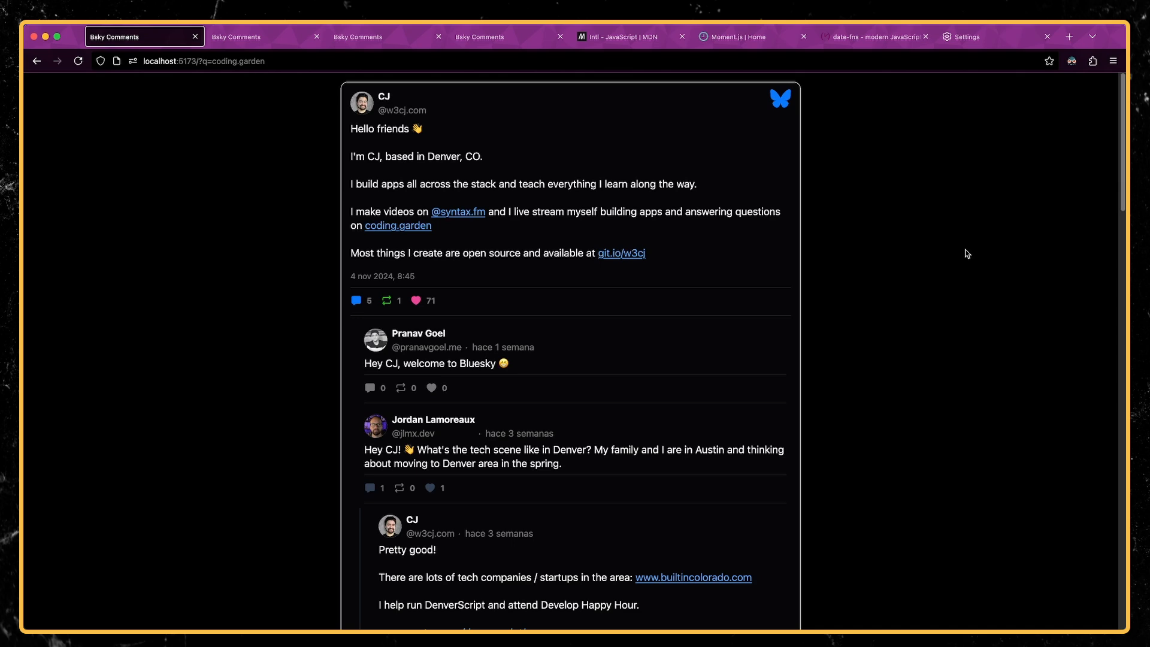
Open Firefox's webpage language preferences, with Spanish listed first.
left_click(961, 36)
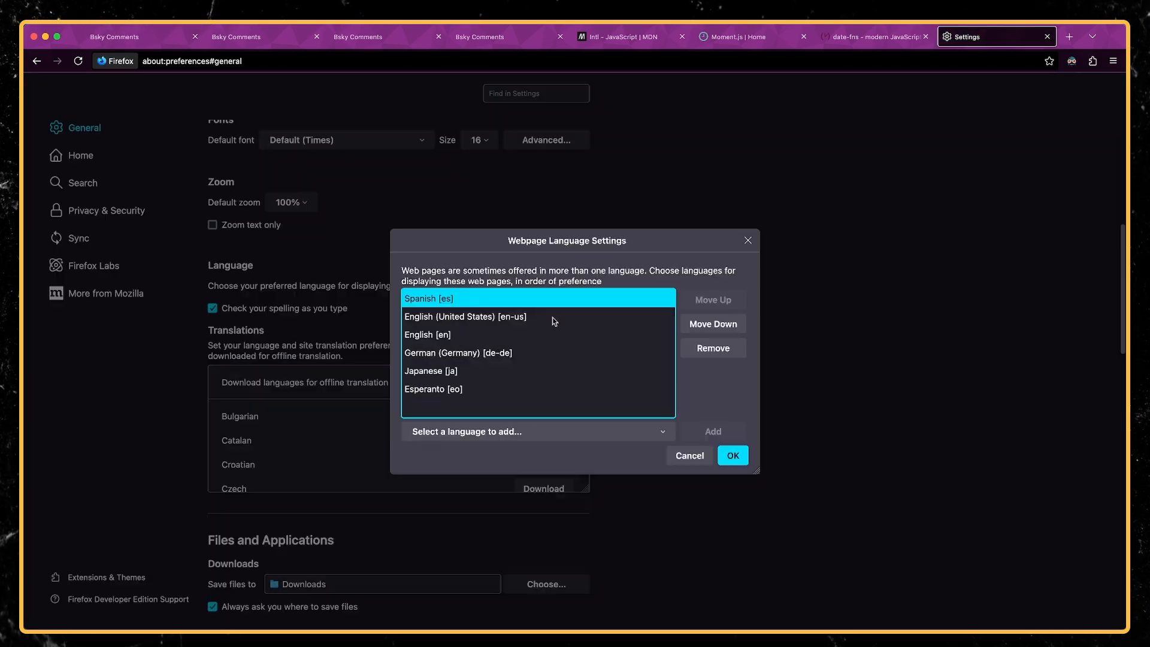
Reload Bsky Comments so dates show in Japanese, e.g. 2024年11月4日 8:45.
left_click(114, 36)
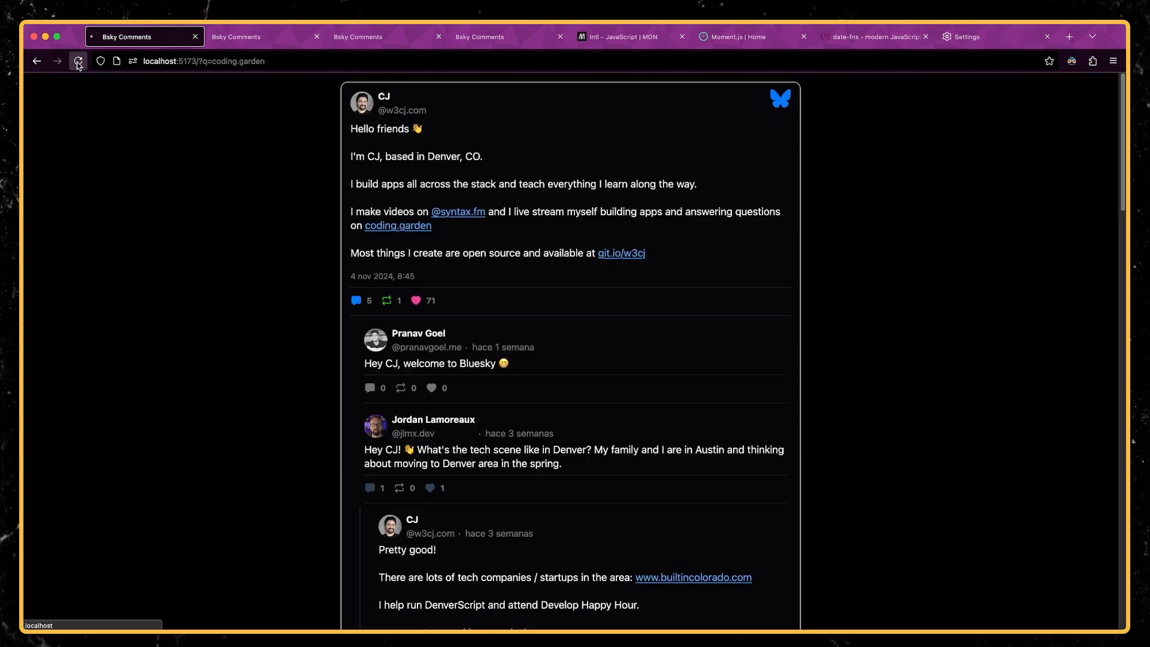
left_click(78, 61)
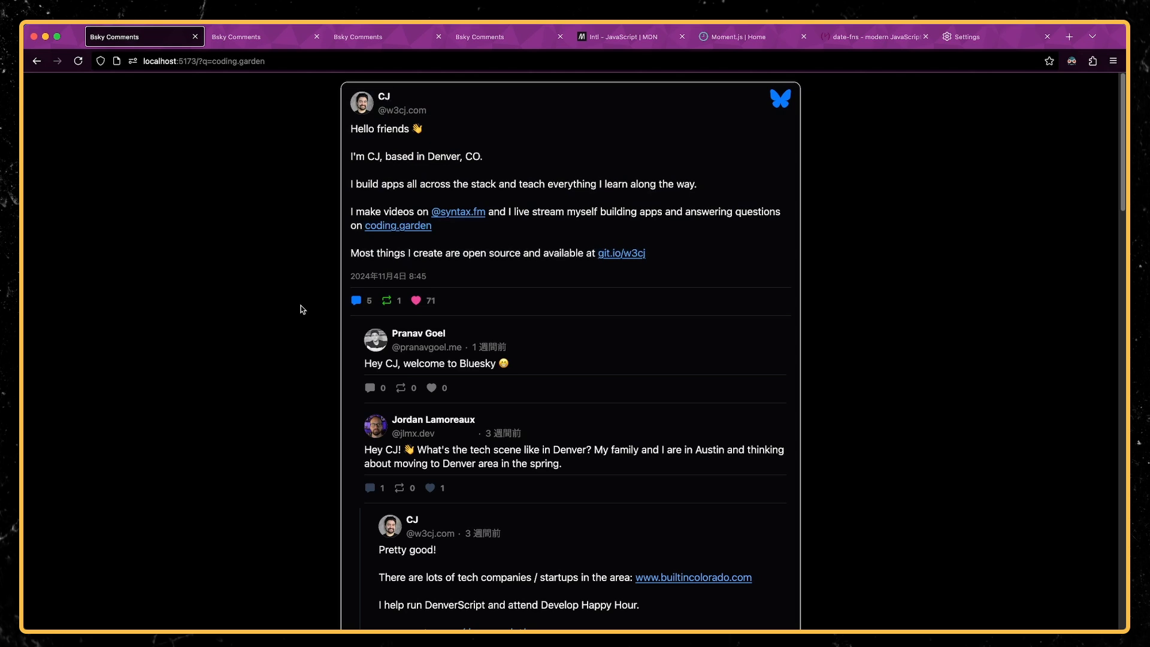
mouse_move(445, 274)
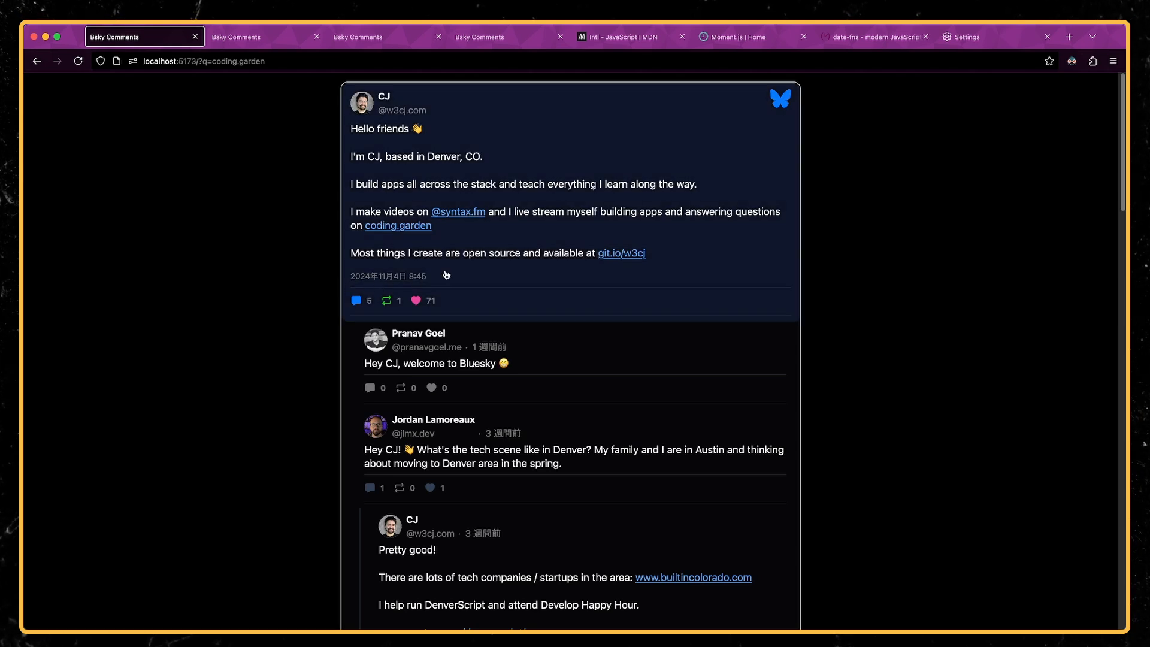
mouse_move(215, 504)
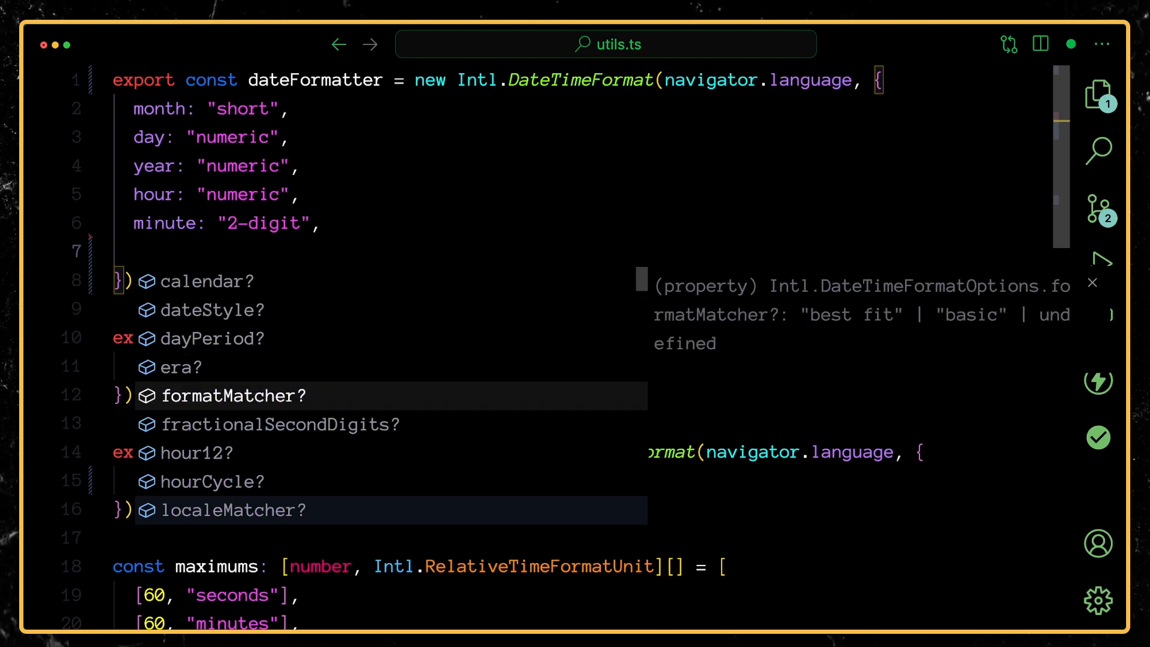
Dismiss the DateTimeFormat options suggestion list in utils.ts.
left_click(134, 251)
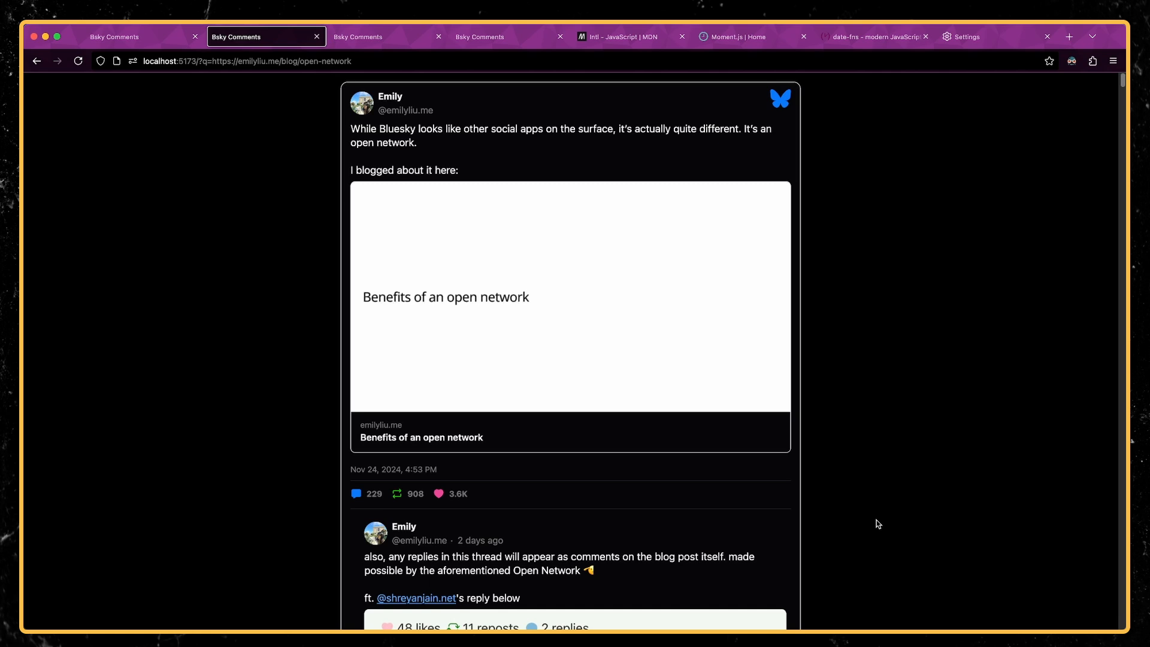
mouse_move(890, 515)
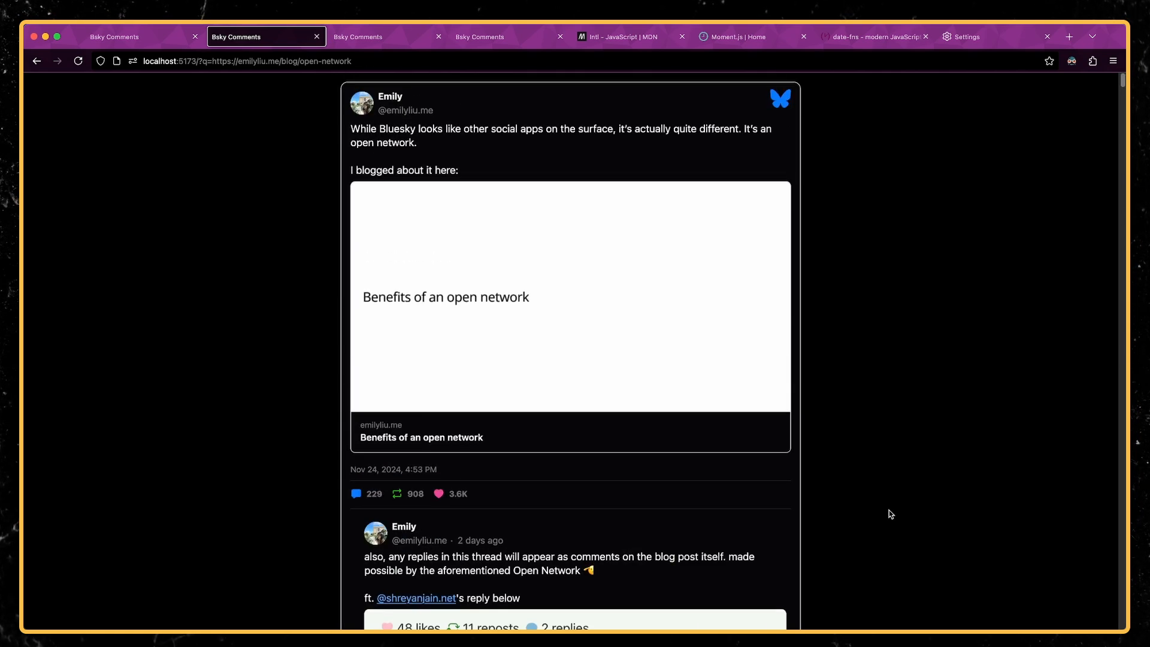
Scroll to the like counts and select the number formatter's "compact" notation value.
scroll("down", 3)
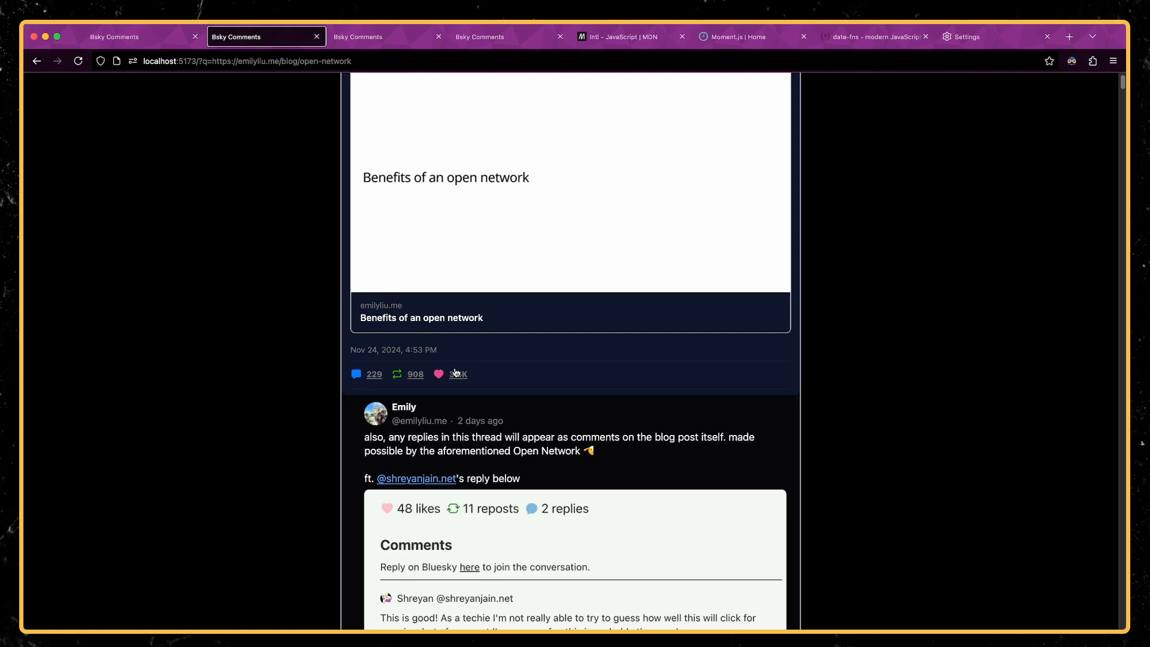
mouse_move(1016, 423)
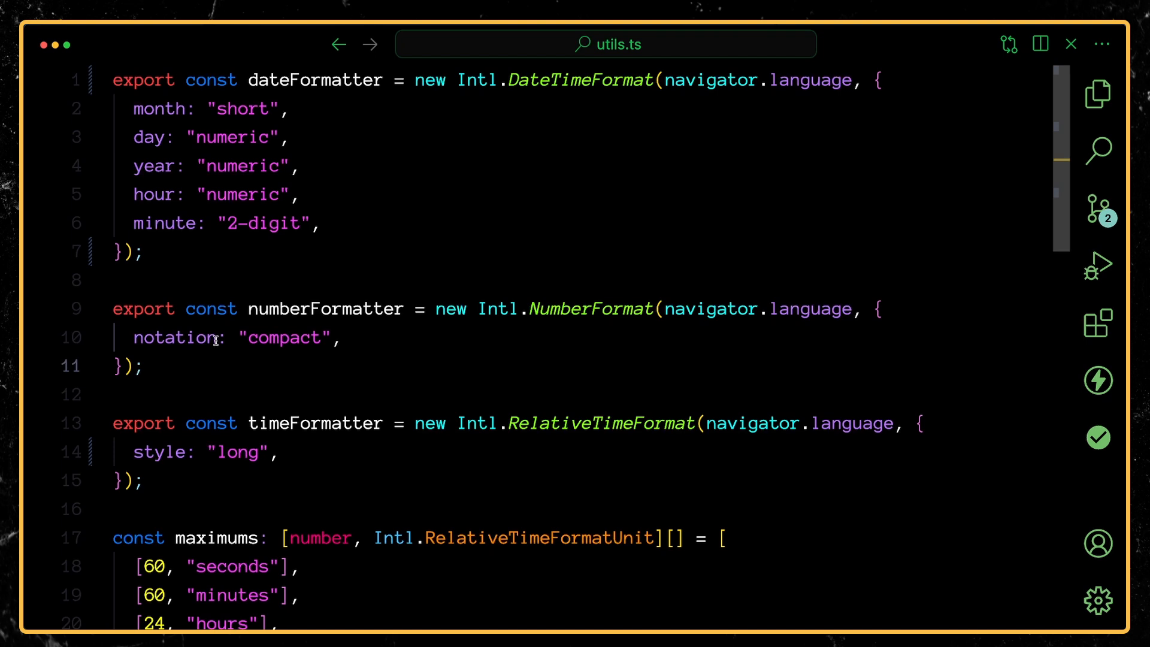
double_click(285, 337)
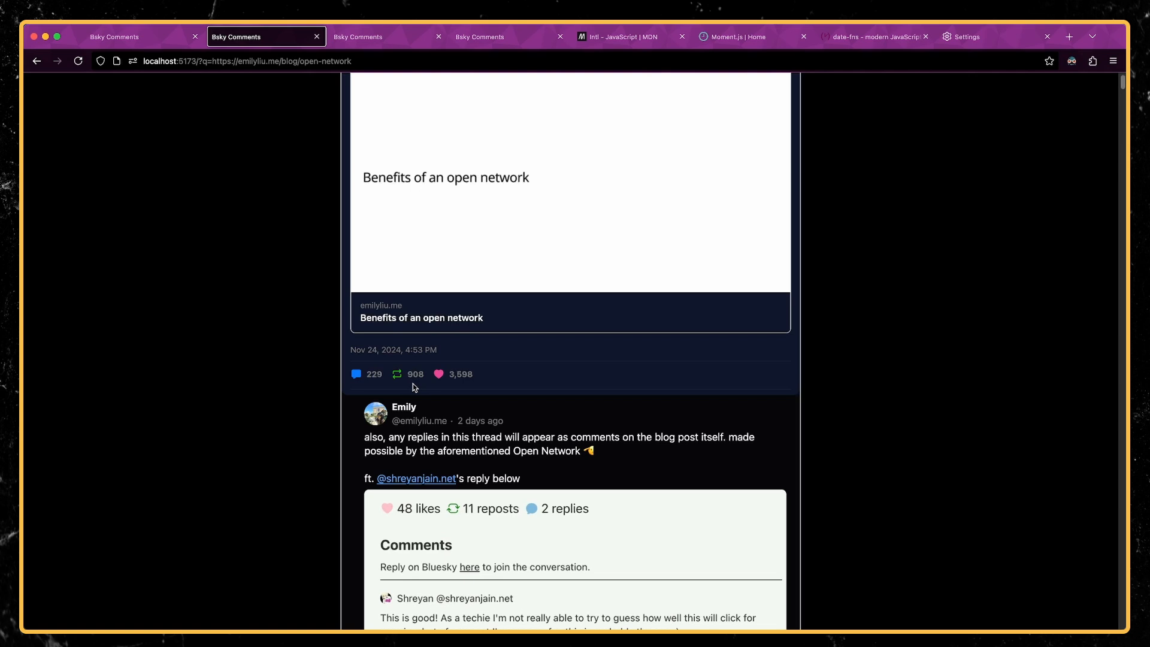
mouse_move(477, 386)
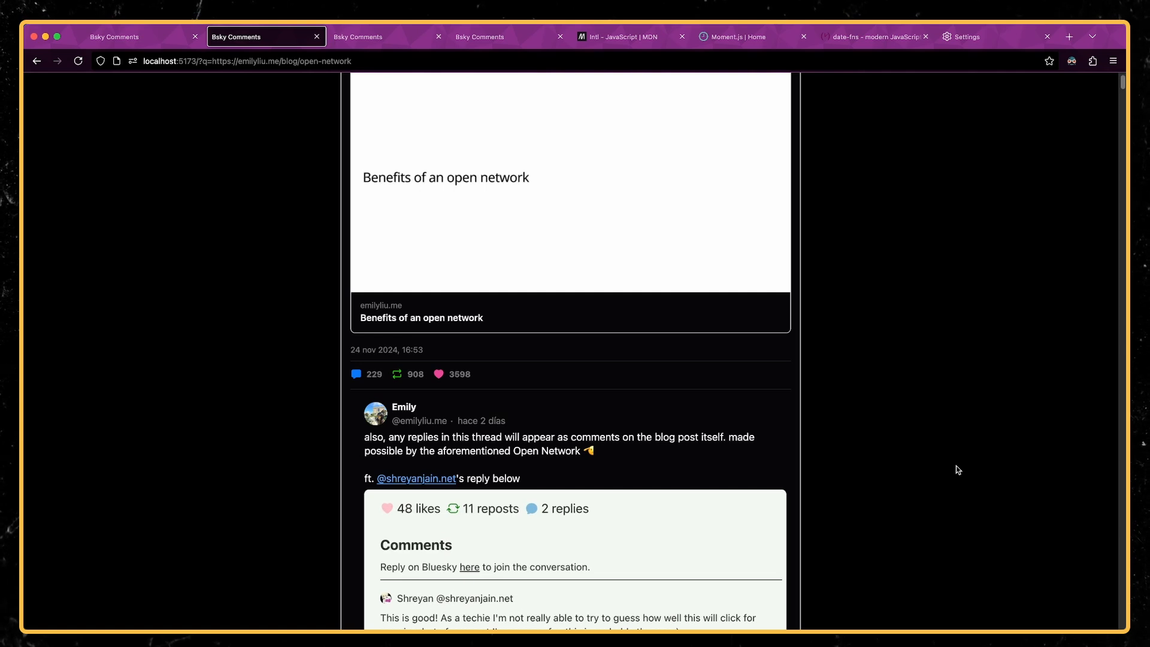
mouse_move(898, 458)
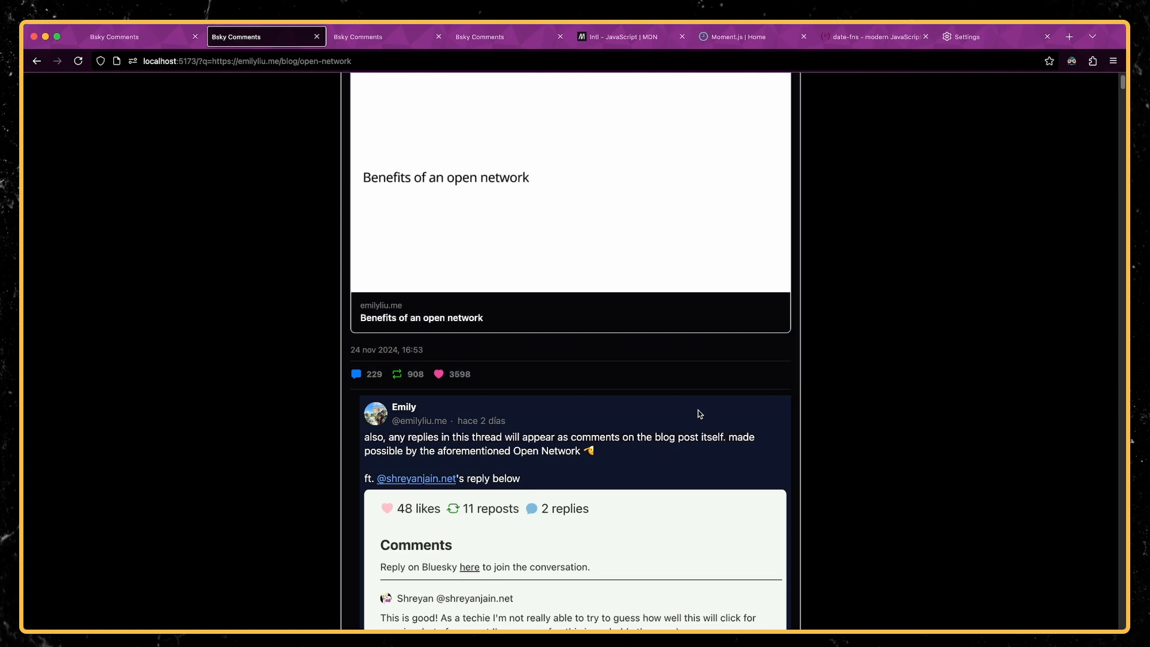
View the throttling-experiment thread in German, then reset notation to compact via IntelliSense.
left_click(358, 36)
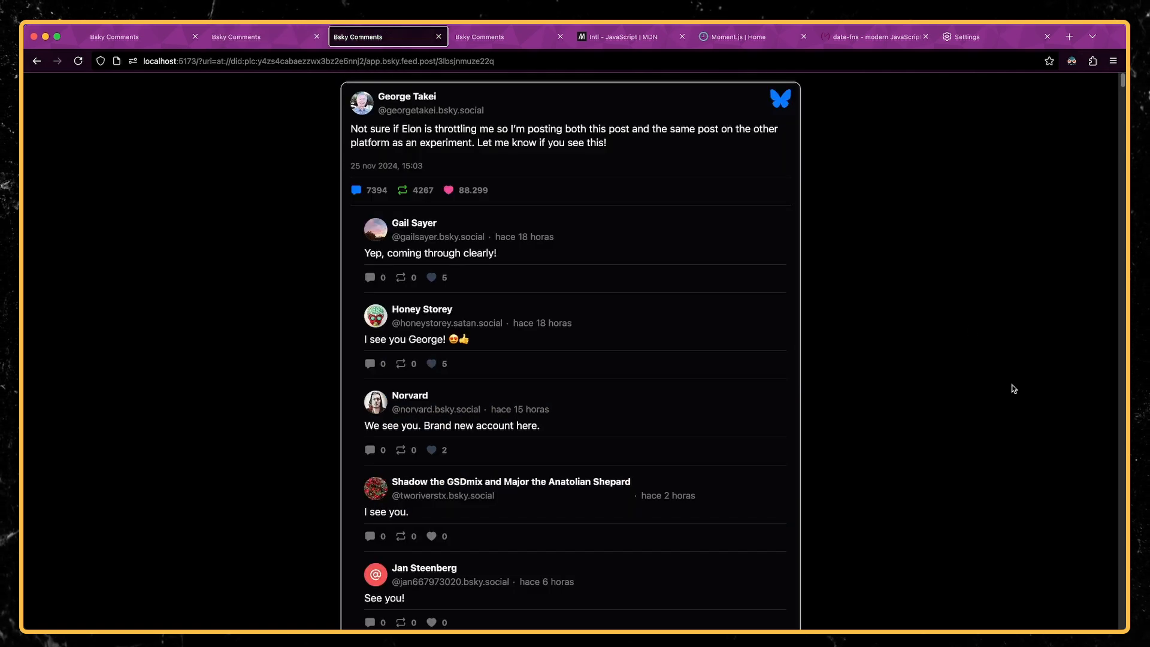
mouse_move(475, 202)
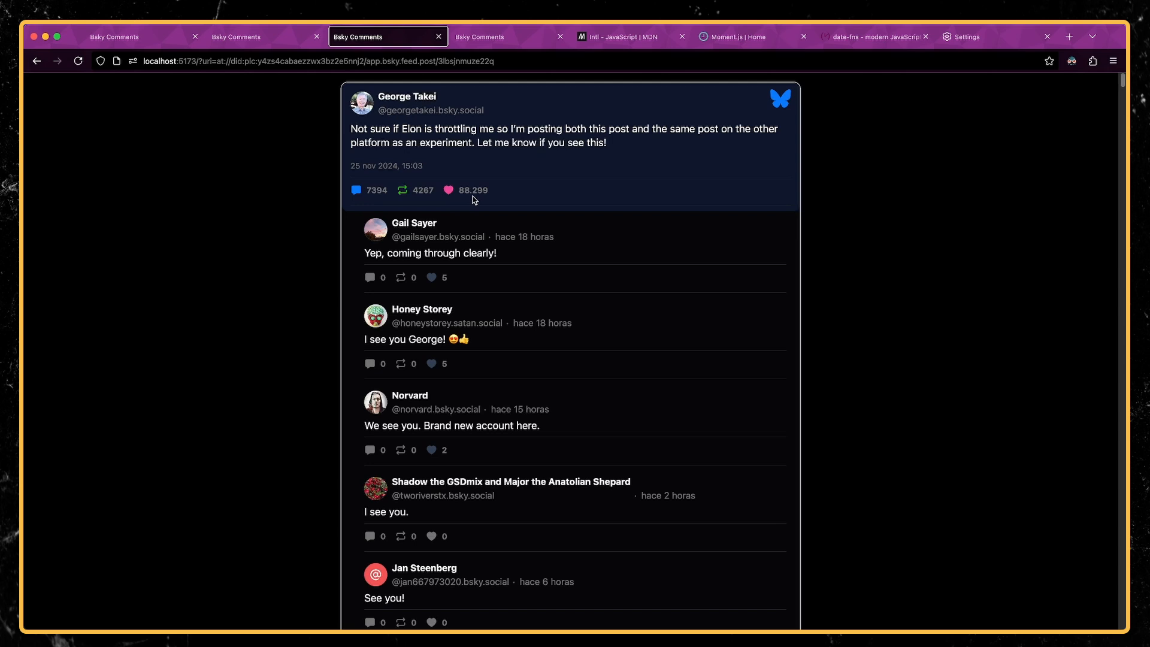
mouse_move(365, 204)
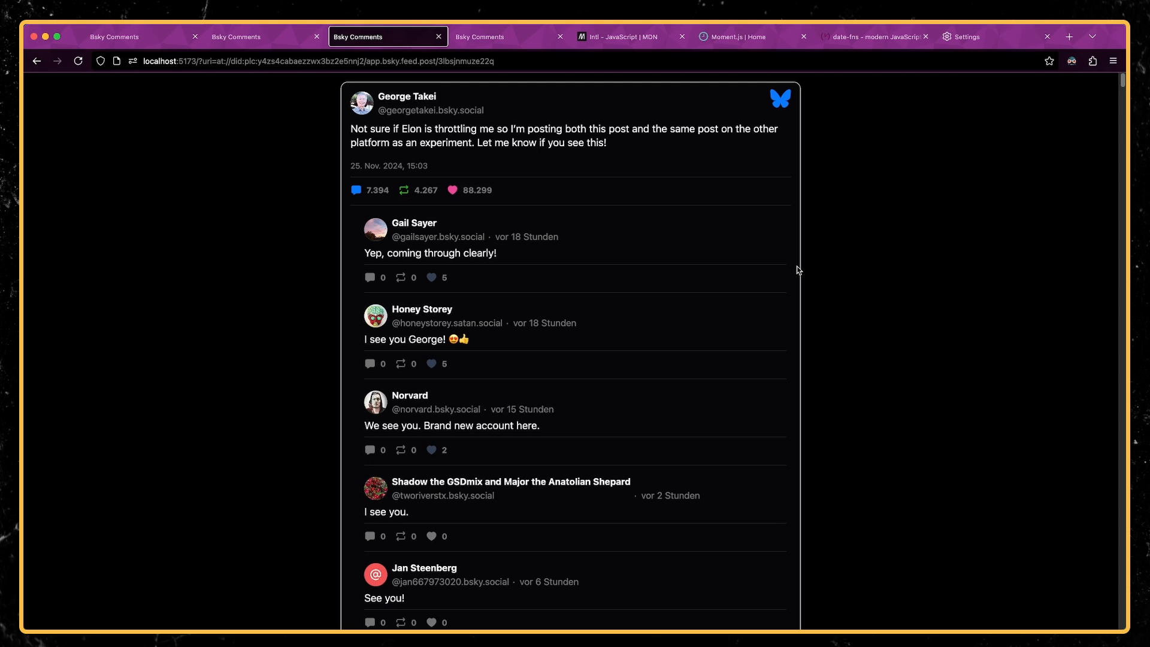
mouse_move(1072, 352)
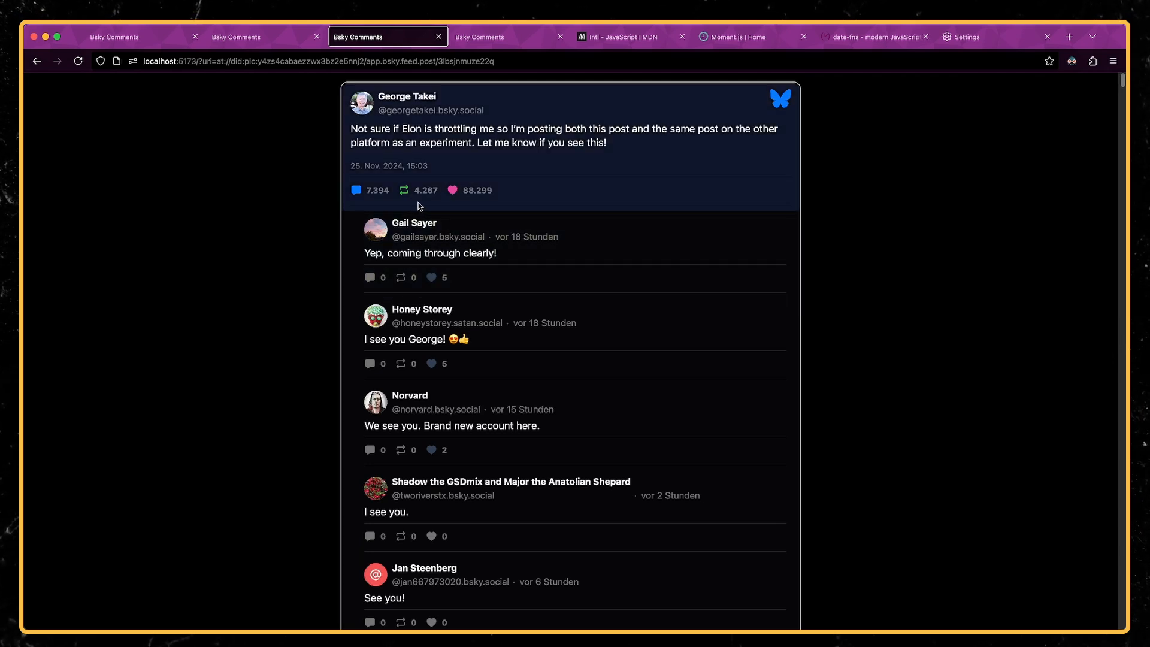
mouse_move(367, 194)
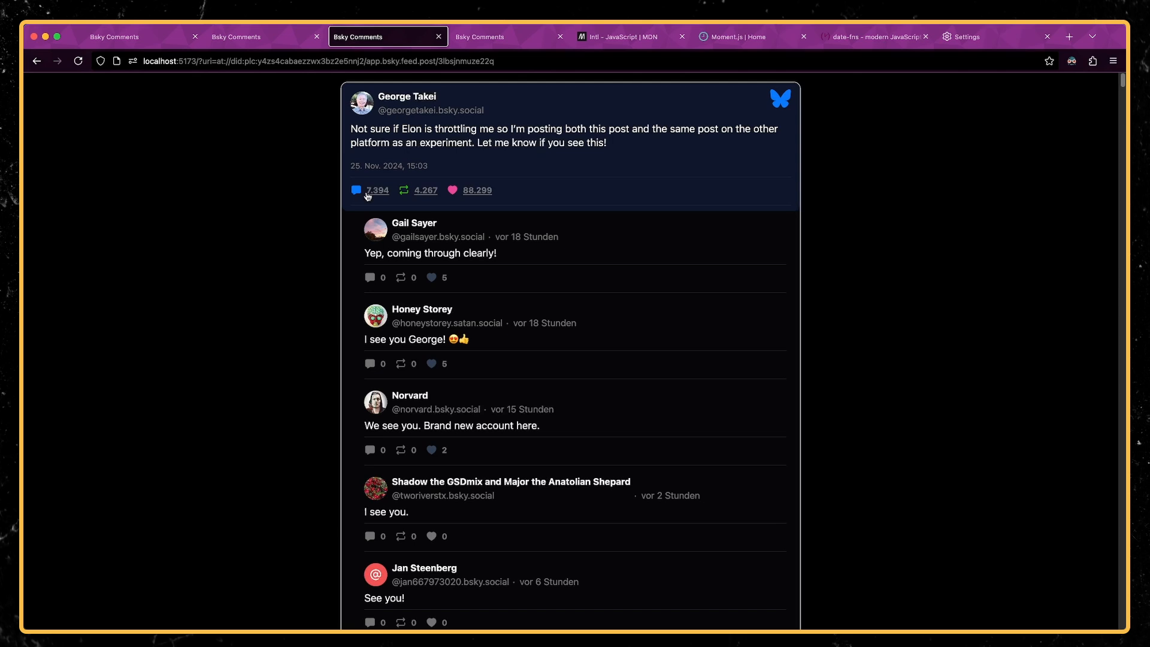
mouse_move(287, 252)
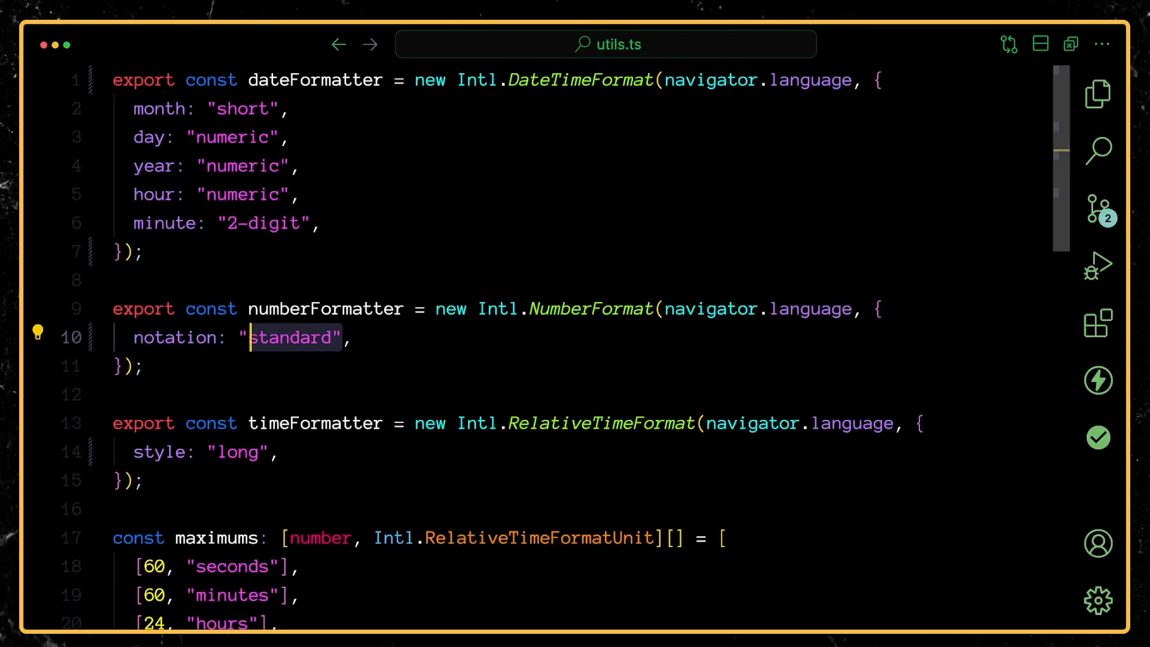
key("Backspace")
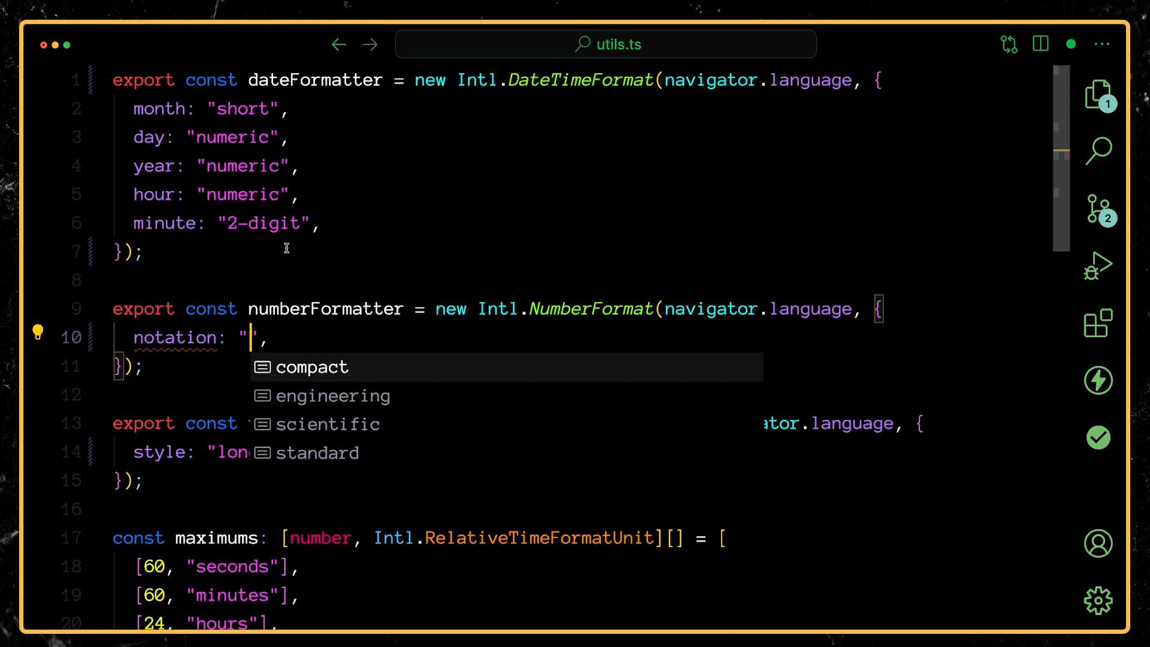
left_click(312, 366)
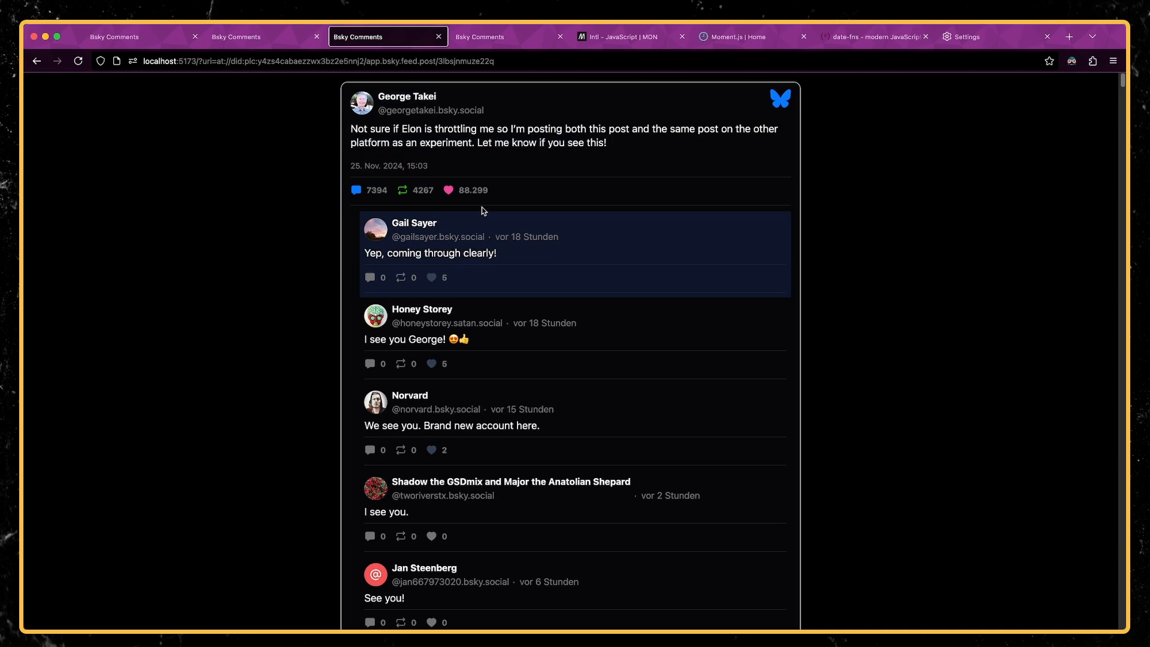
mouse_move(992, 285)
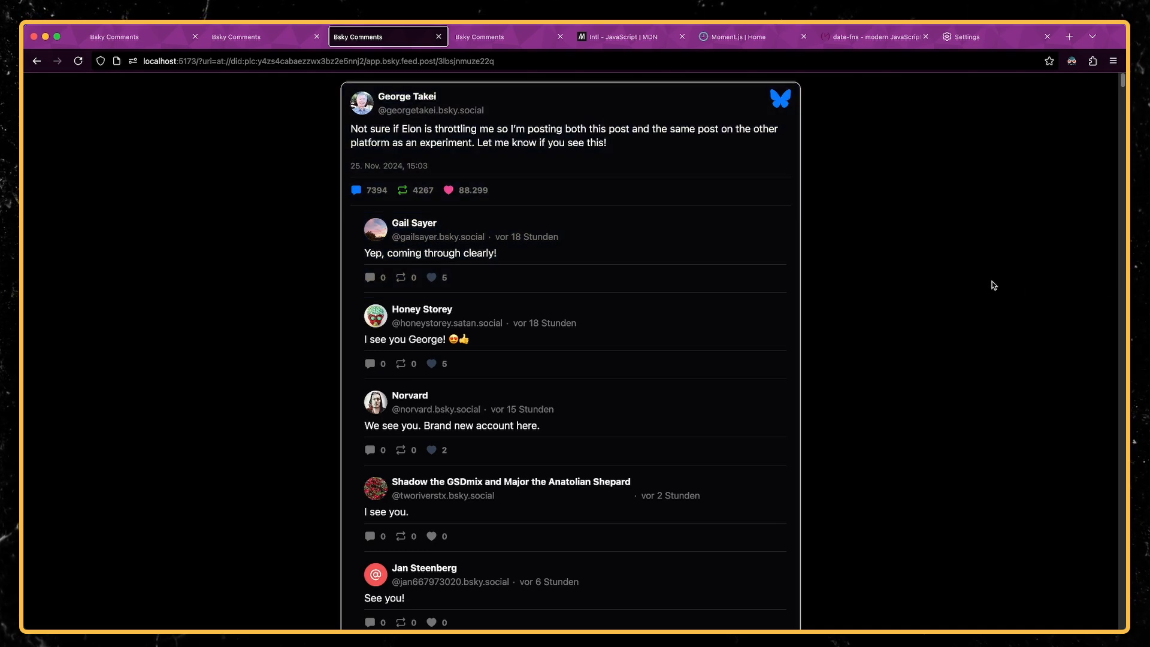
Show George Takei's thread in English: Nov 25, 2024, 3:03 PM, 7.4K replies.
left_click(967, 37)
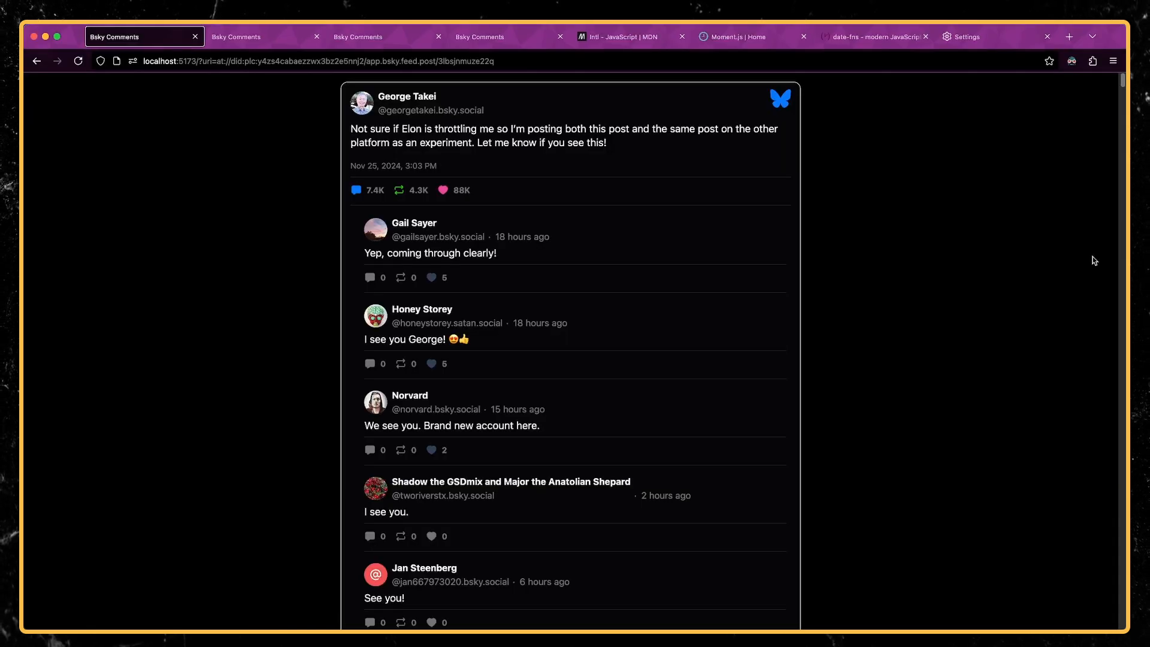
mouse_move(999, 365)
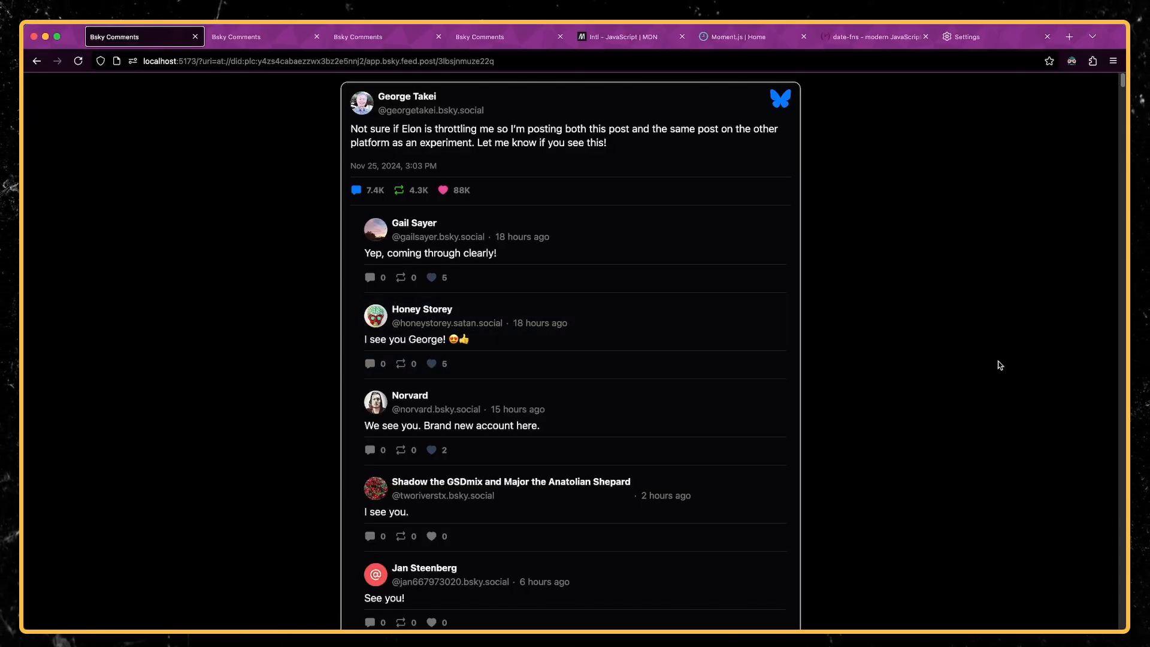
mouse_move(689, 570)
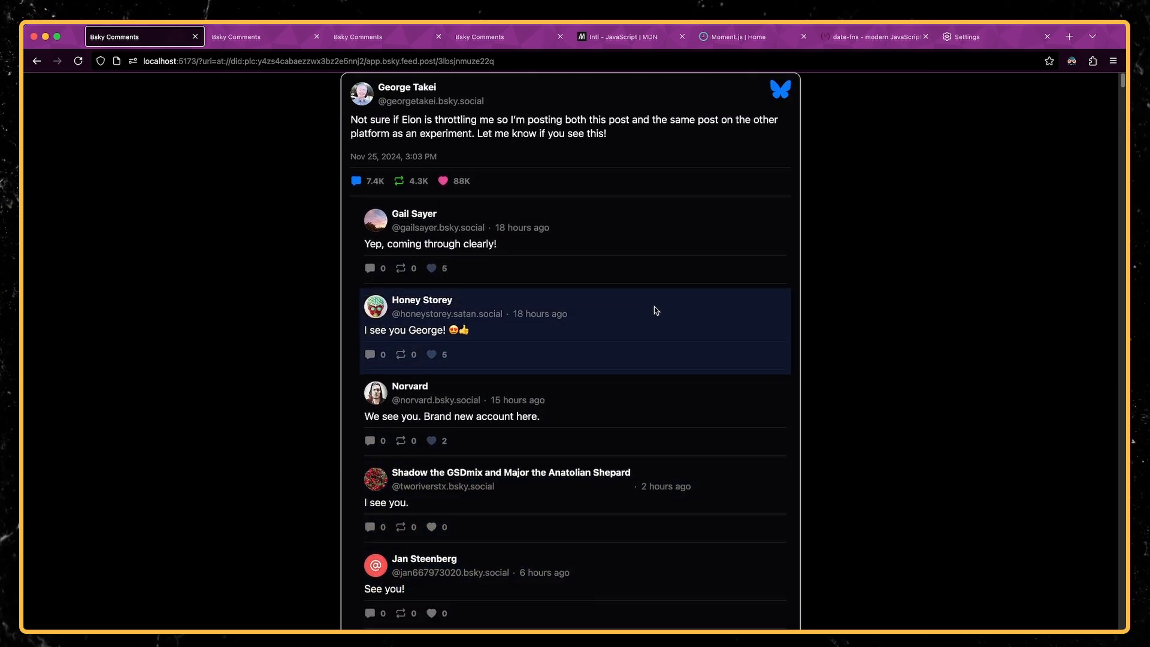
Scroll through the open-network and coding.garden comment threads in English.
left_click(236, 37)
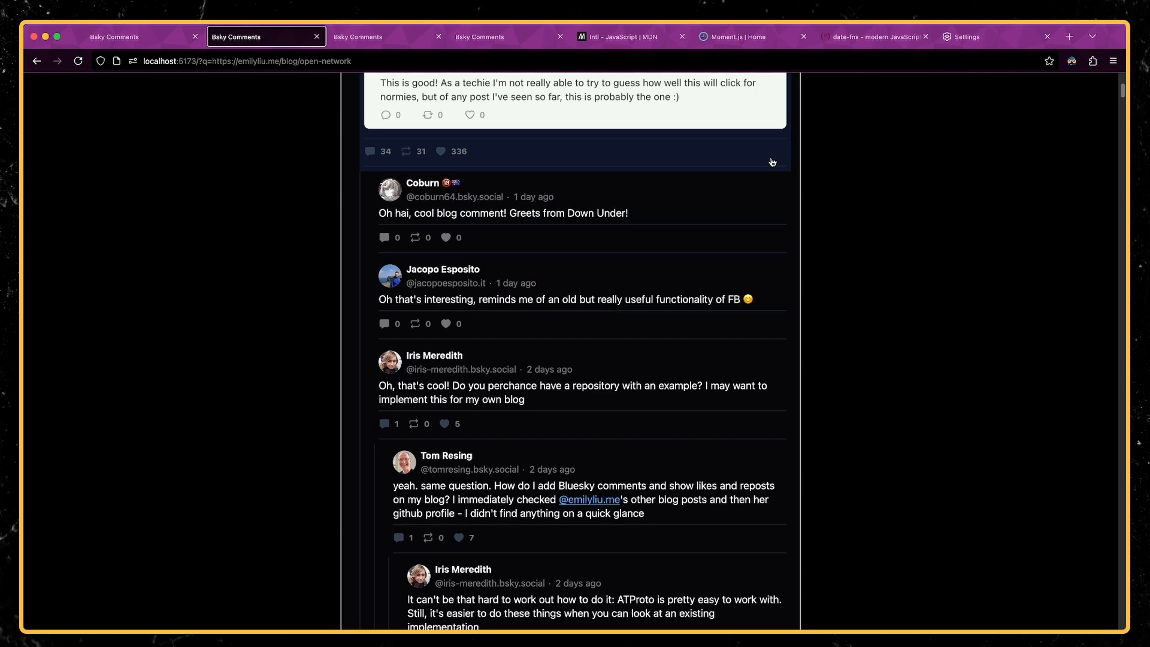
scroll("down", 3)
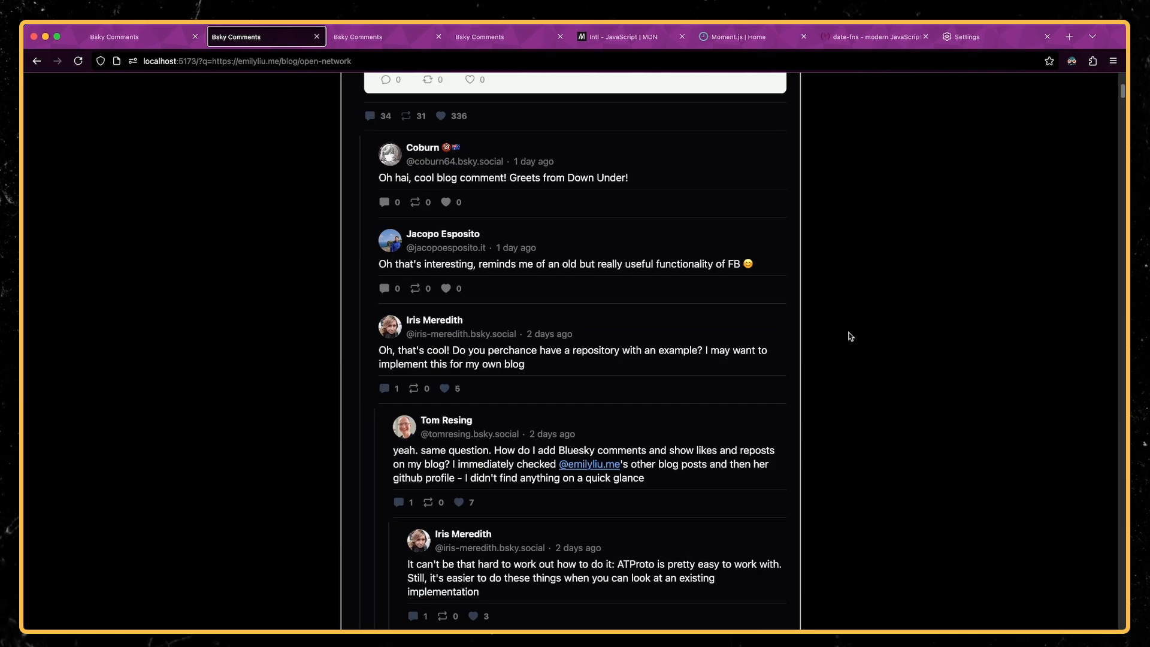
scroll("down", 3)
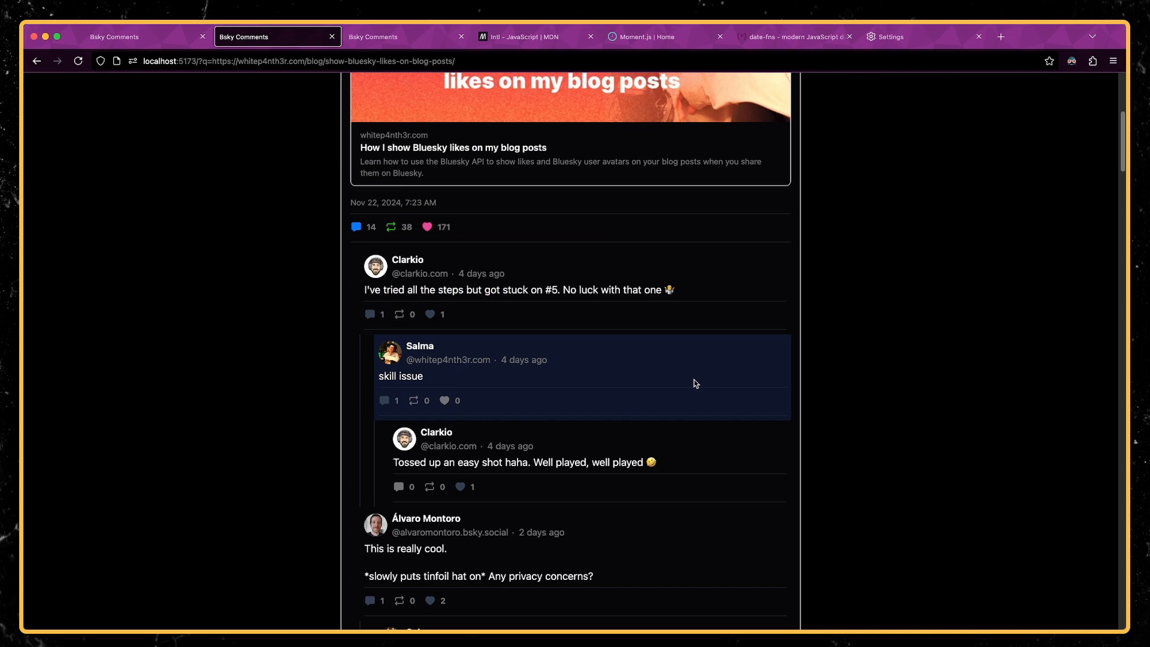
scroll("down", 3)
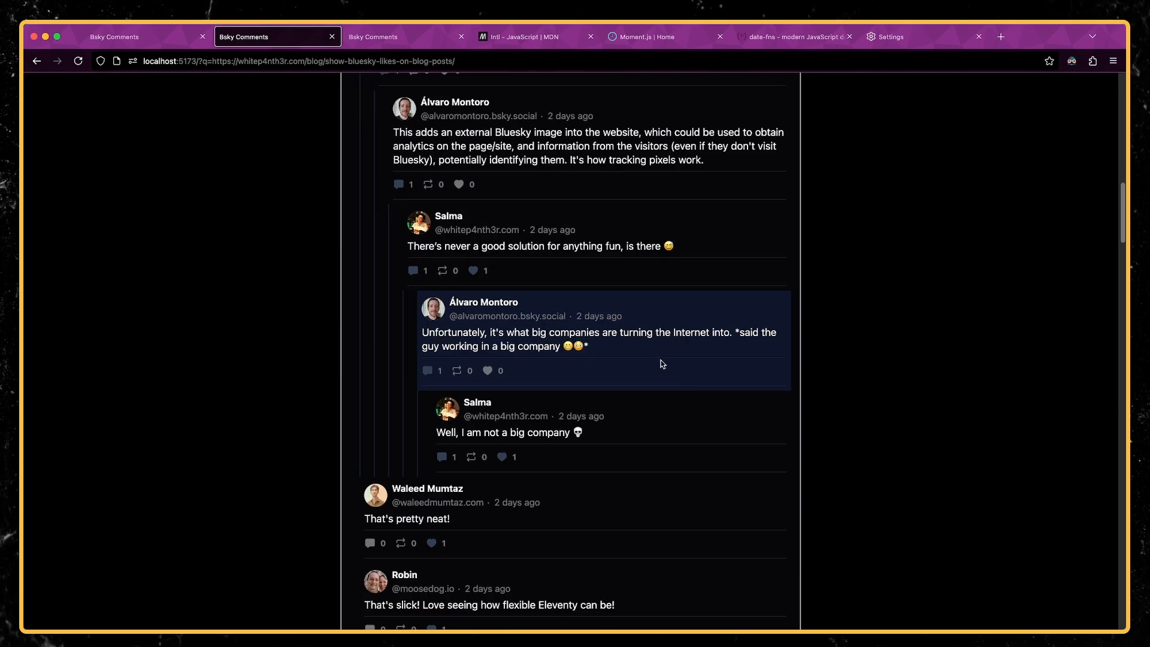
left_click(405, 36)
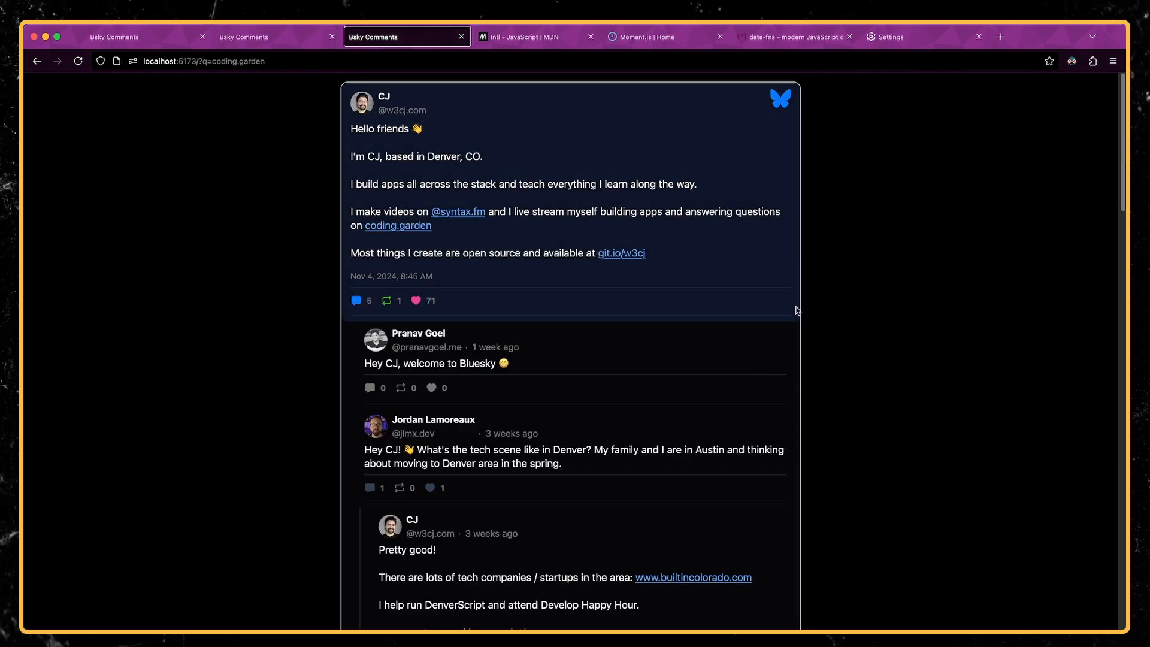
scroll("down", 3)
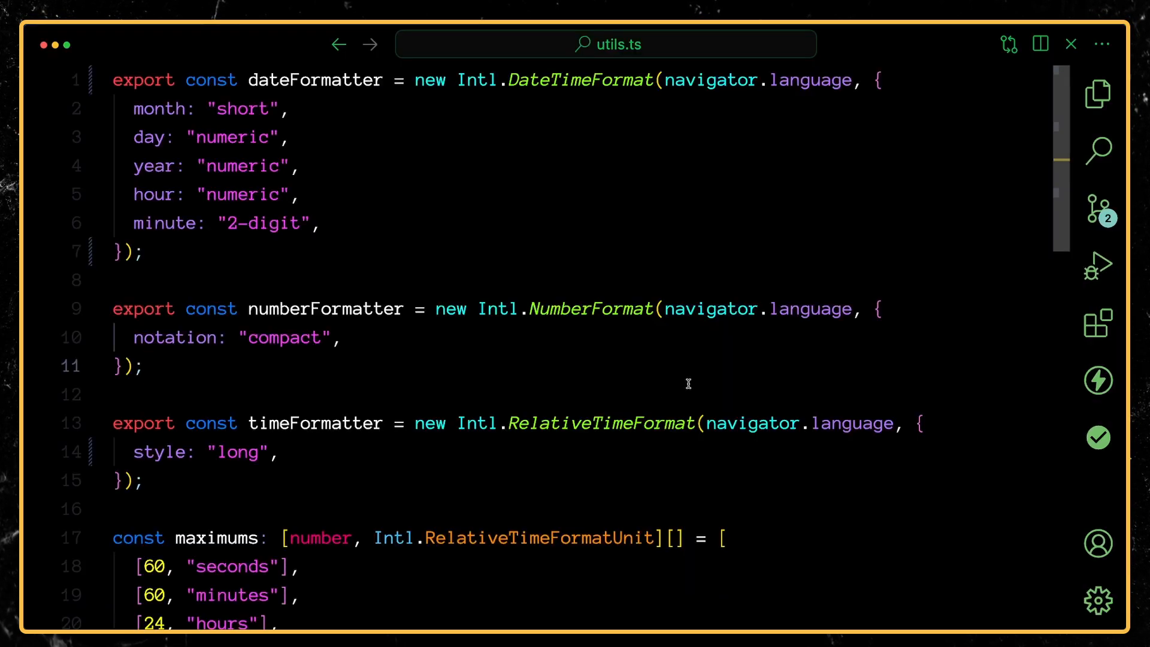
Select the timeFormatter's "long" style value in utils.ts for replacement.
left_click(144, 480)
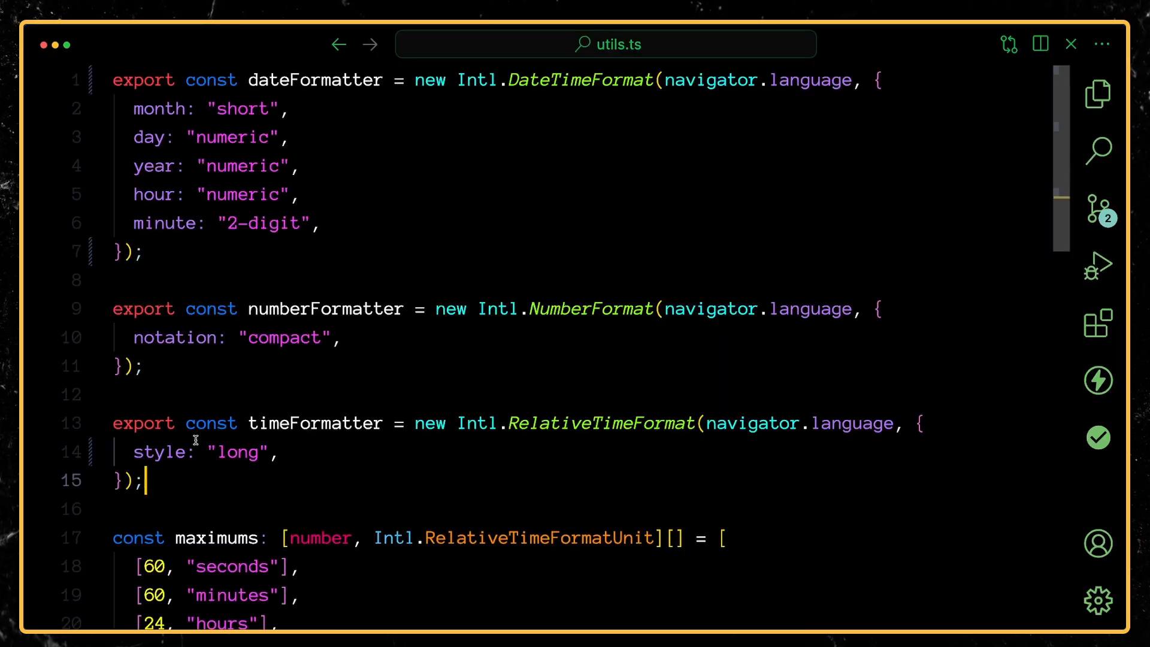
double_click(238, 452)
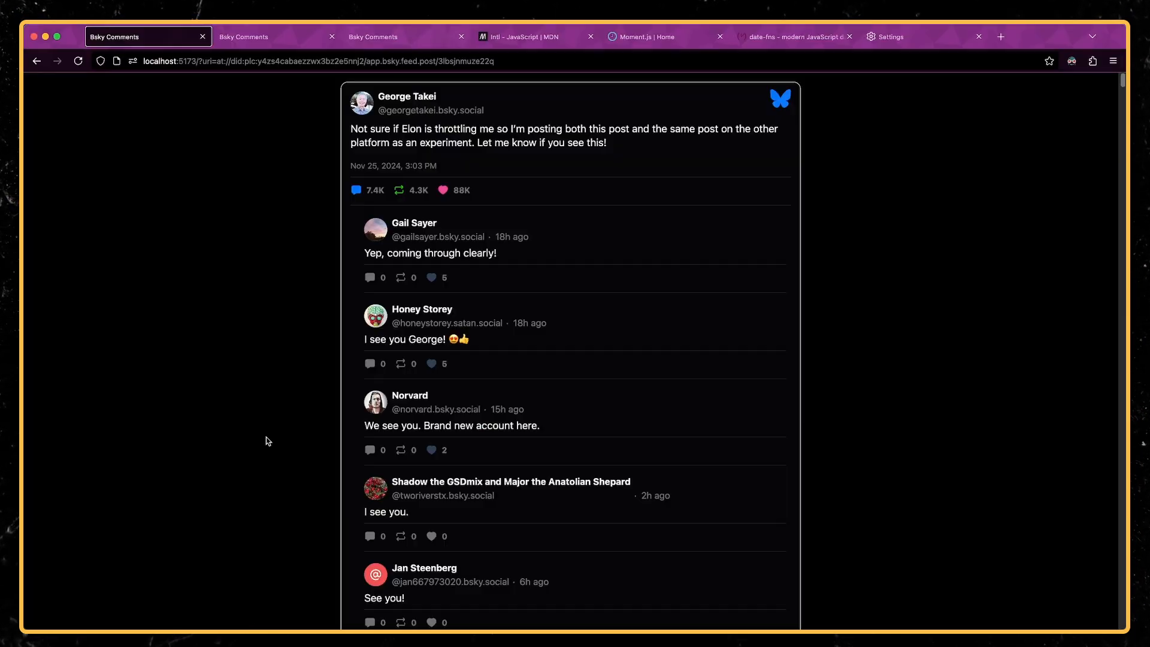
mouse_move(514, 246)
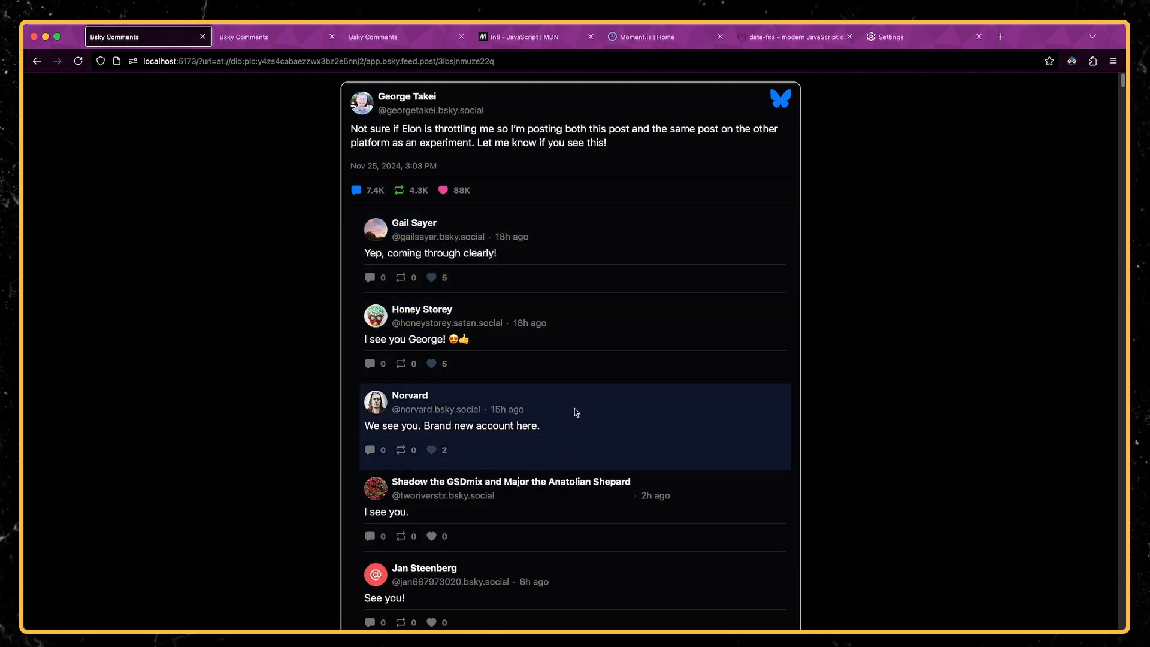
View the Bluesky likes thread, then make German (Germany) the preferred webpage language.
left_click(277, 36)
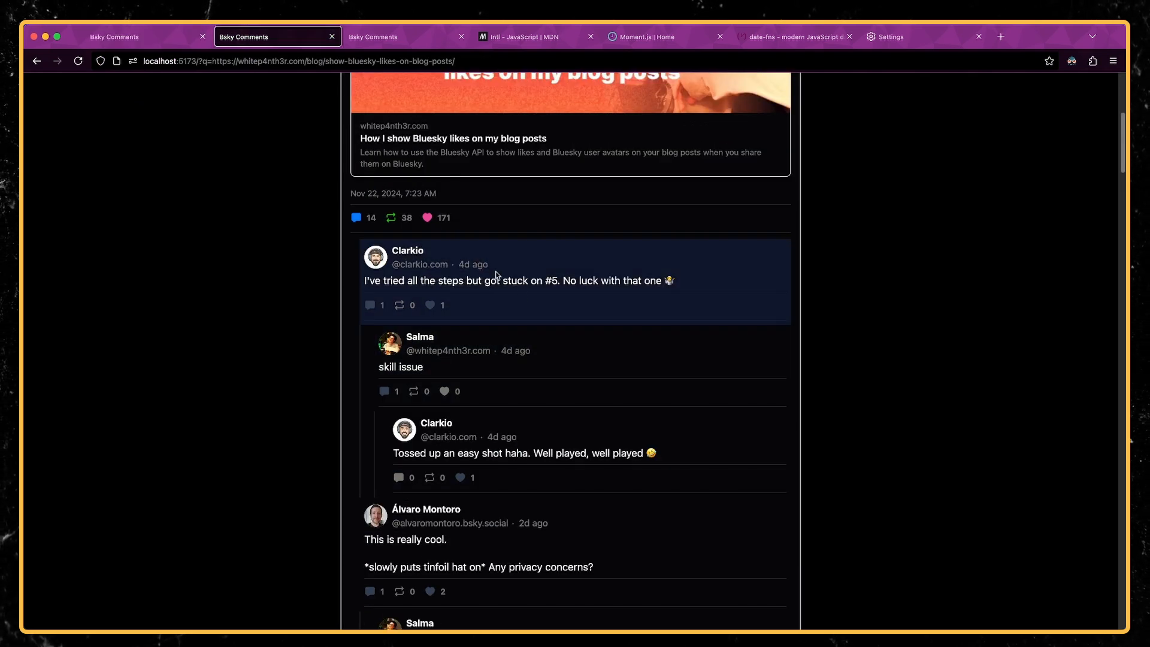
scroll("up", 3)
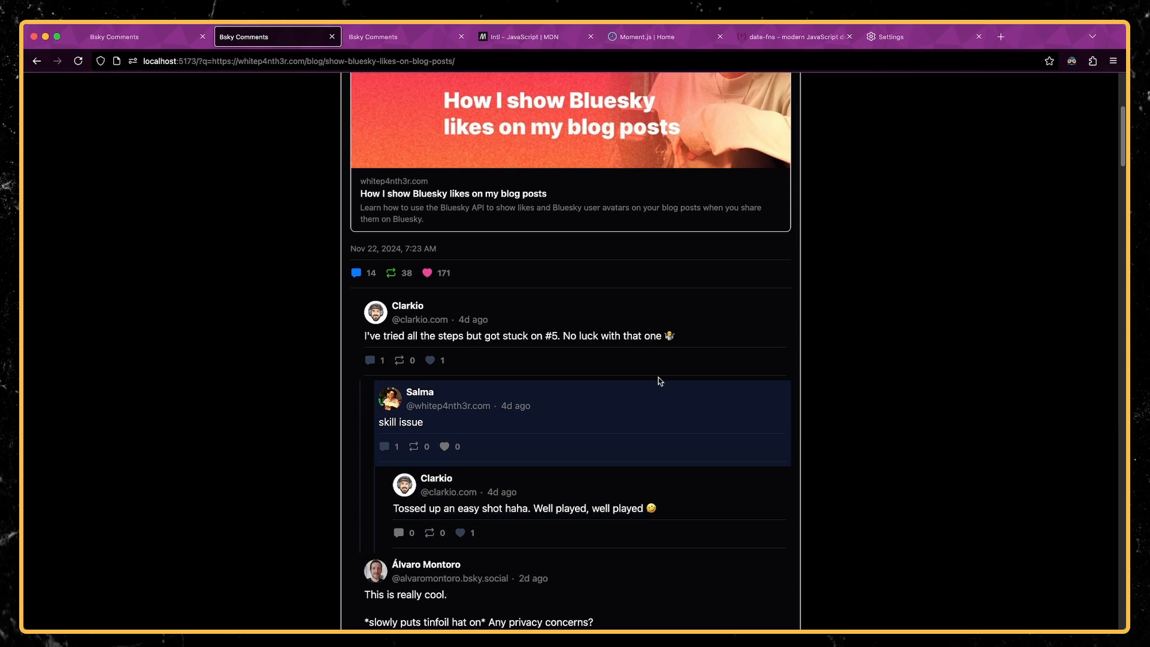
left_click(892, 36)
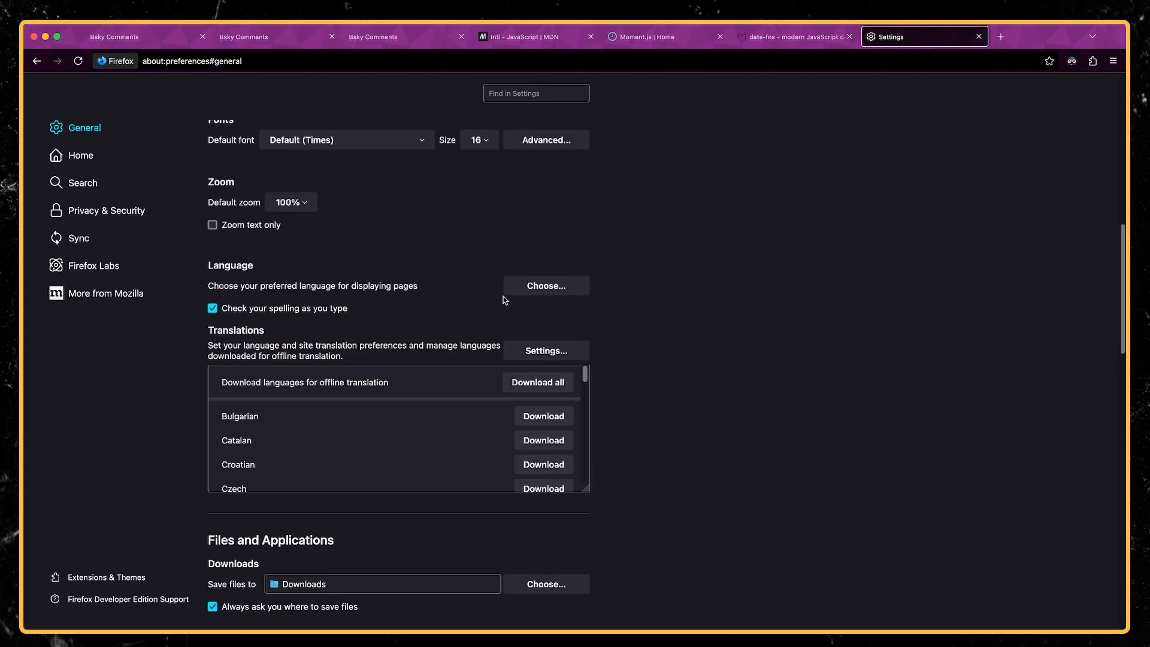
left_click(545, 285)
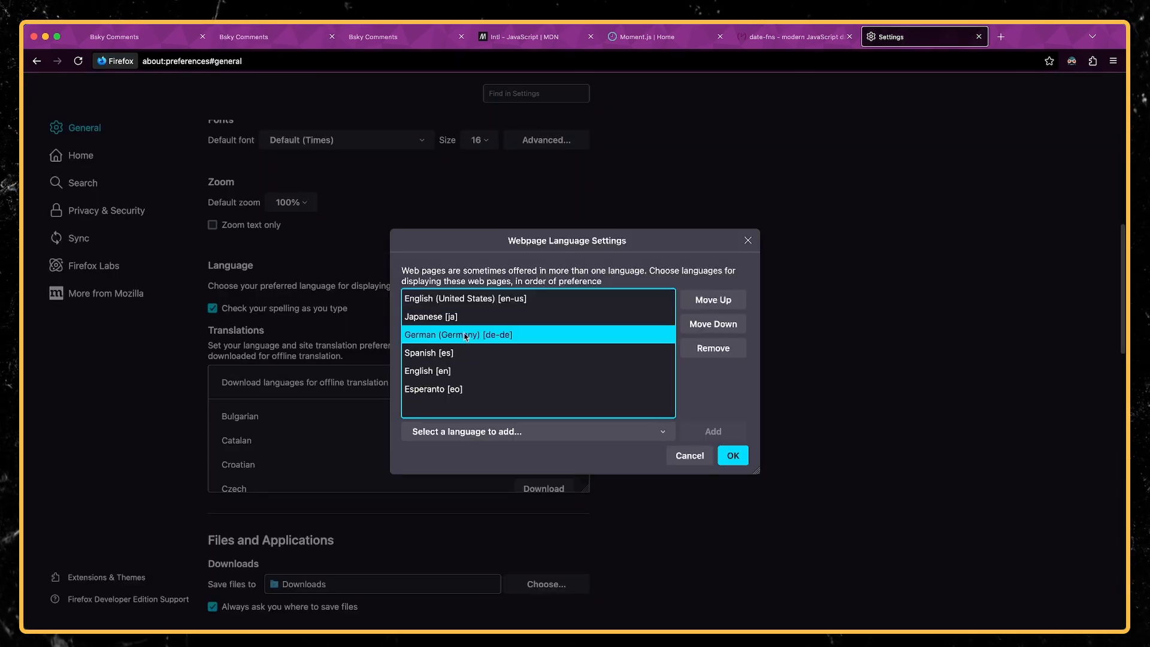
left_click(712, 299)
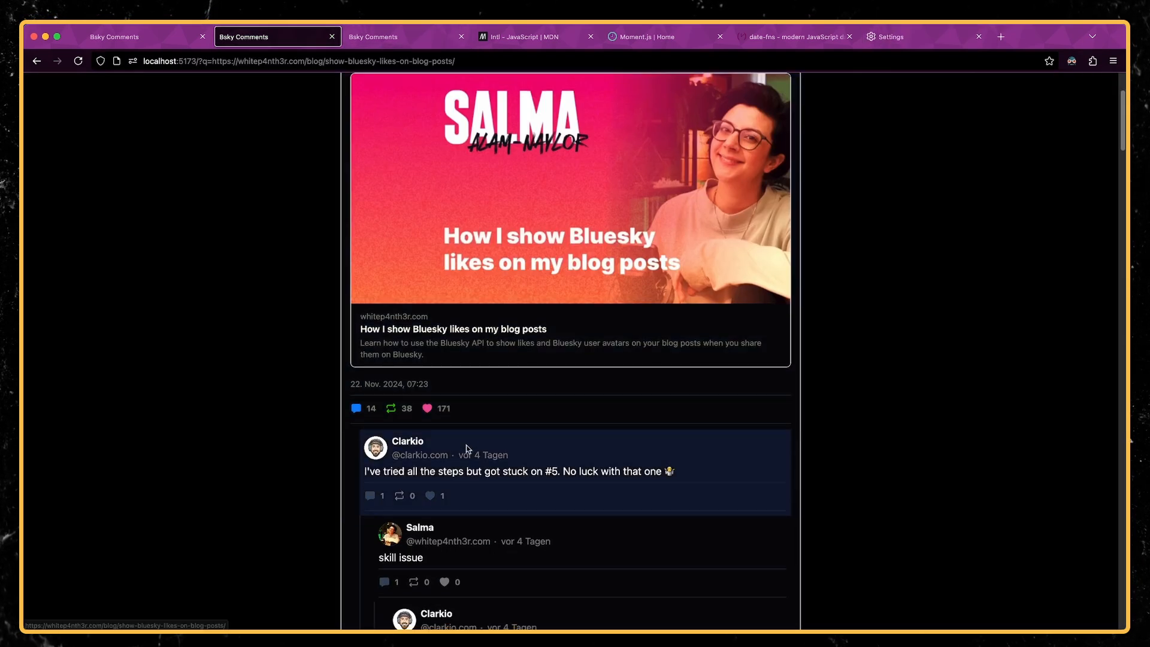
Scroll Salma's thread to later replies showing German relative times like 'vor 2 Tagen'.
scroll("down", 3)
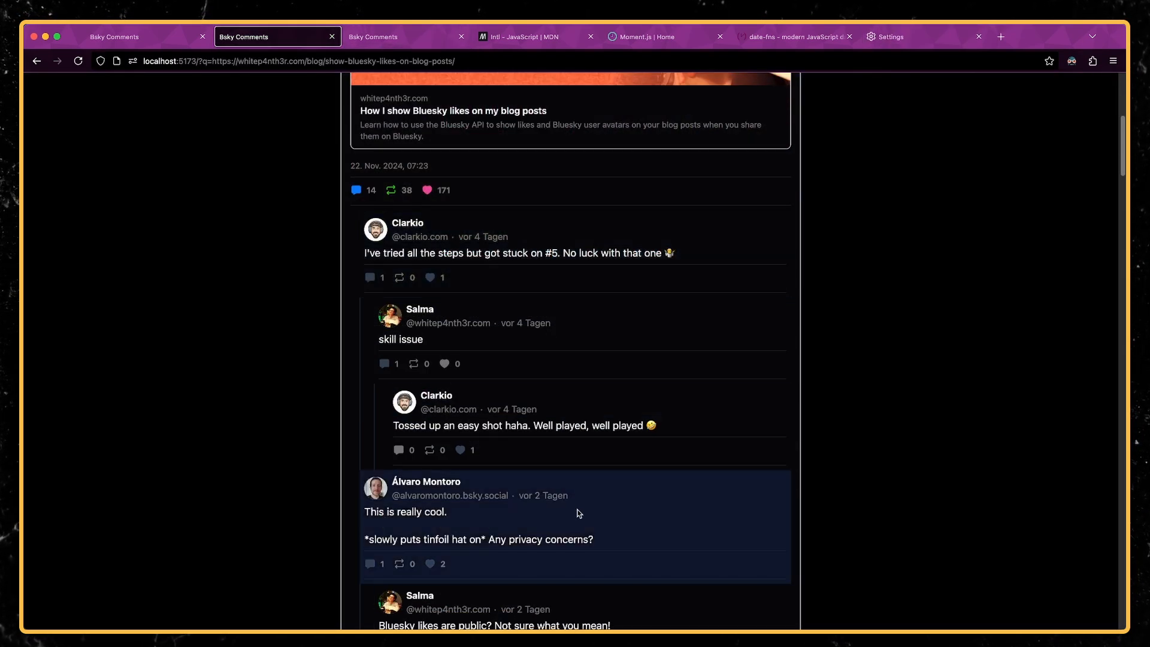
scroll("down", 3)
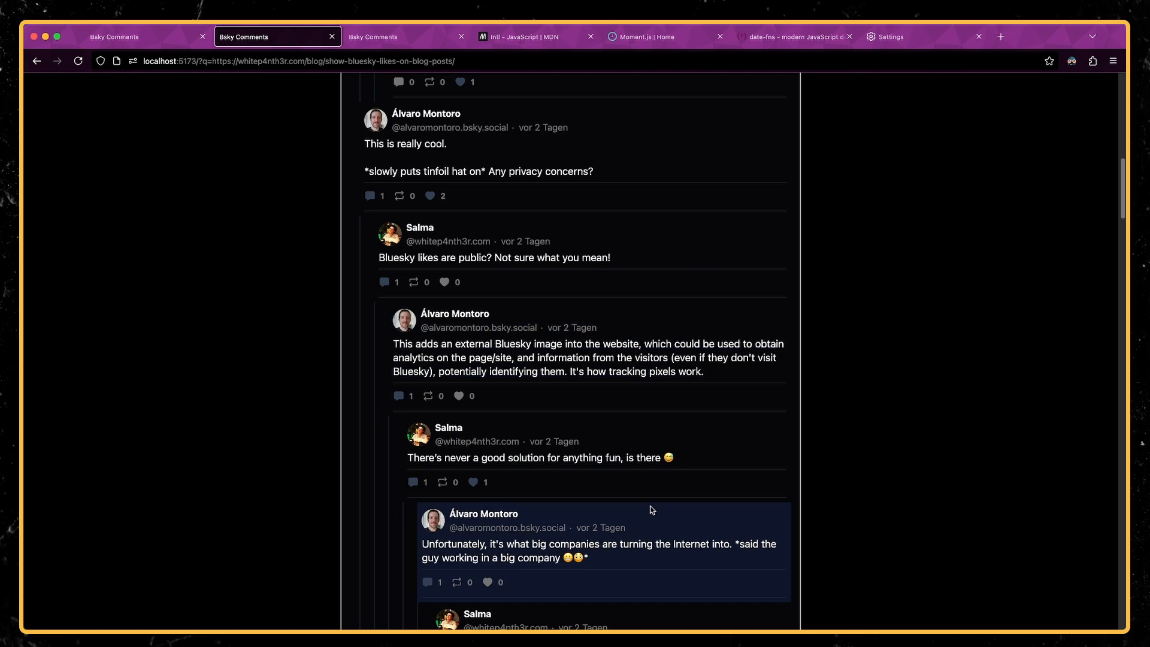
scroll("up", 3)
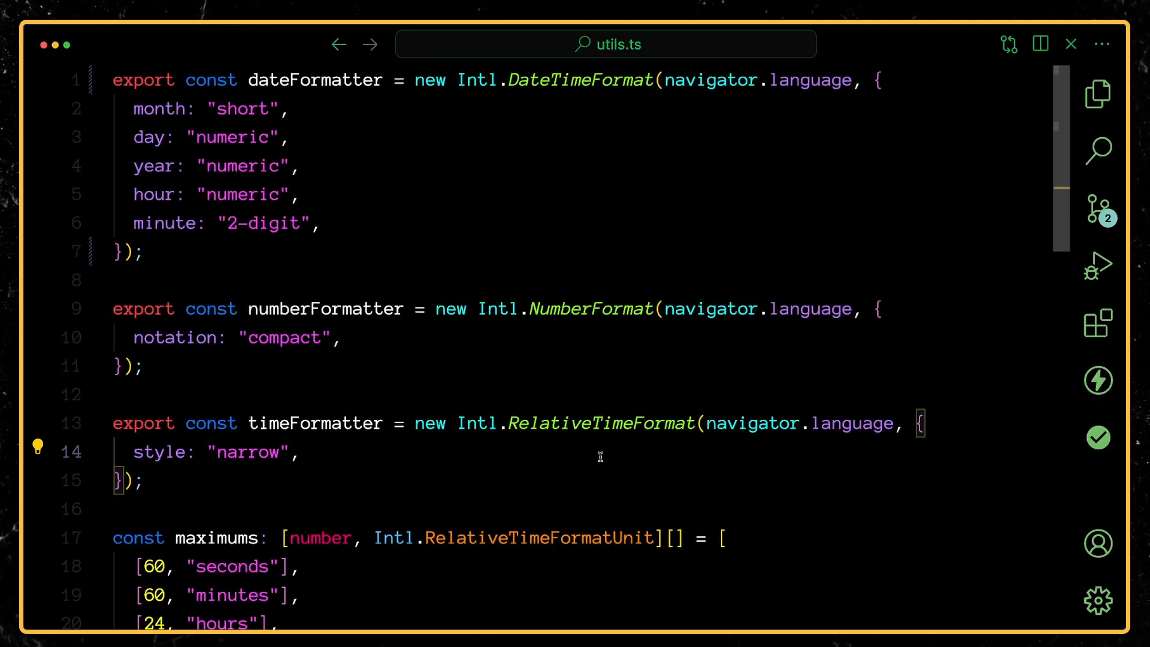
scroll("down", 3)
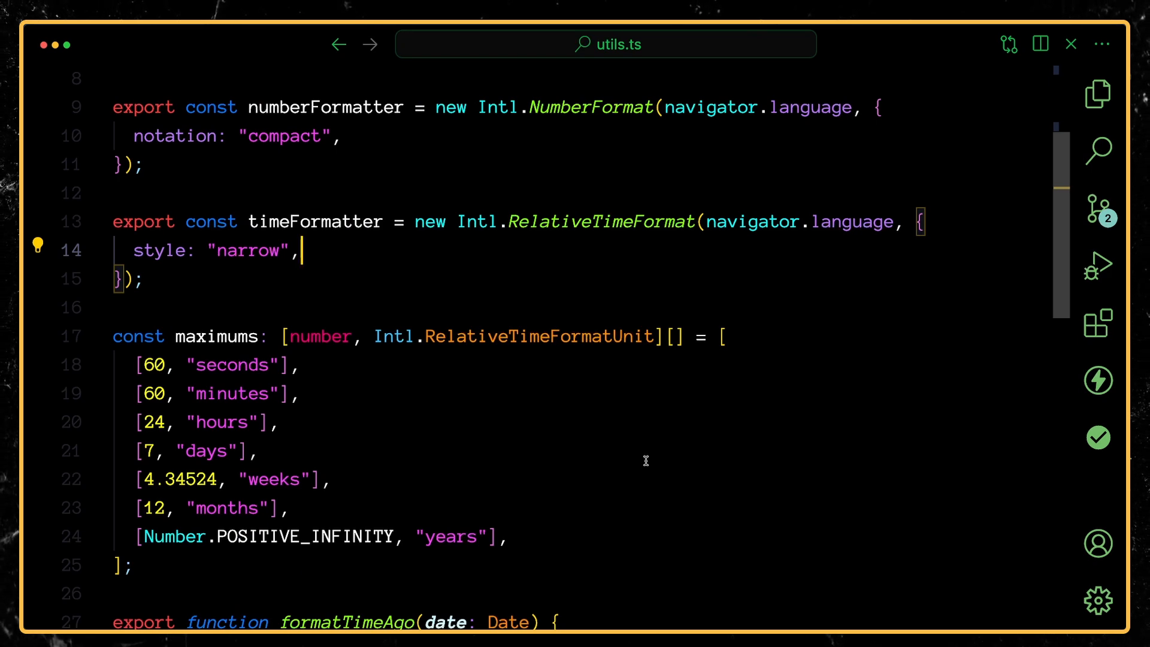
scroll("down", 3)
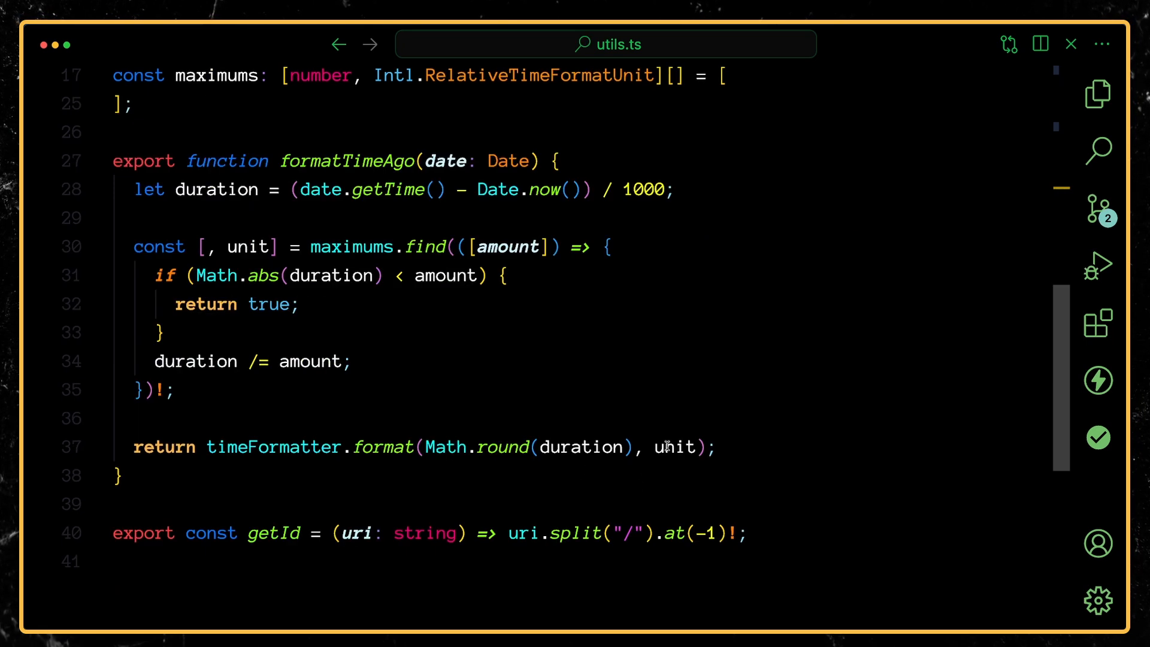
mouse_move(675, 447)
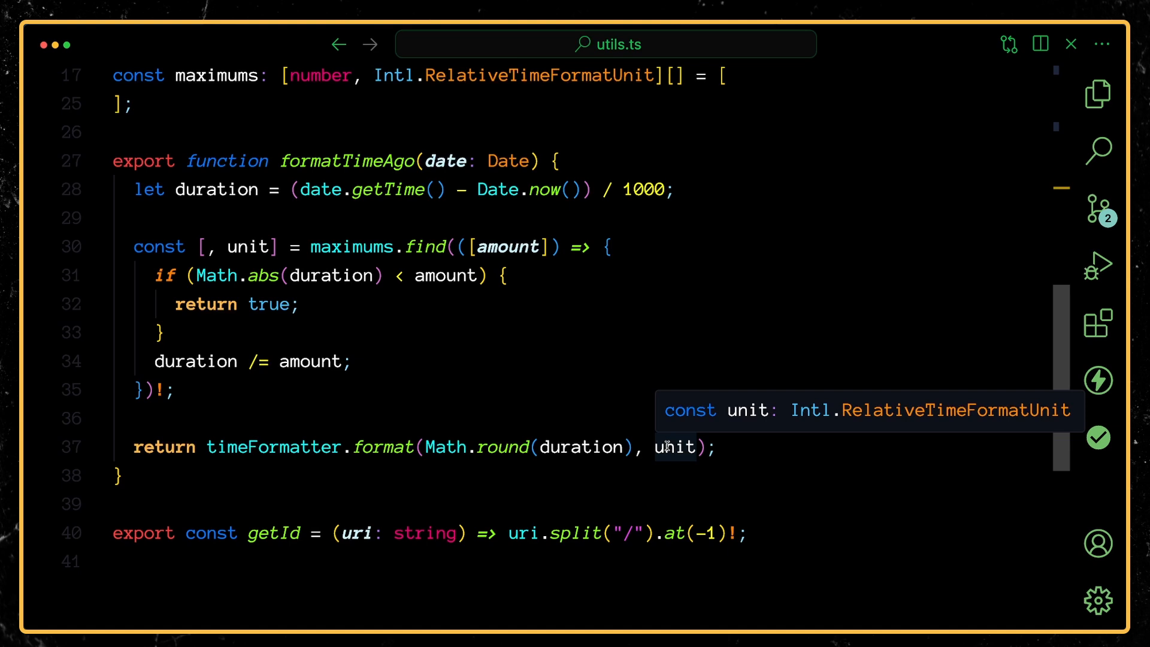
mouse_move(503, 447)
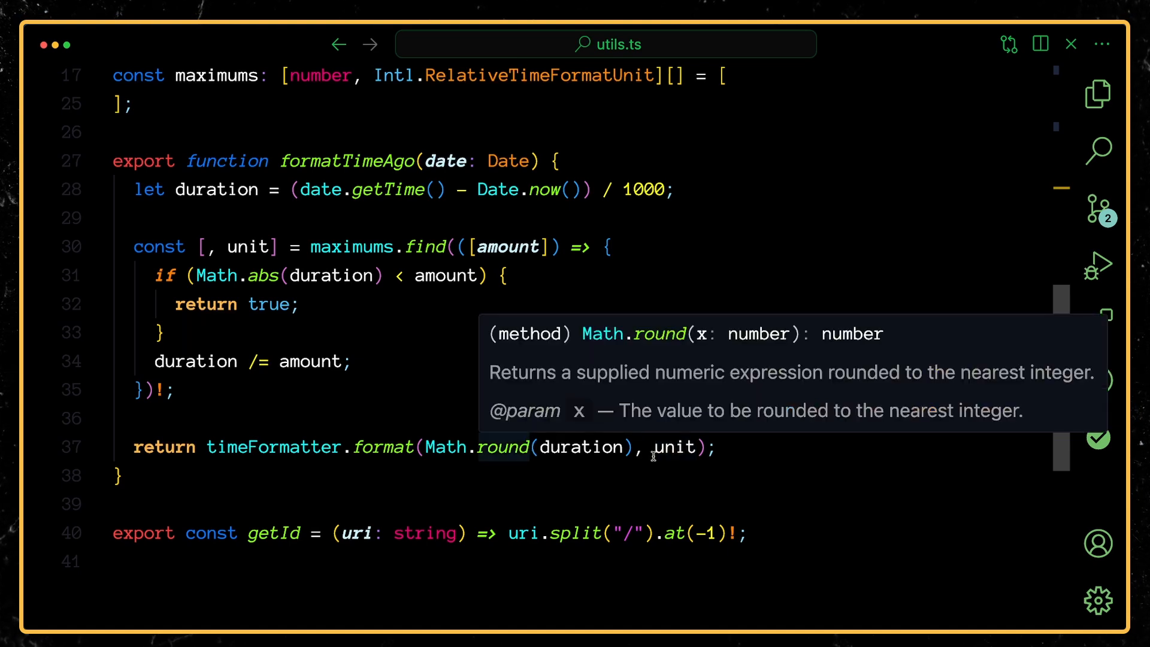
mouse_move(679, 448)
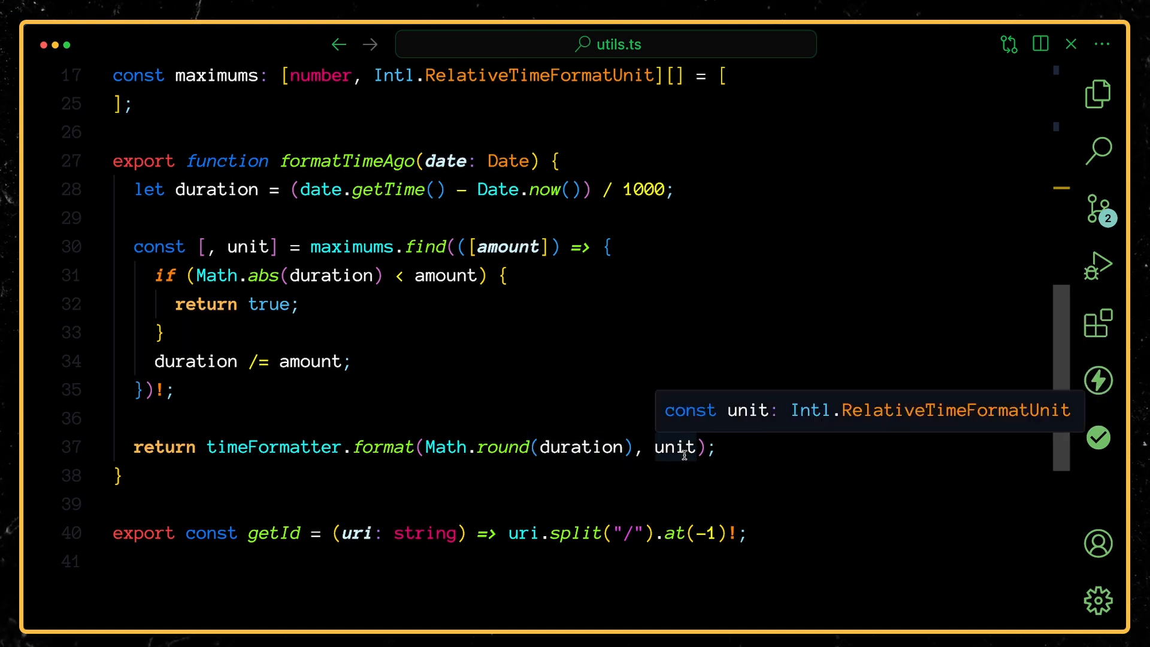
mouse_move(565, 441)
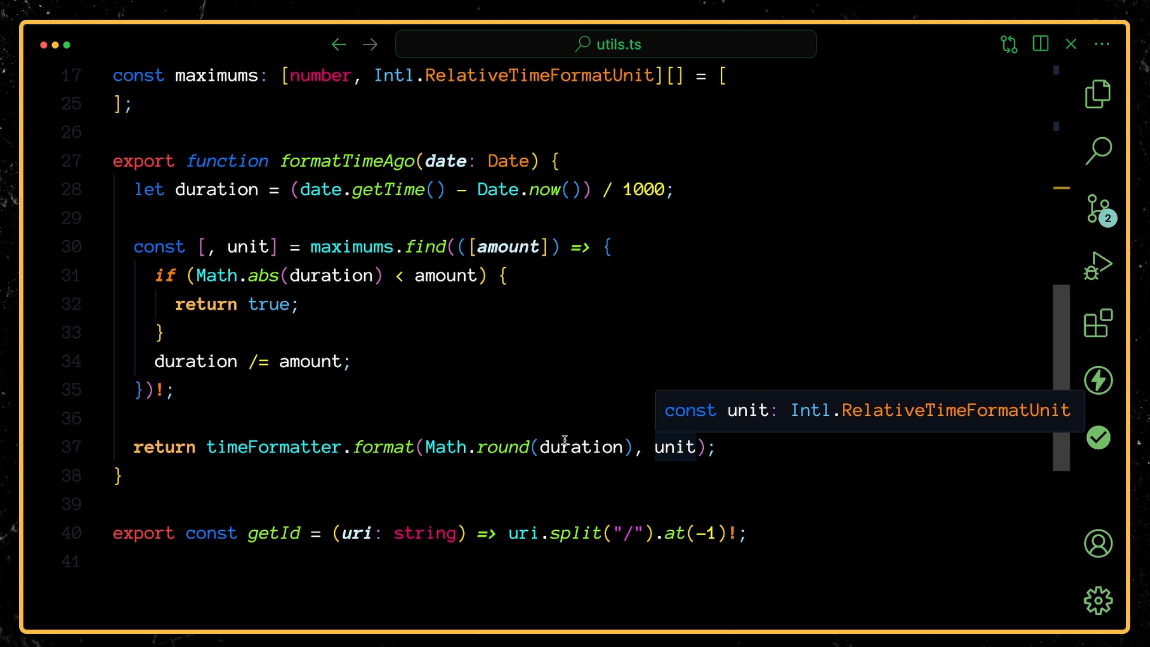
mouse_move(672, 448)
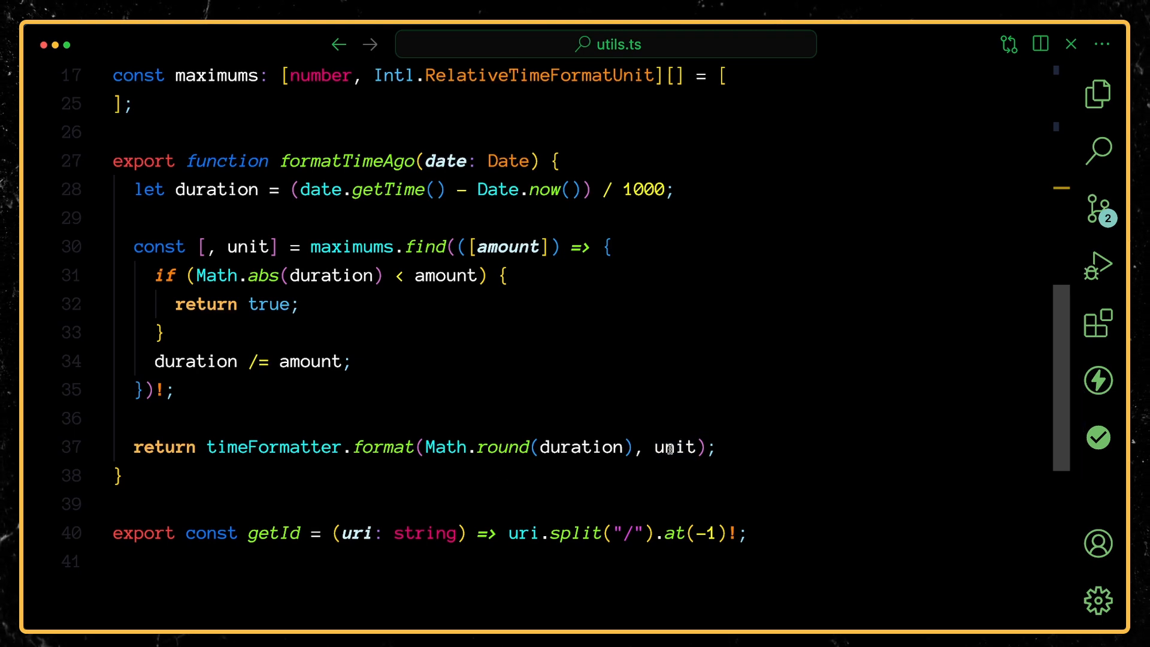
mouse_move(674, 447)
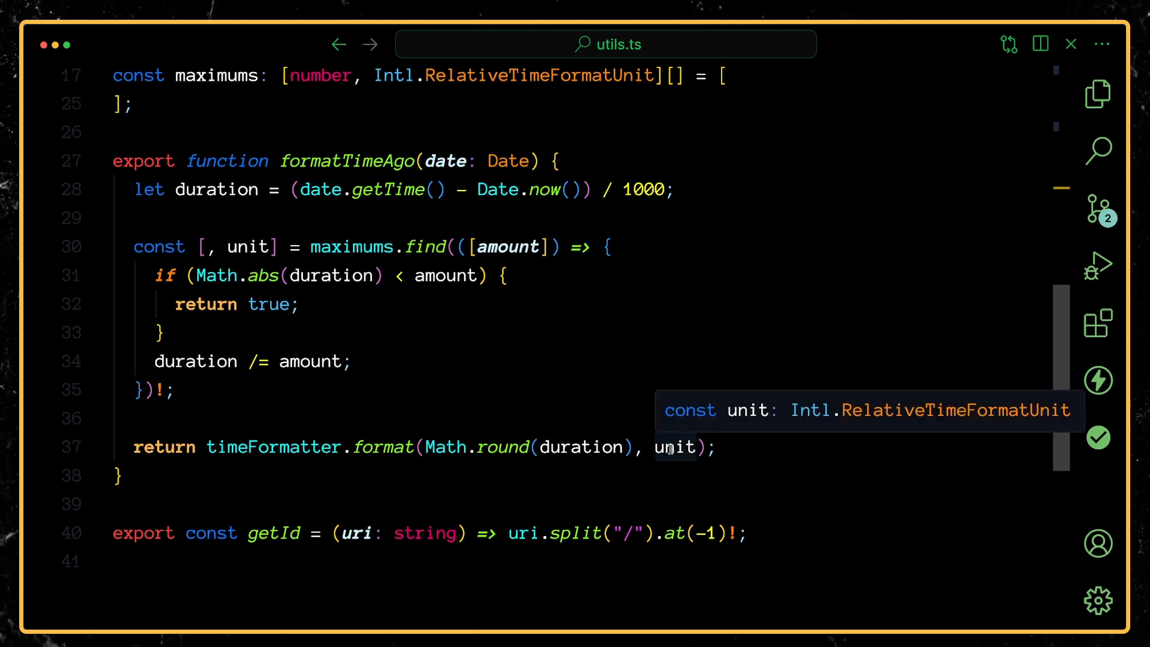
mouse_move(350, 228)
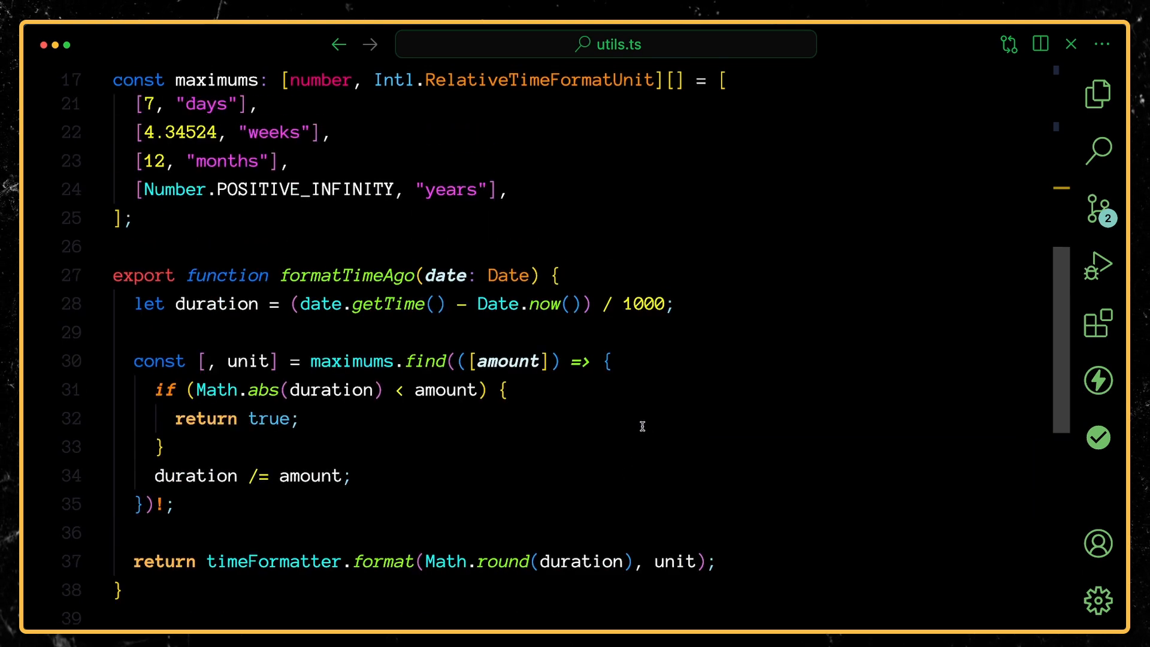
Review formatTimeAgo's duration uses and maximums array, then show the MDN Intl page.
double_click(216, 303)
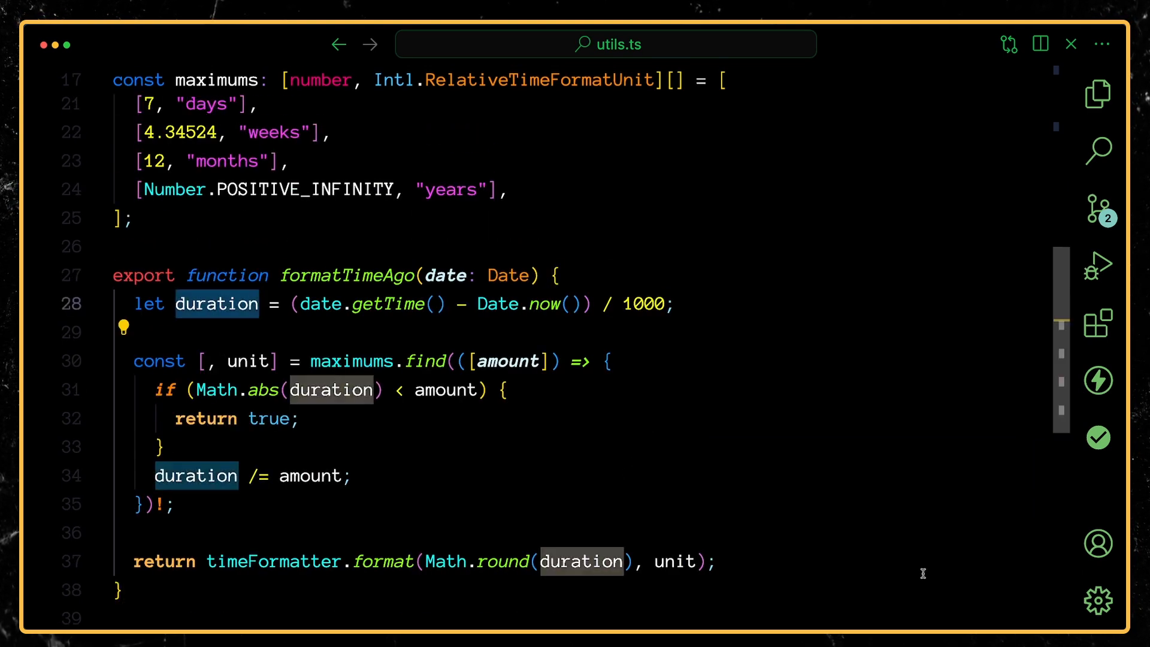
mouse_move(431, 338)
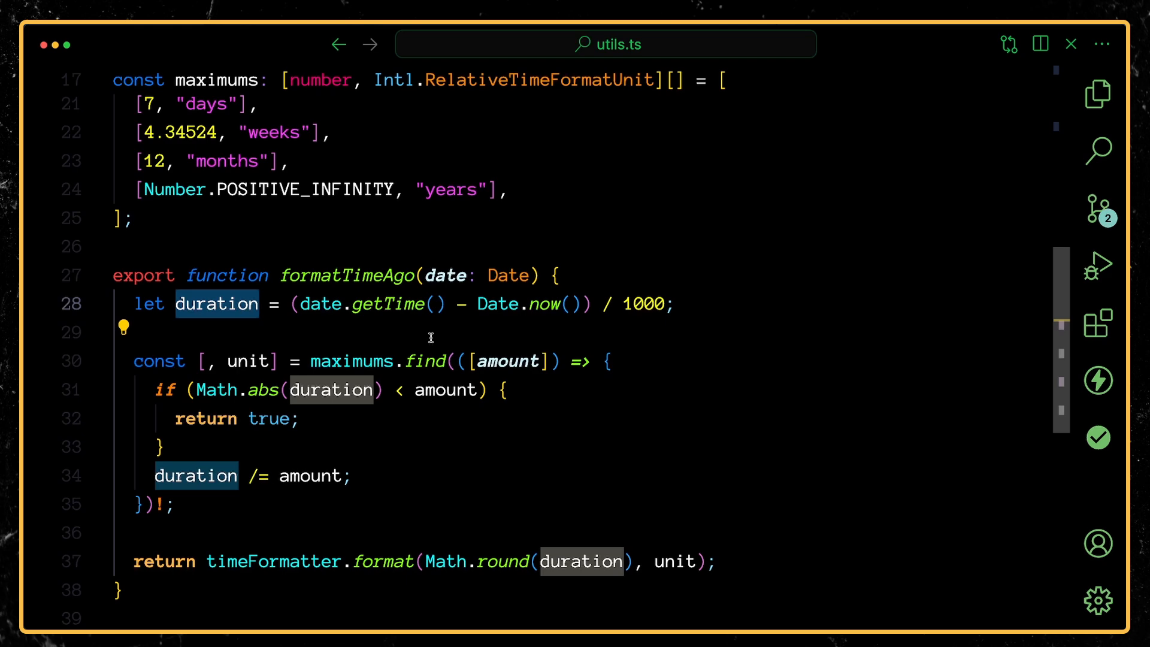
mouse_move(677, 320)
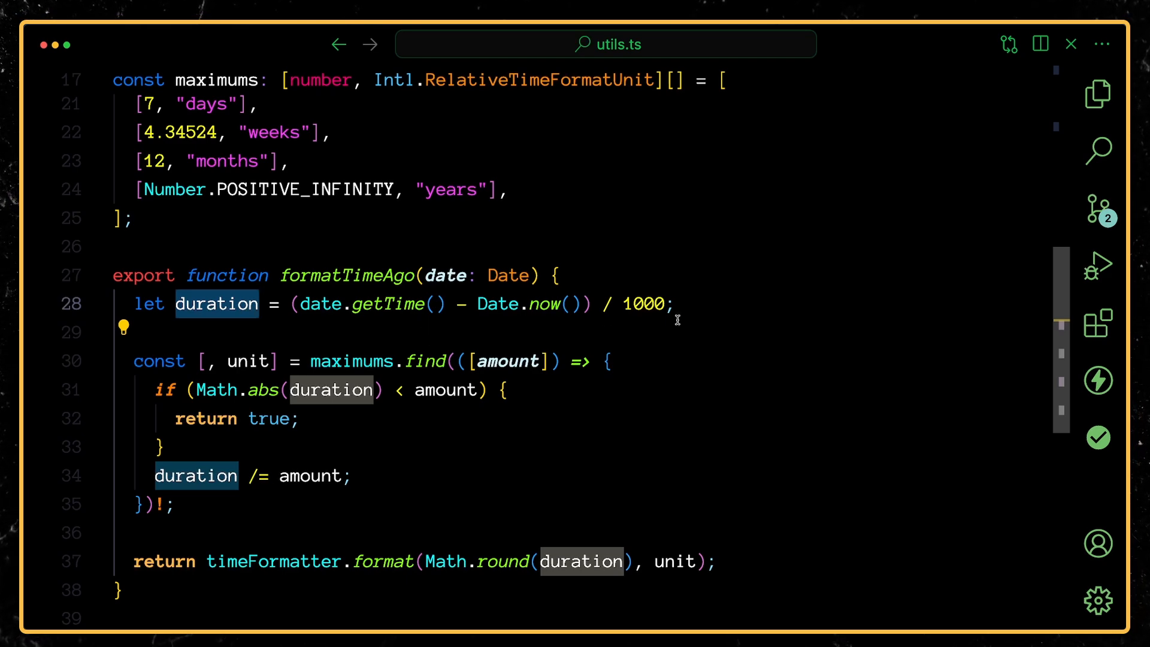
scroll("up", 3)
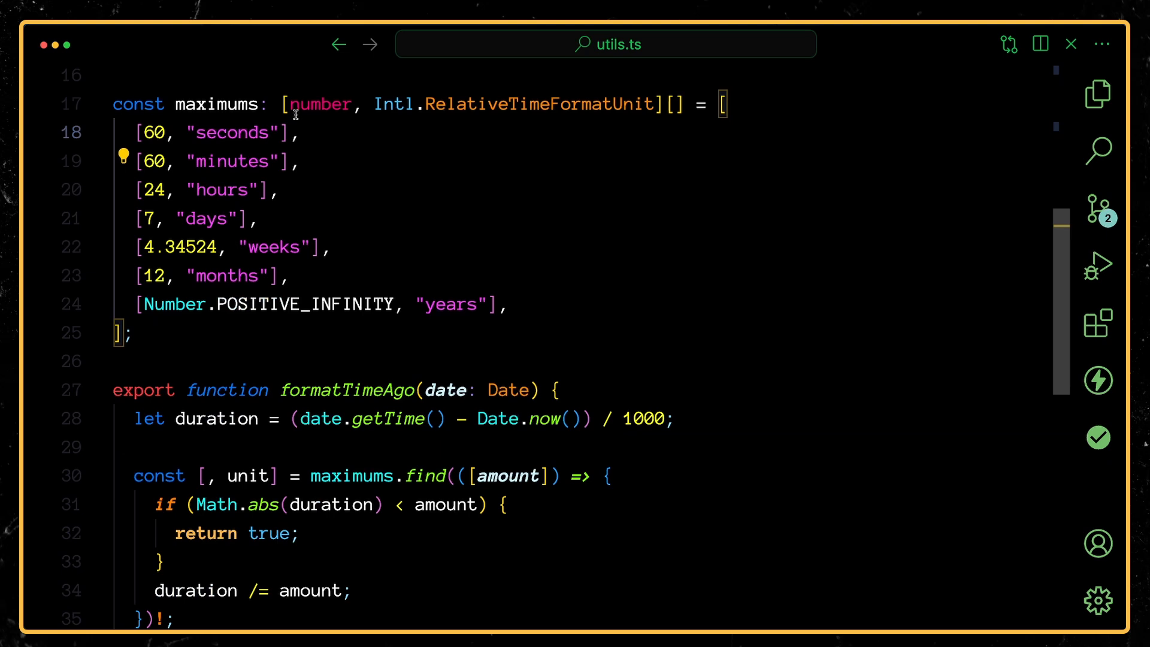
mouse_move(351, 154)
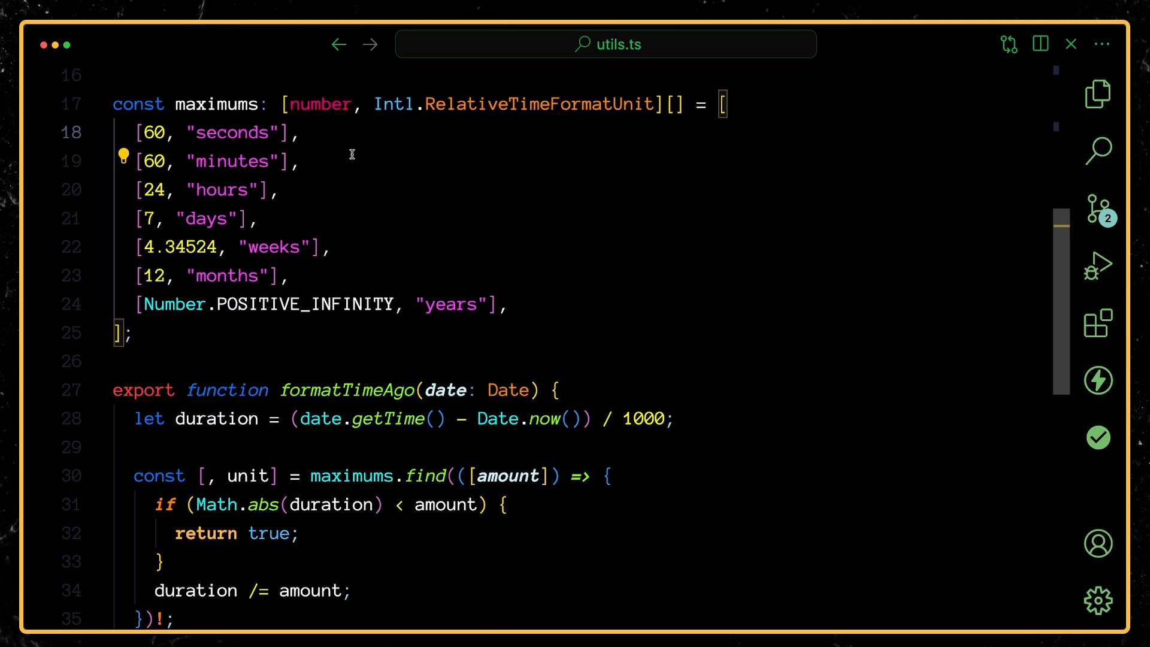
mouse_move(167, 196)
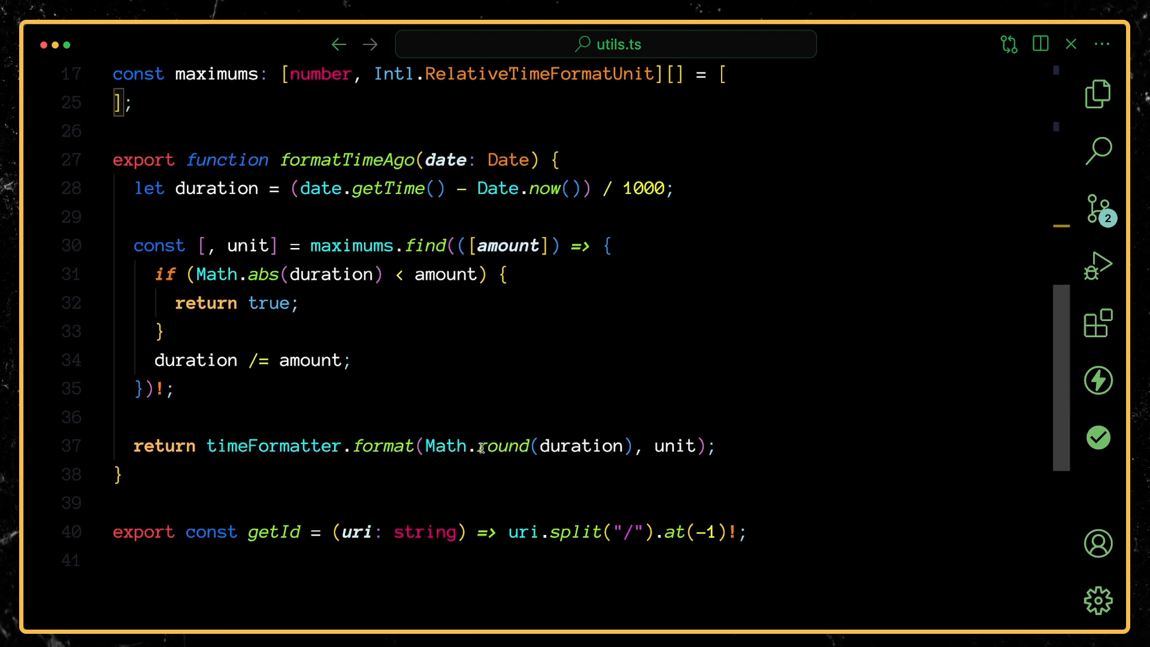
left_click(721, 445)
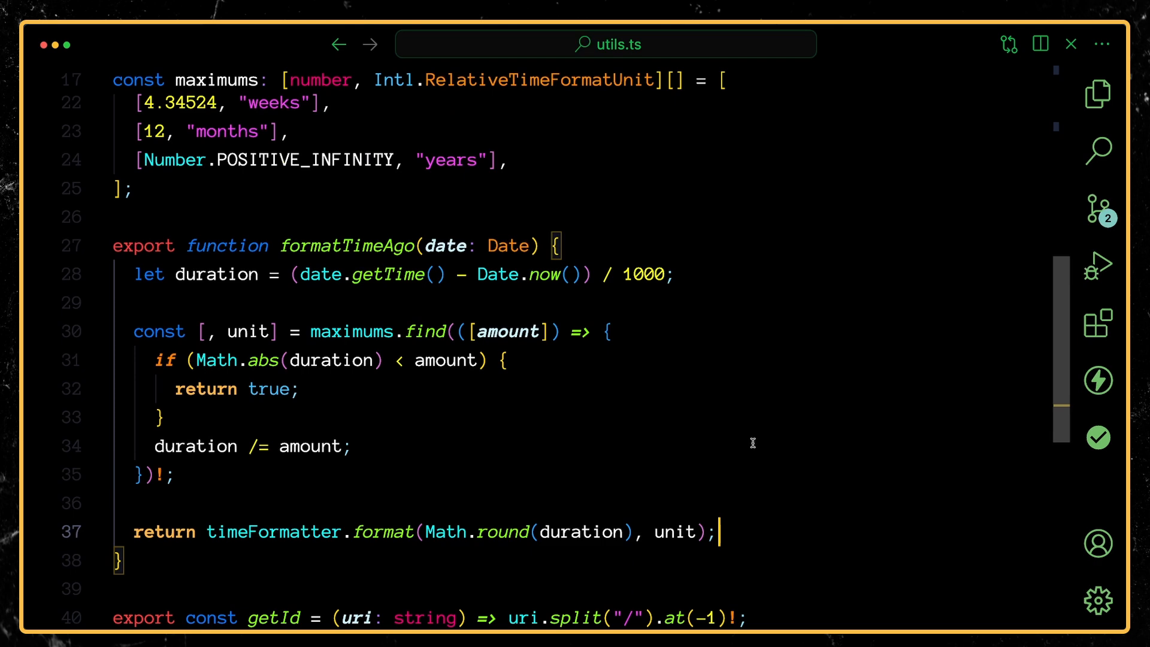
mouse_move(538, 439)
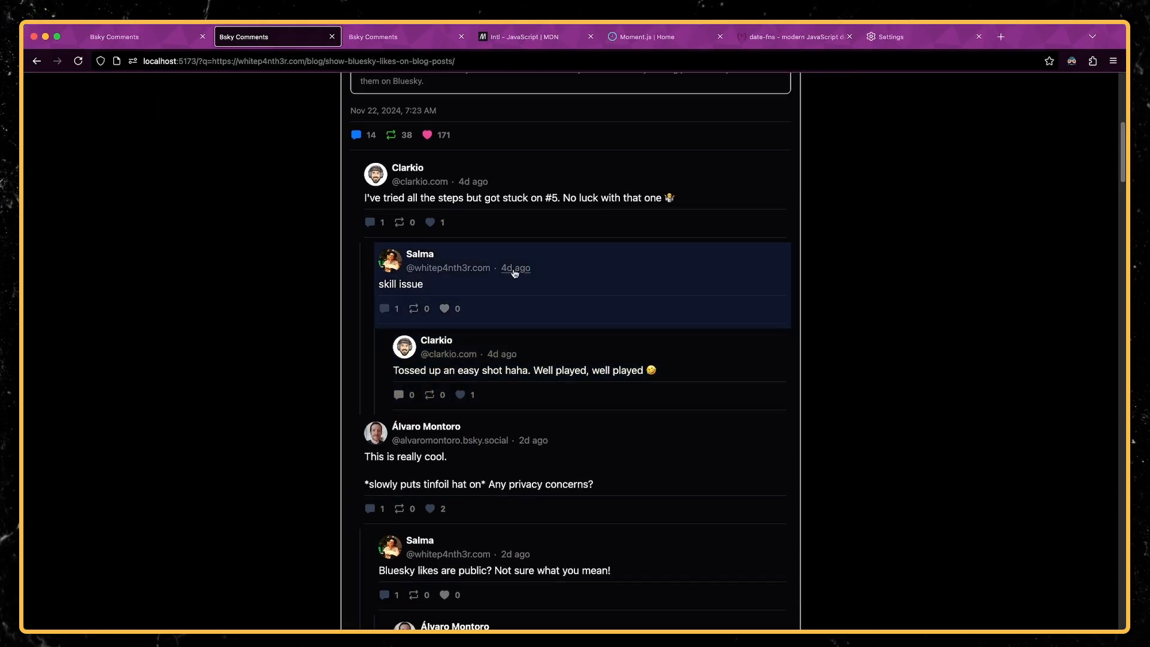
left_click(534, 36)
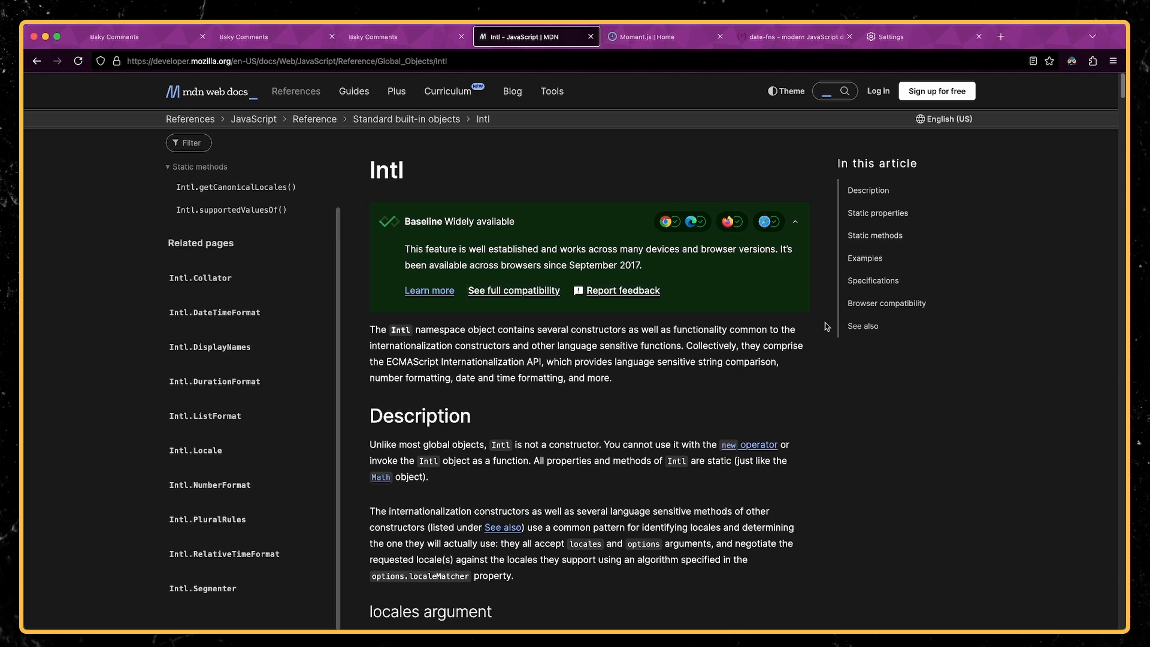
Read MDN's Intl overview, then view Can I use datetimeformat support (96.76% global).
scroll("down", 3)
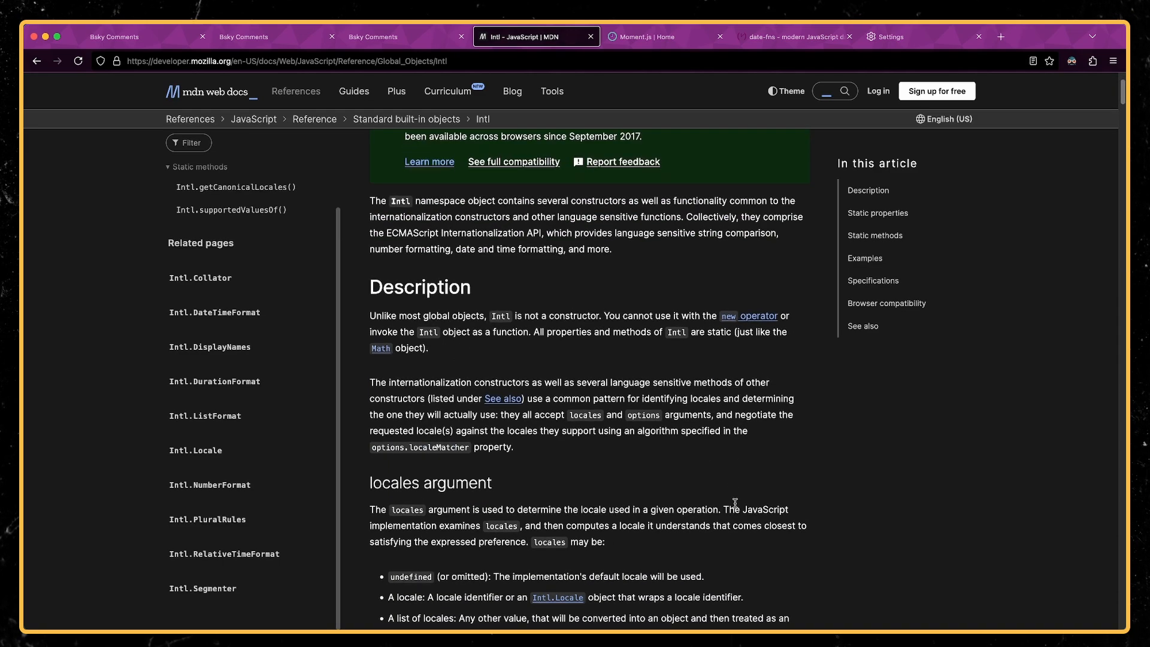
scroll("up", 3)
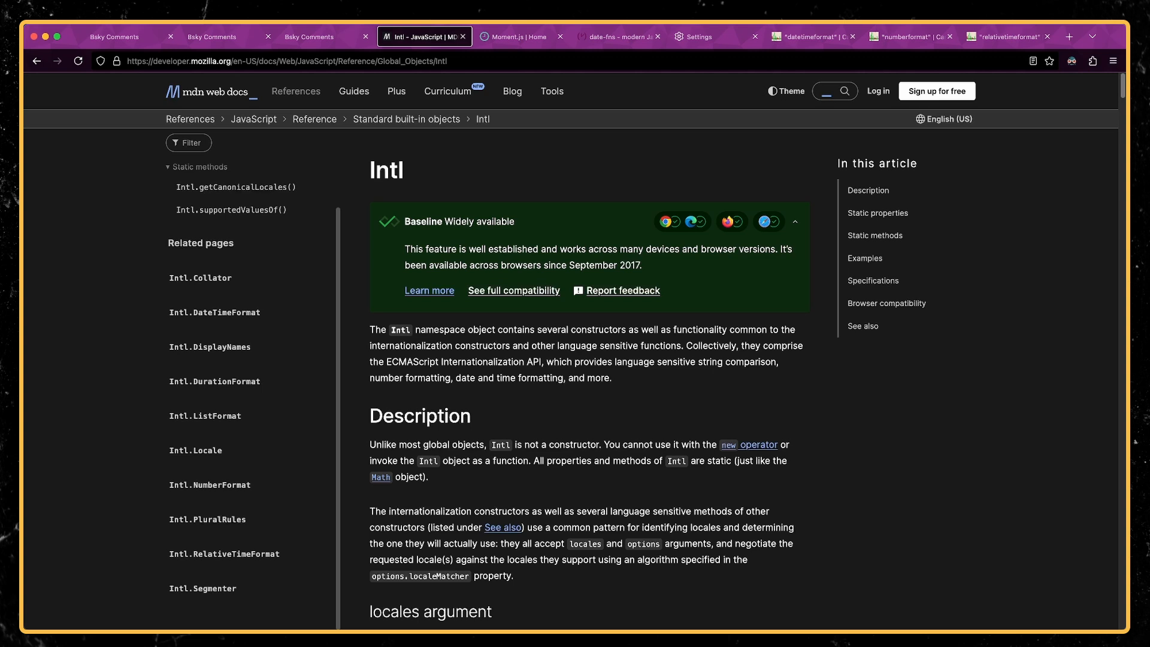
mouse_move(1050, 385)
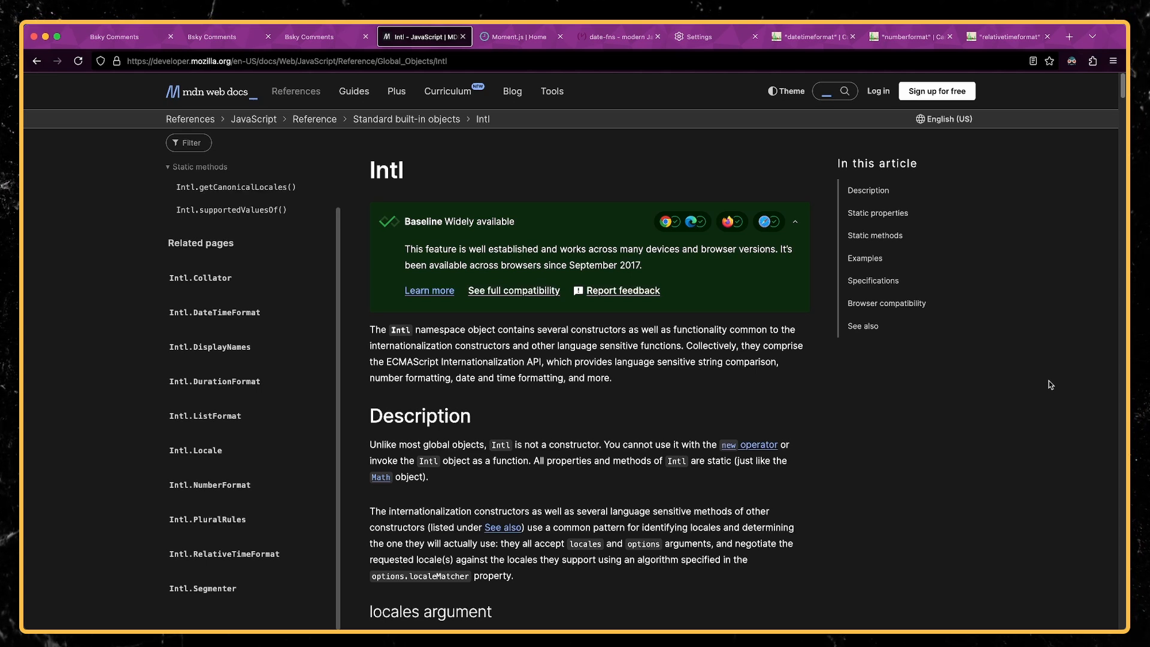
mouse_move(820, 76)
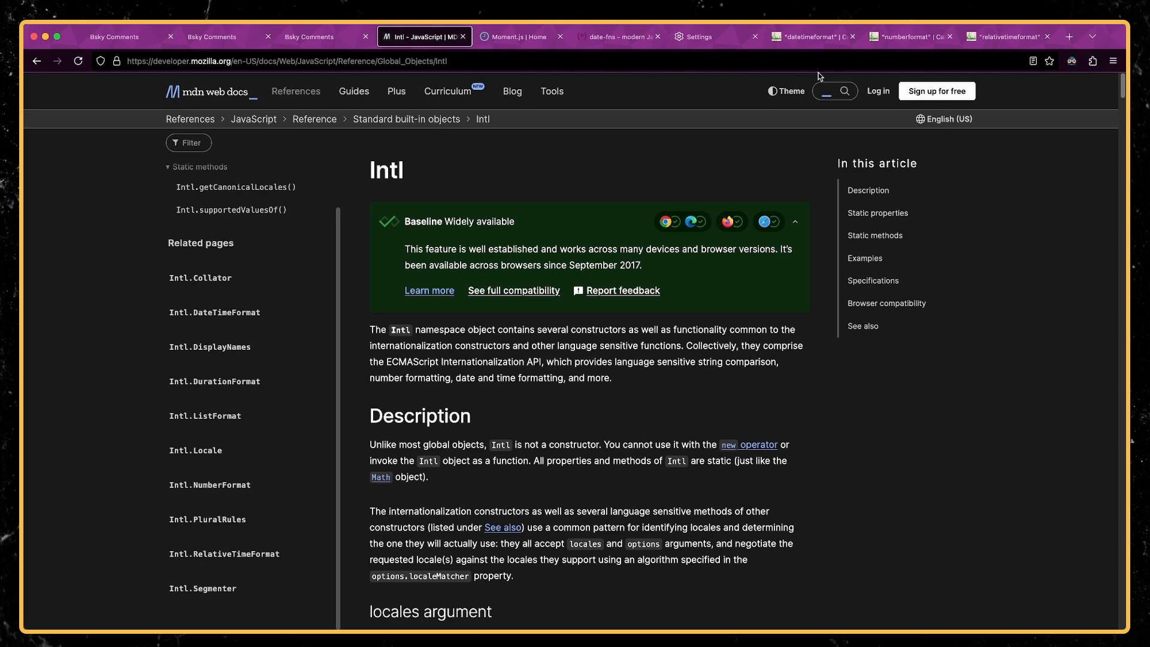
left_click(813, 36)
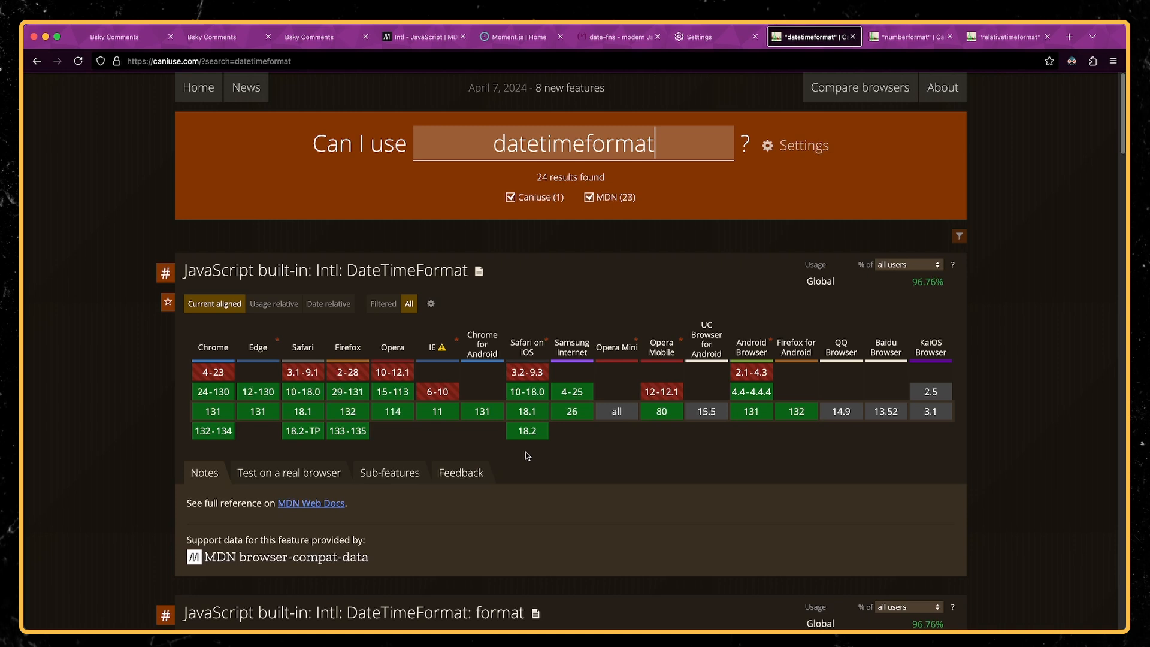
Check Can I use for numberformat (96.76%) and relativetimeformat (95.24%), then return to MDN Intl.
left_click(910, 36)
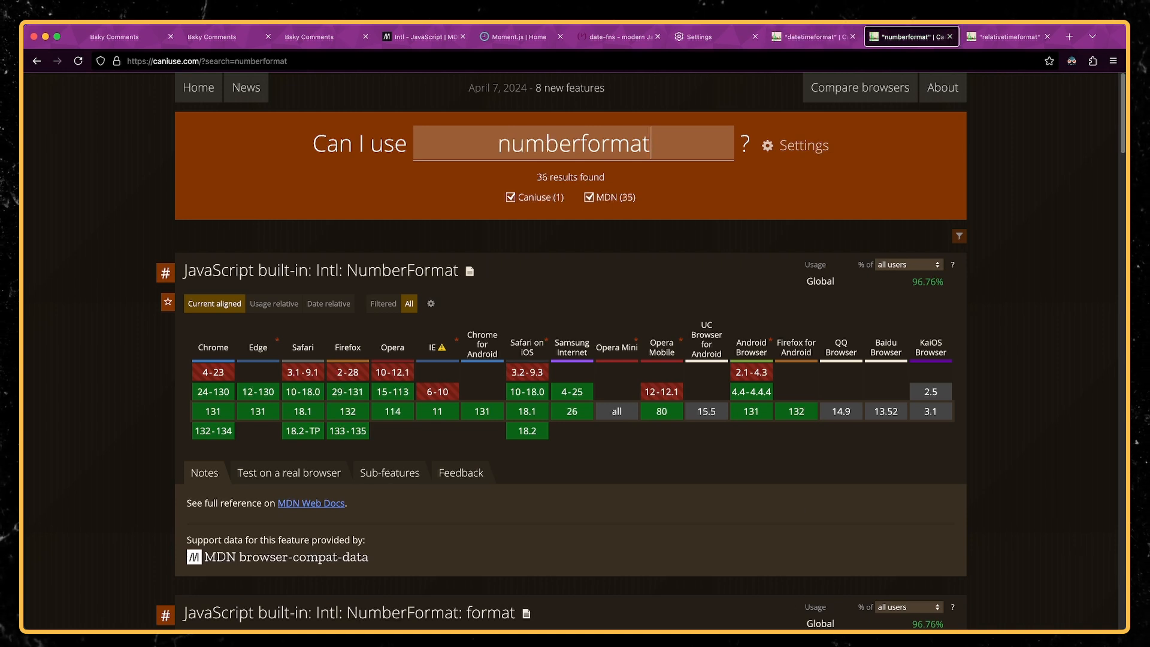
left_click(1005, 36)
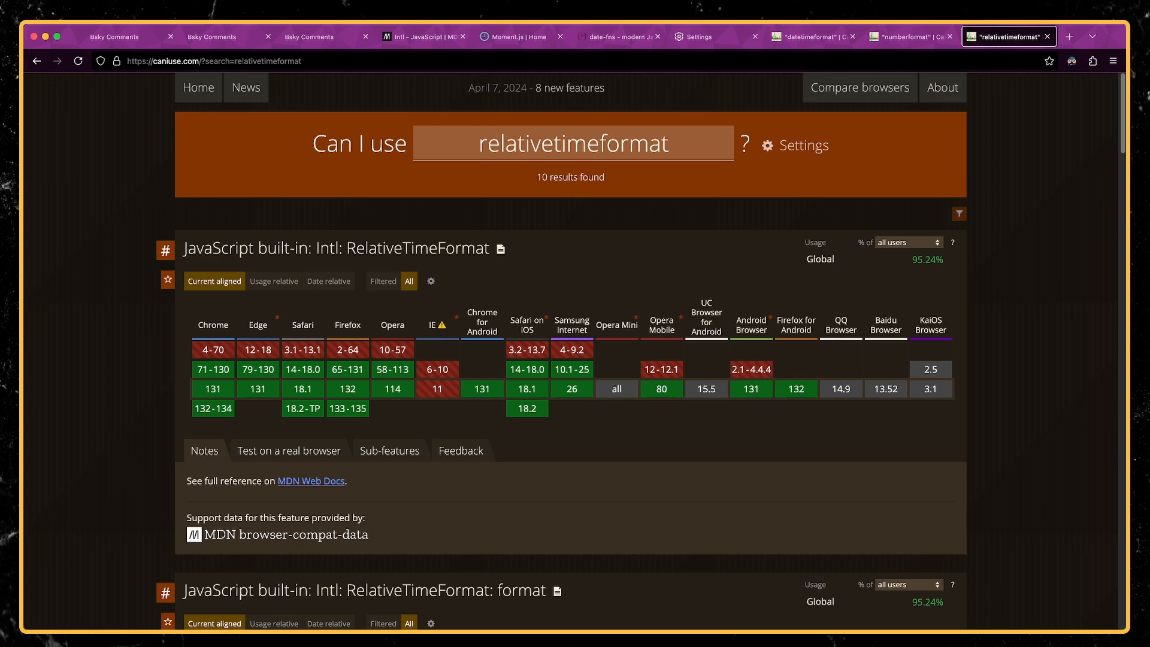
mouse_move(186, 421)
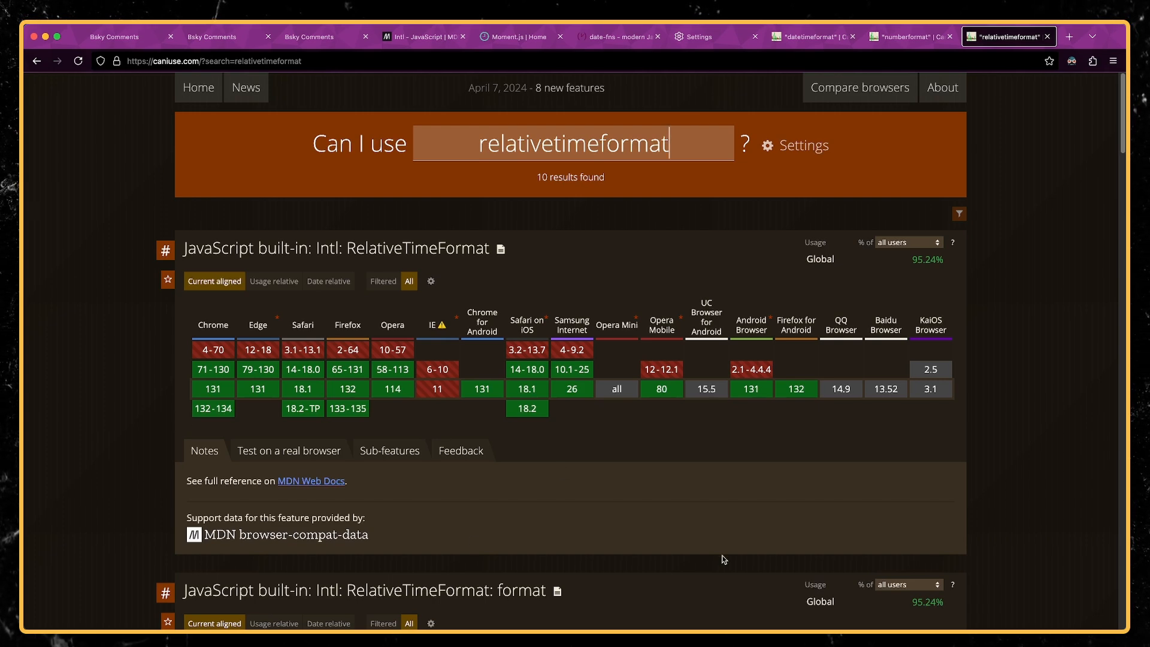
left_click(423, 36)
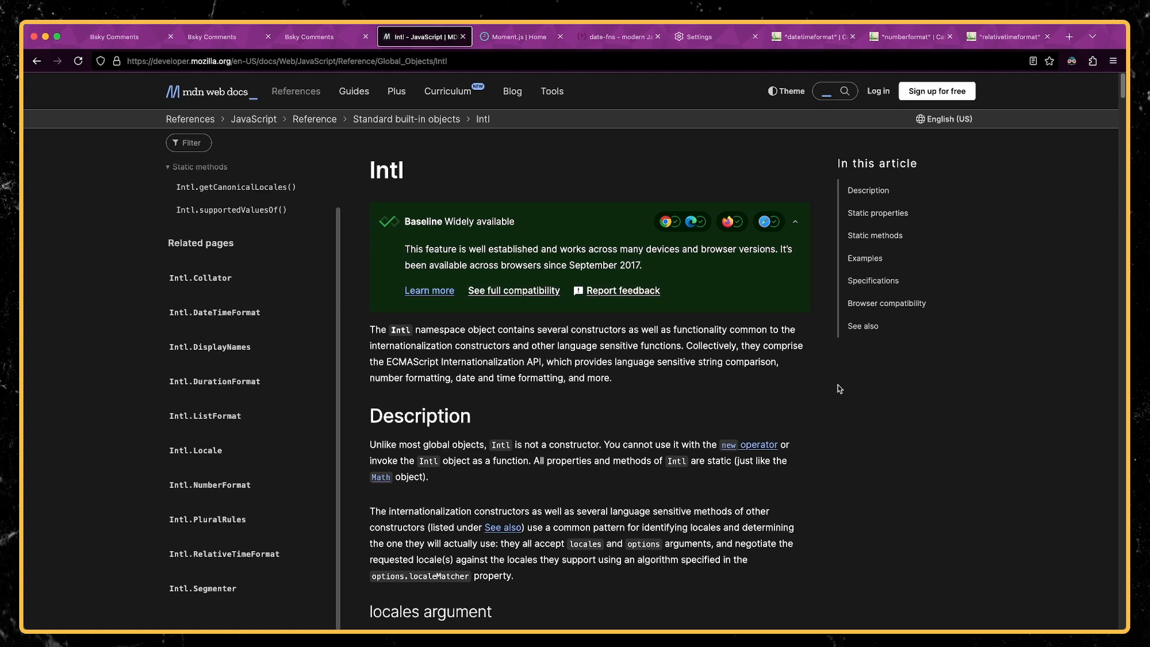